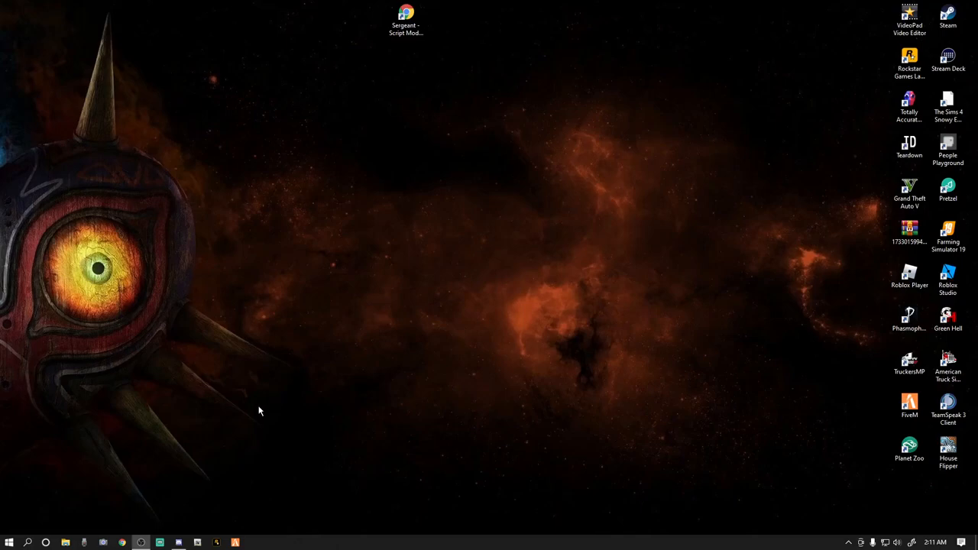
mouse_move(226, 405)
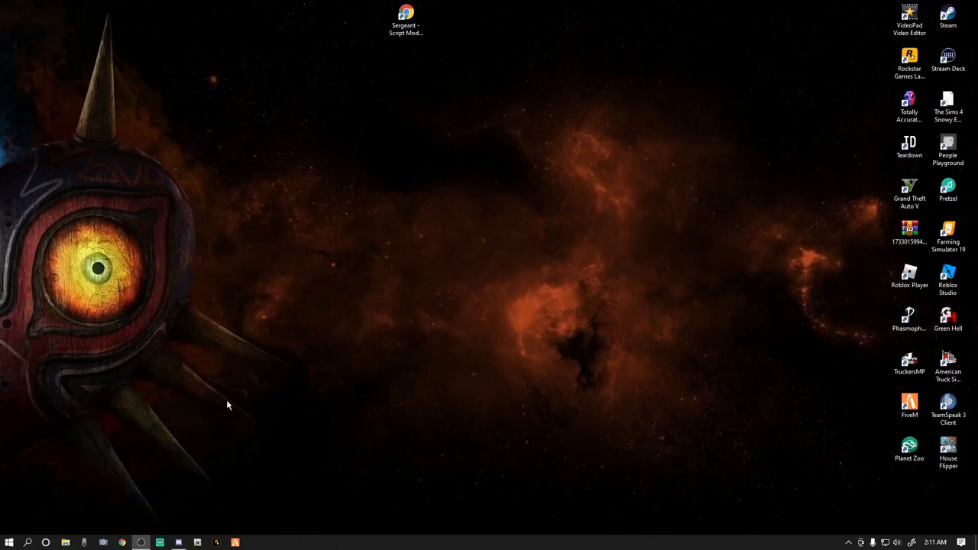
mouse_move(354, 338)
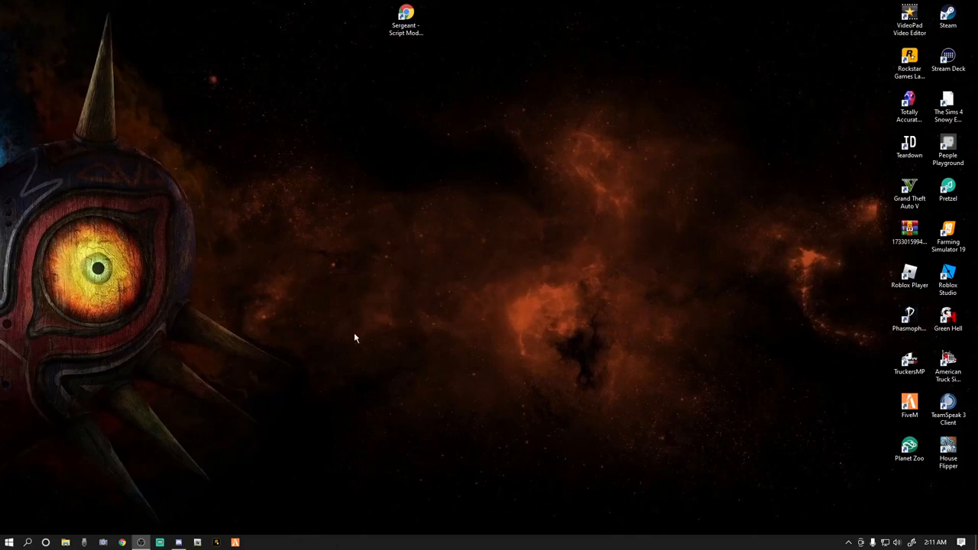
mouse_move(376, 92)
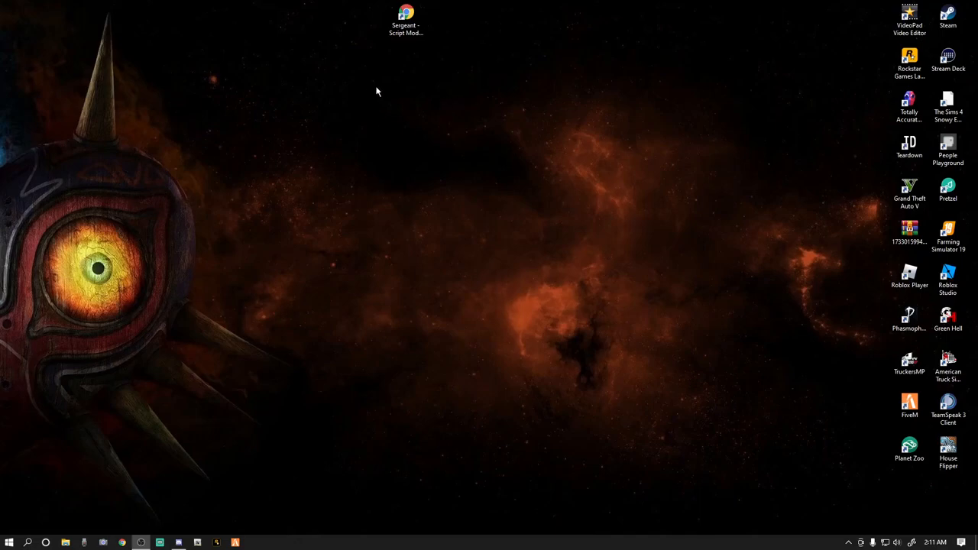
mouse_move(409, 113)
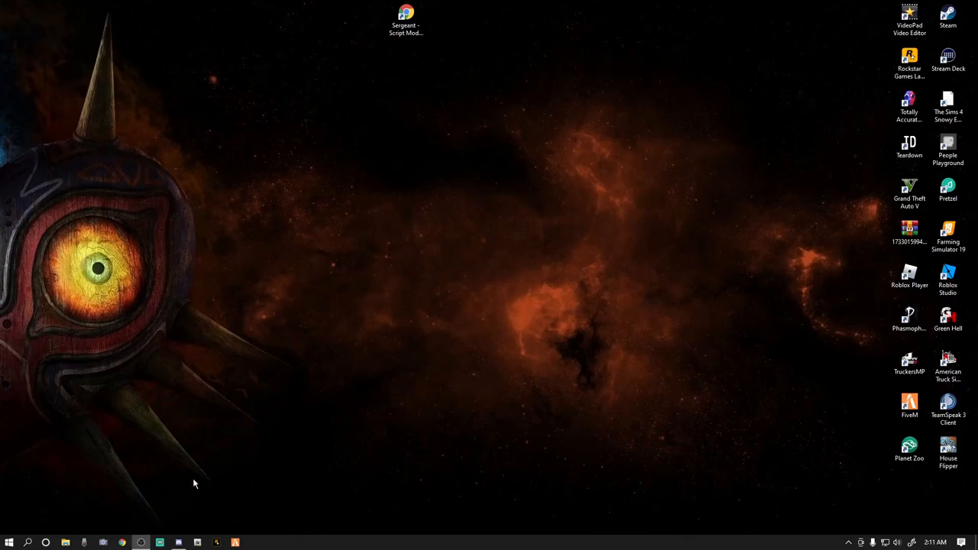
mouse_move(119, 517)
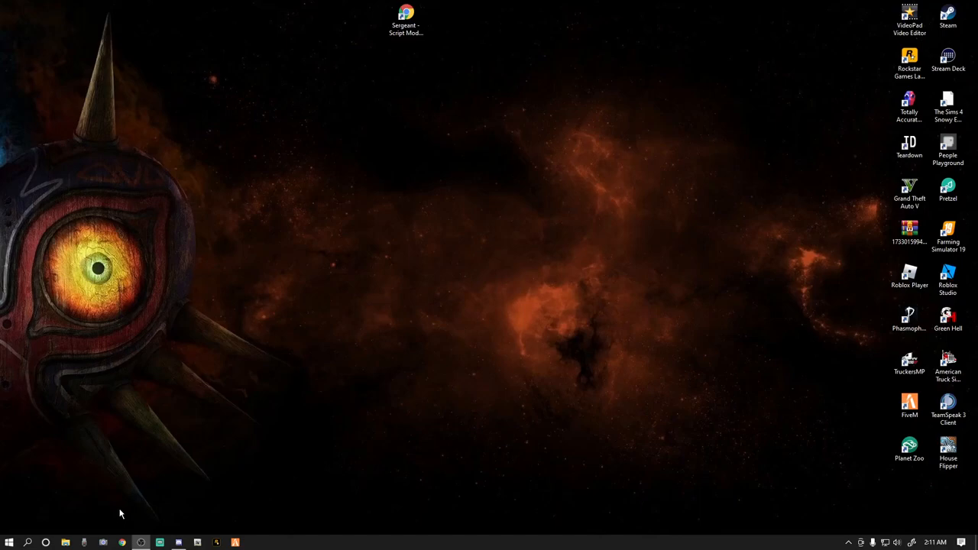
mouse_move(112, 523)
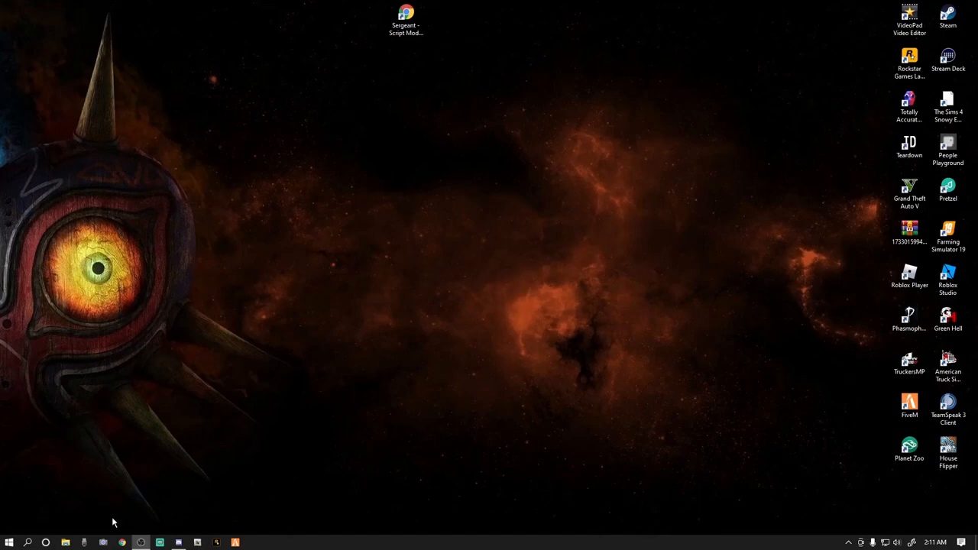
mouse_move(88, 528)
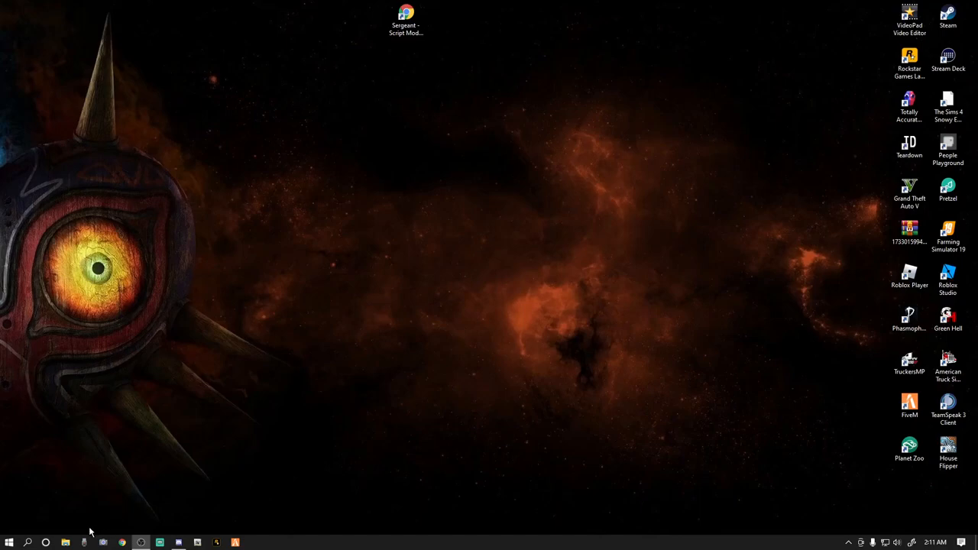
mouse_move(82, 539)
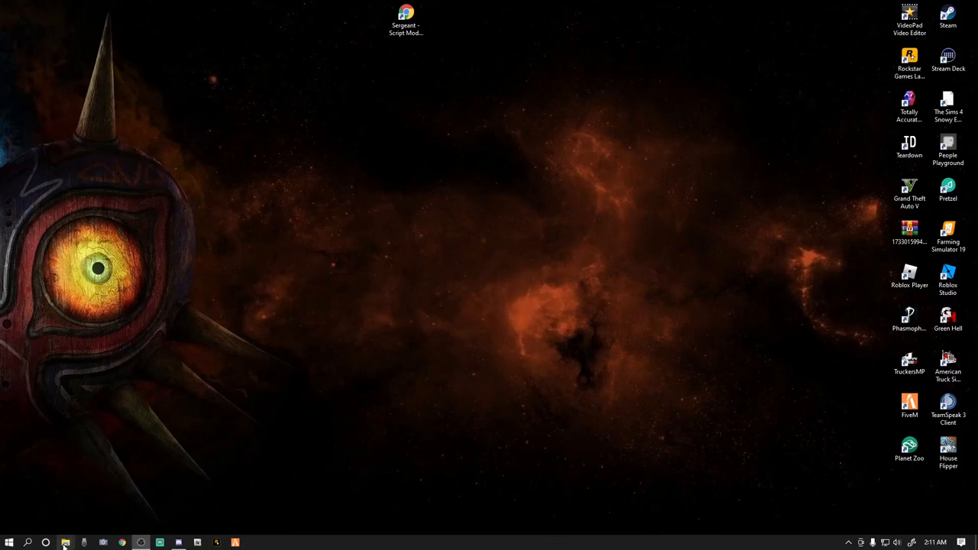
mouse_move(68, 541)
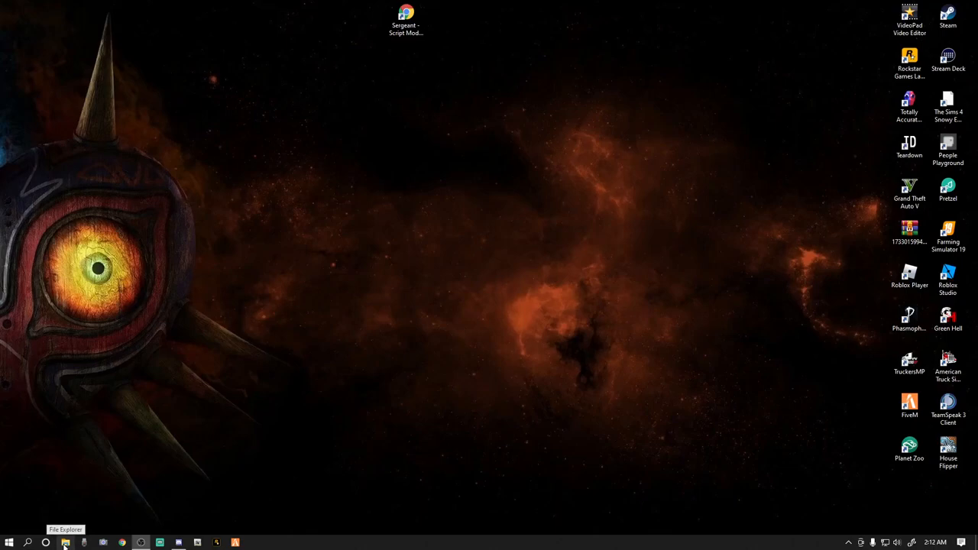
Browse from Local Disk (C:) through Program Files (x86) > Steam > steamapps into the common folder
left_click(70, 541)
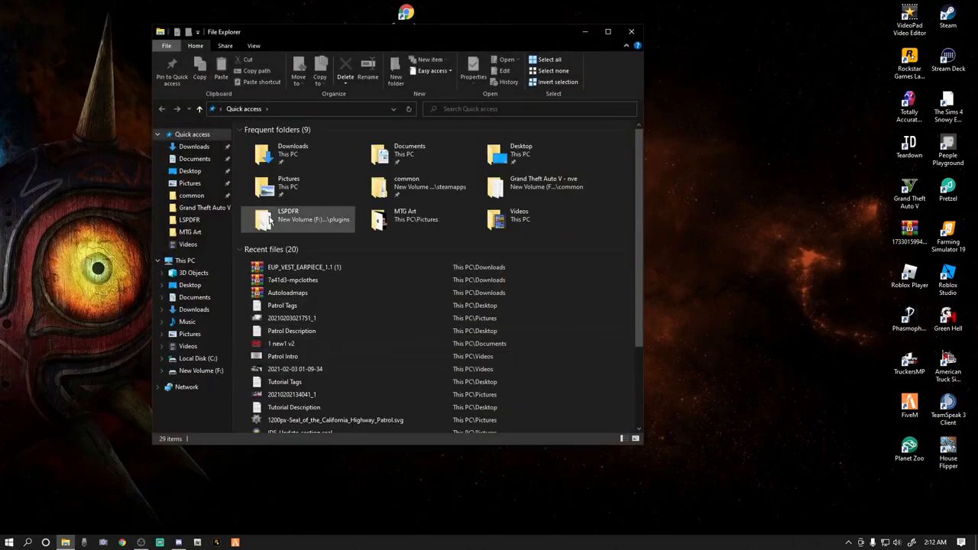
mouse_move(206, 357)
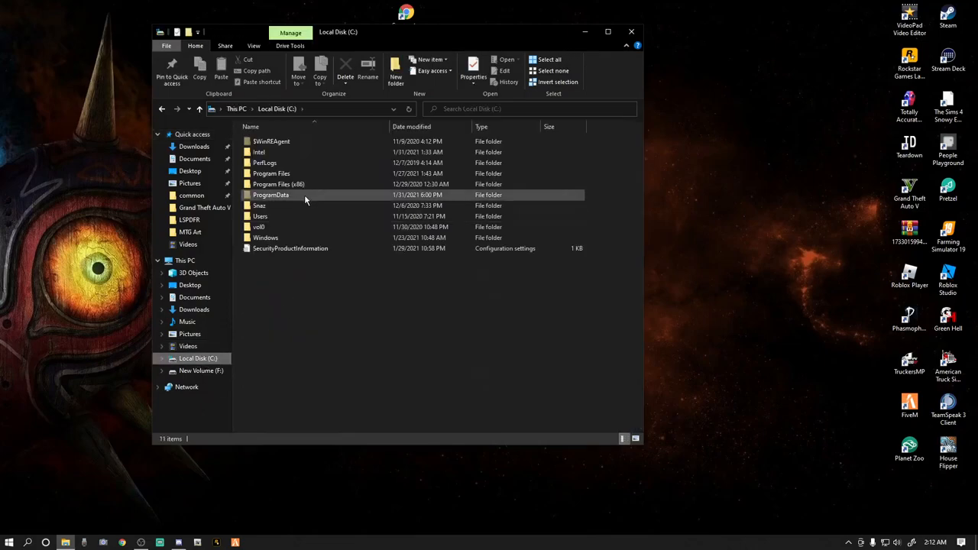
double_click(276, 183)
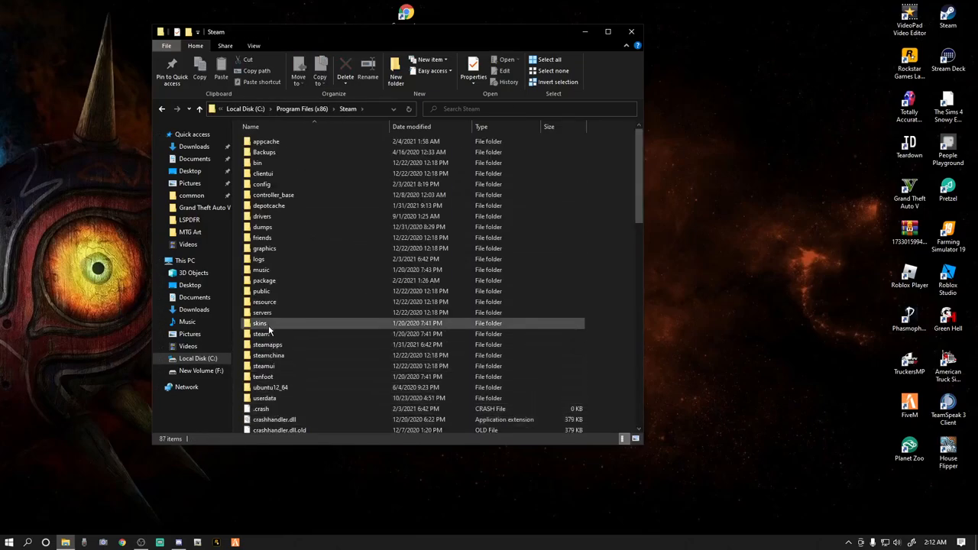
double_click(266, 345)
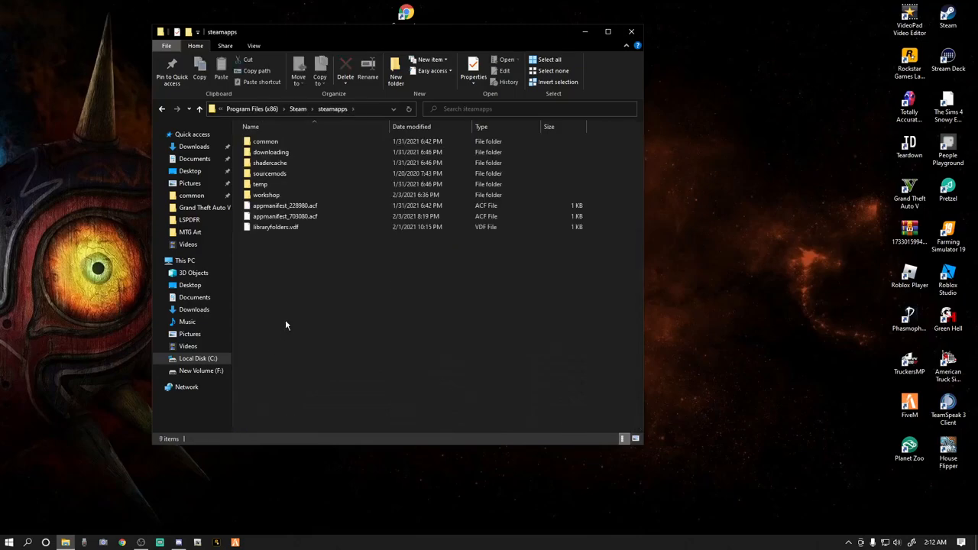
double_click(265, 141)
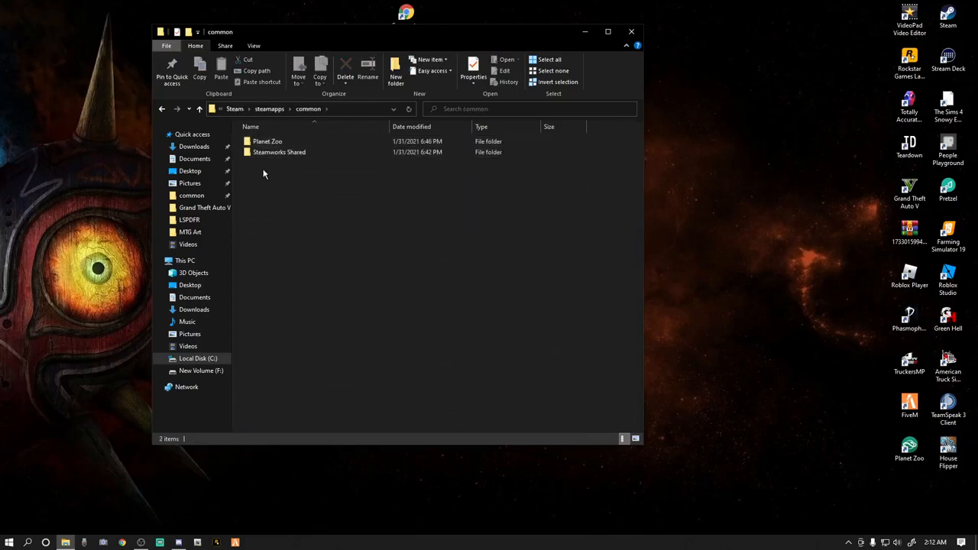
mouse_move(274, 177)
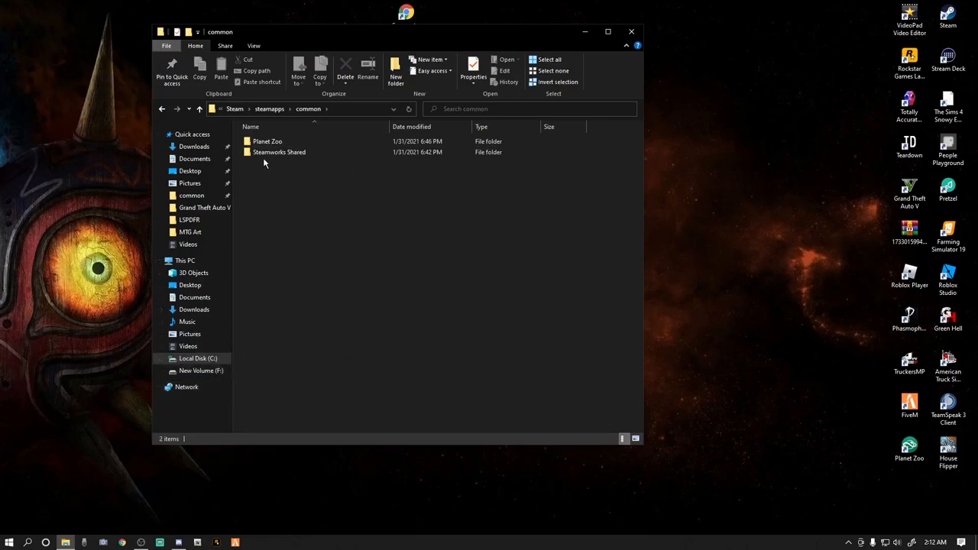
mouse_move(305, 166)
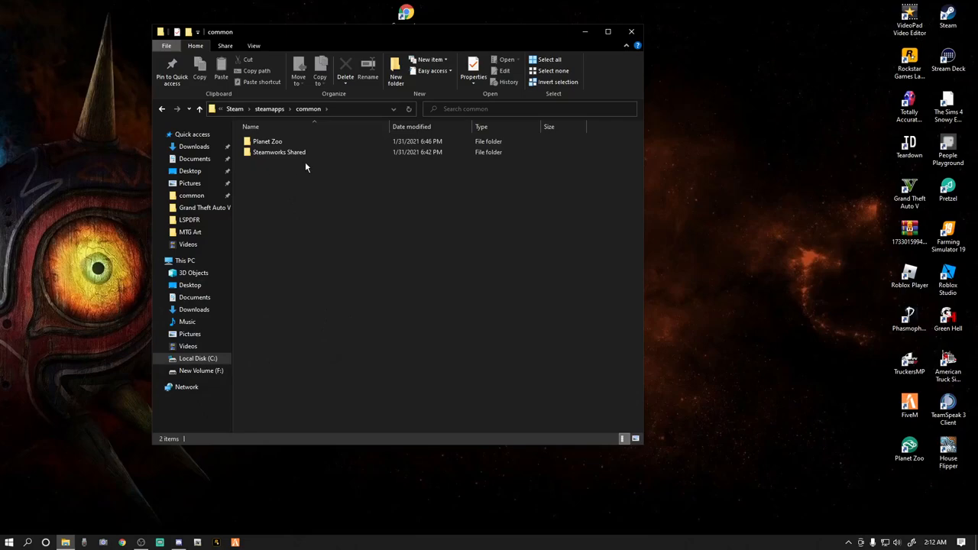
mouse_move(299, 175)
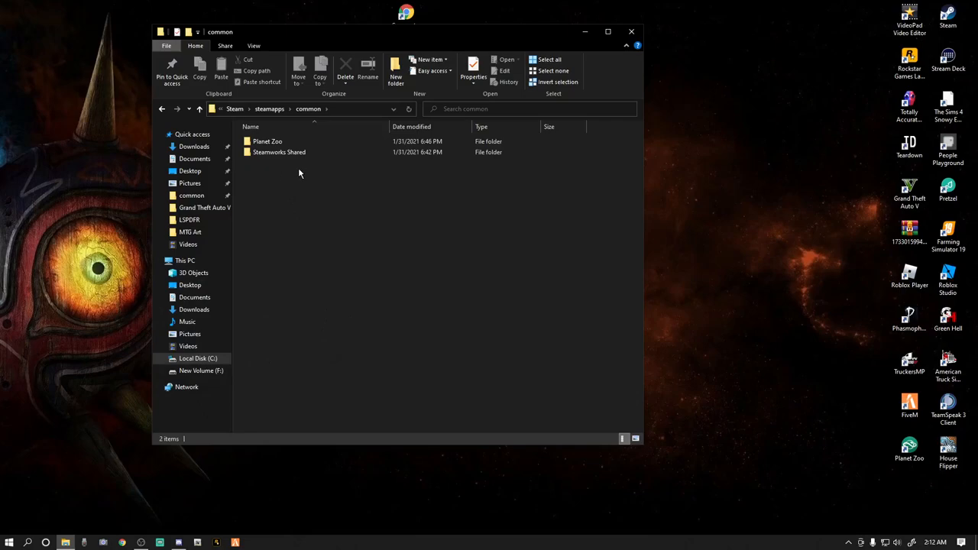
mouse_move(255, 211)
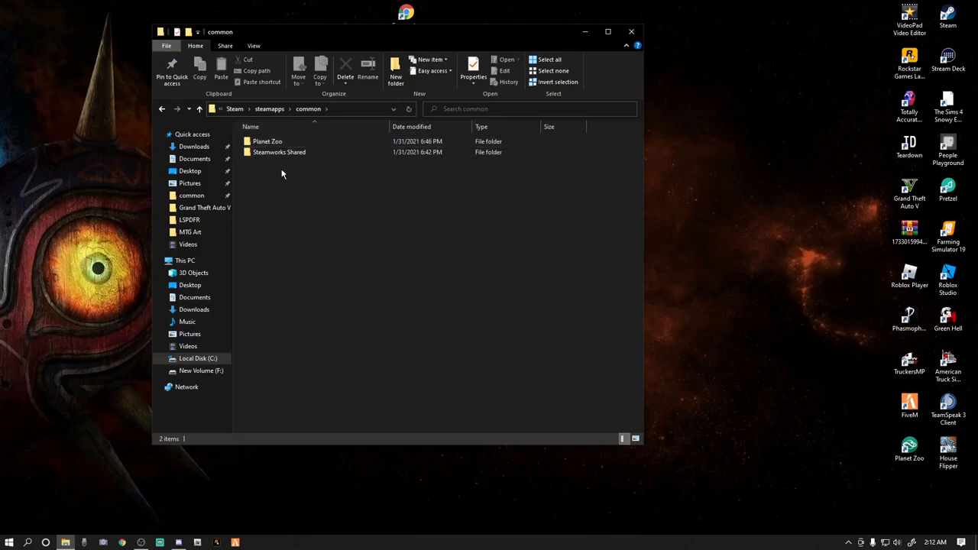
Browse New Volume (F:) > SteamLibrary > steamapps into the common folder listing the games
left_click(200, 372)
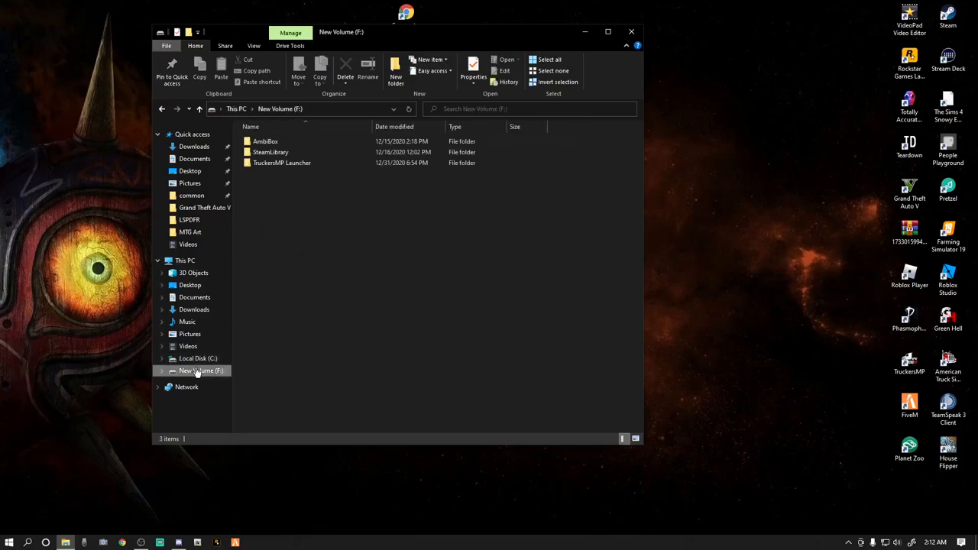
left_click(270, 152)
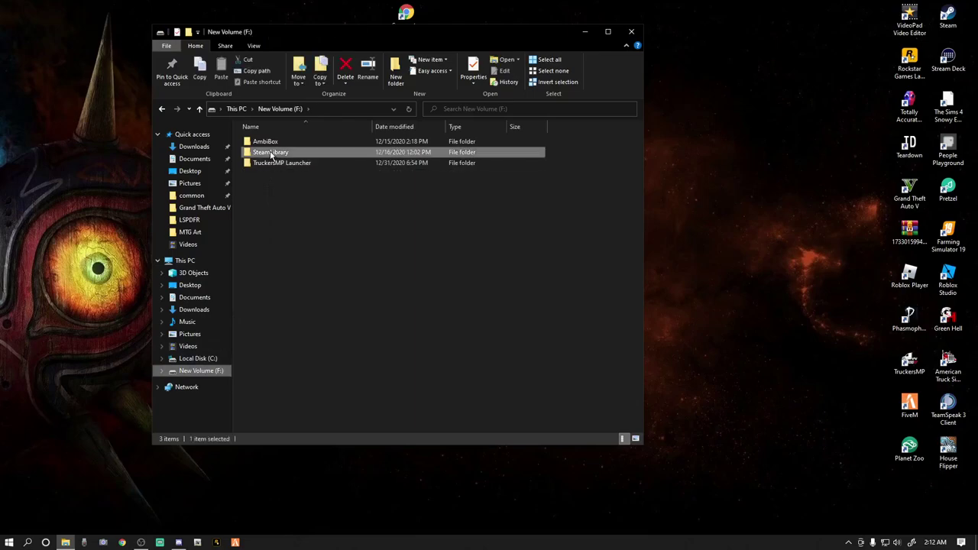
double_click(269, 152)
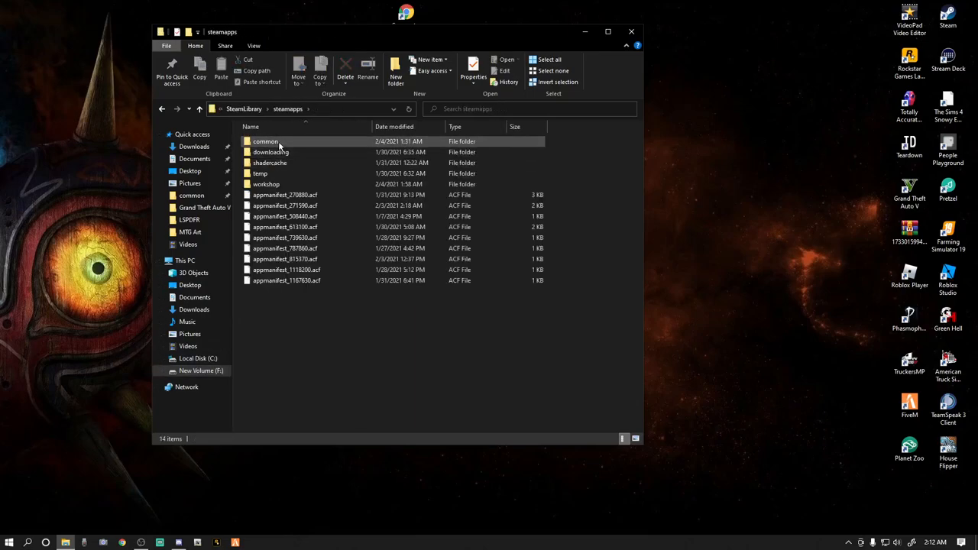
double_click(263, 140)
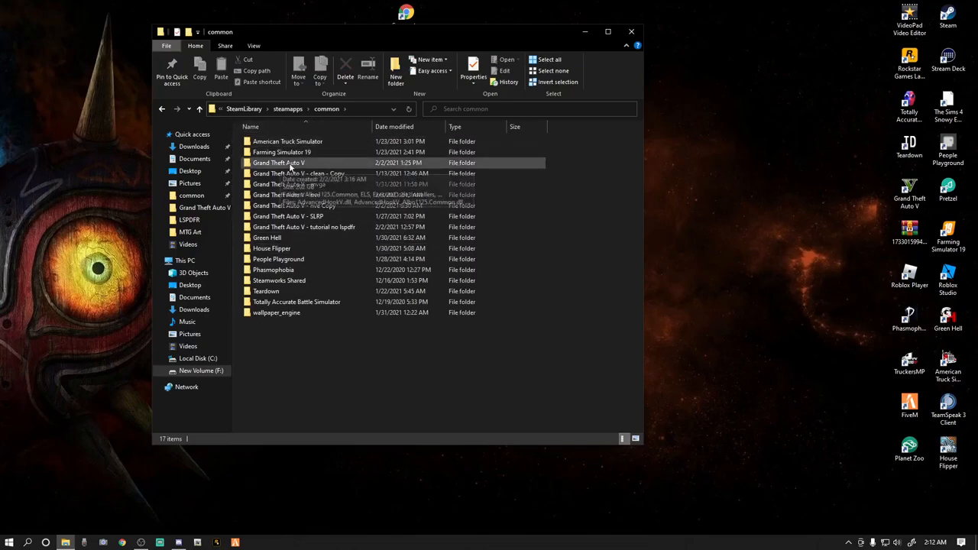
mouse_move(287, 162)
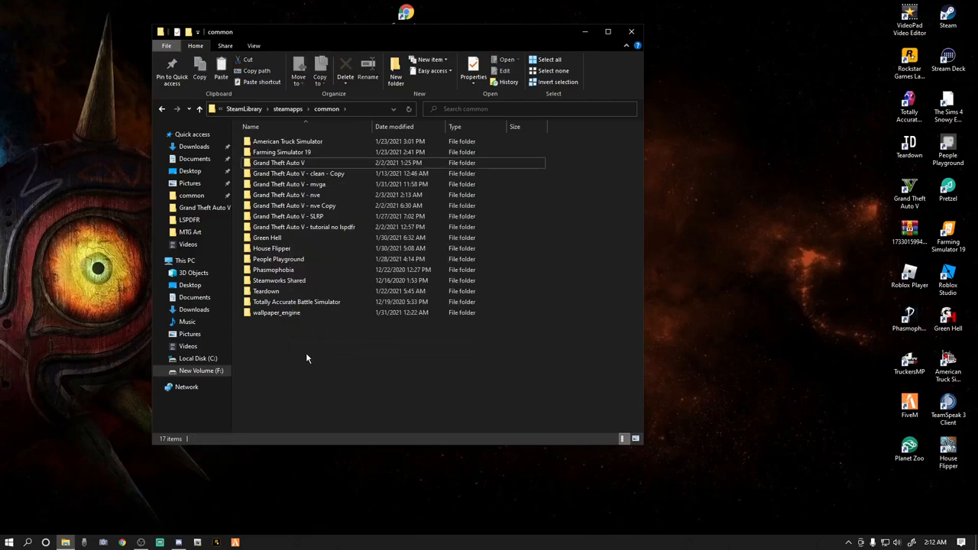
Inspect the Grand Theft Auto V copies and select the main Grand Theft Auto V folder
right_click(307, 357)
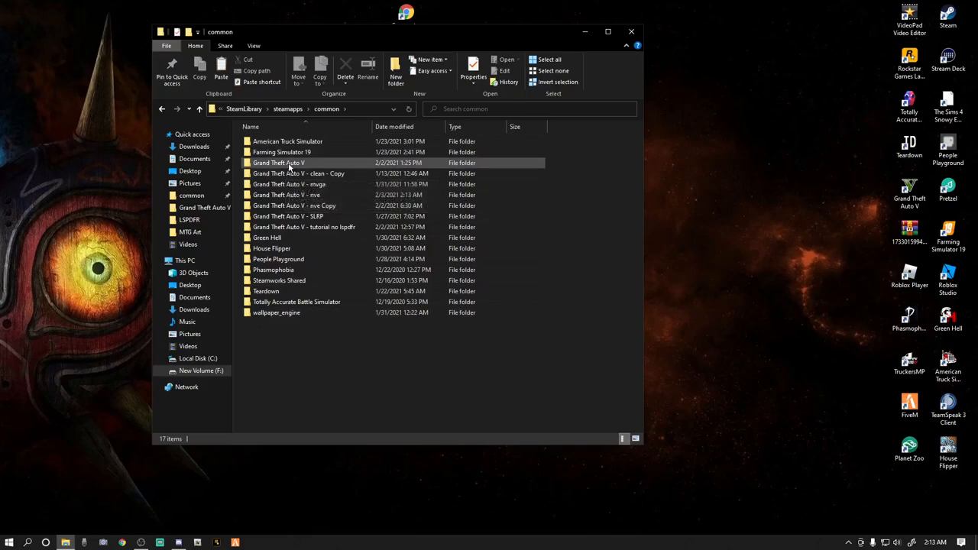
mouse_move(281, 162)
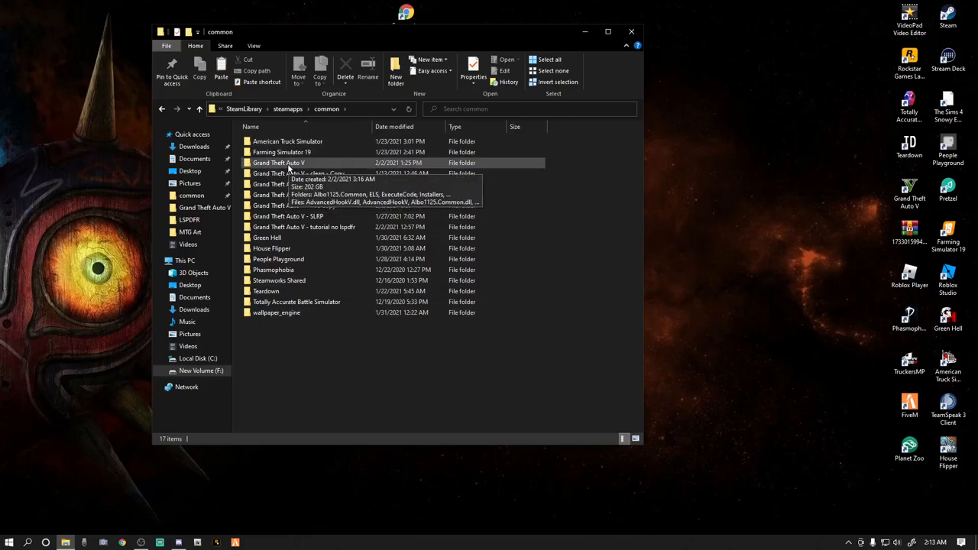
mouse_move(595, 266)
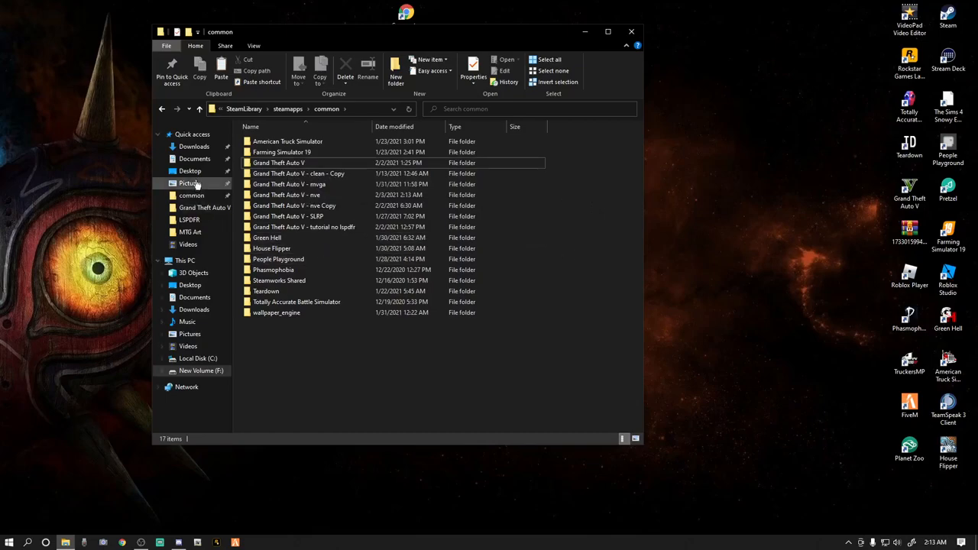
mouse_move(298, 184)
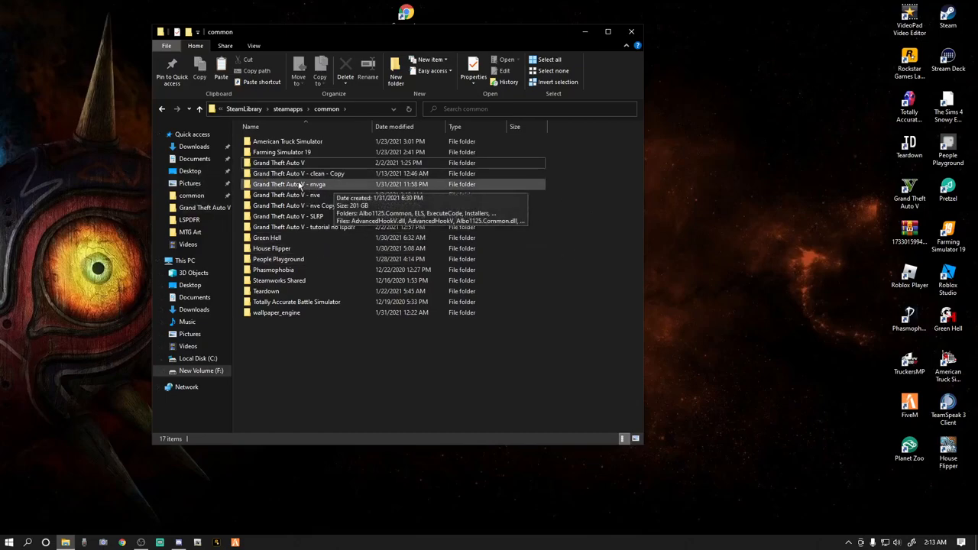
left_click(278, 162)
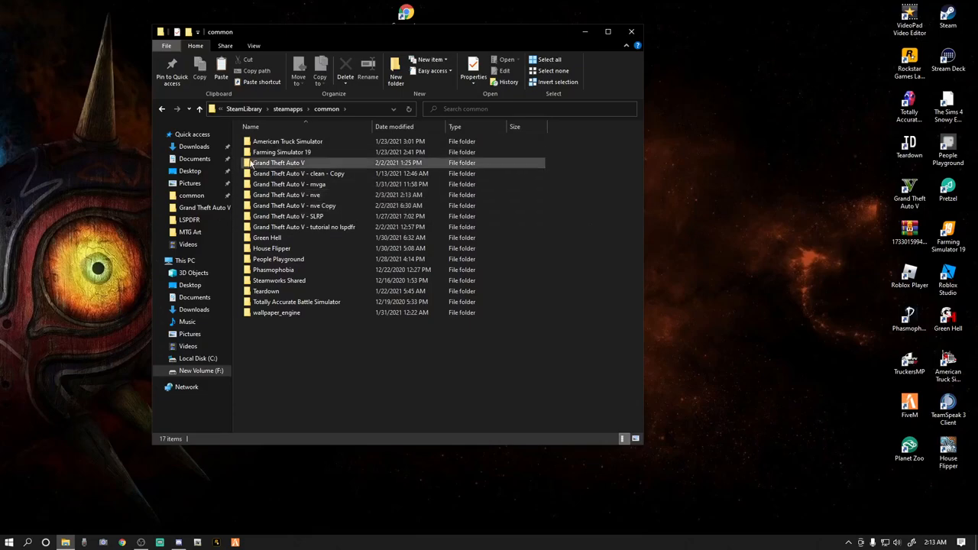
mouse_move(278, 162)
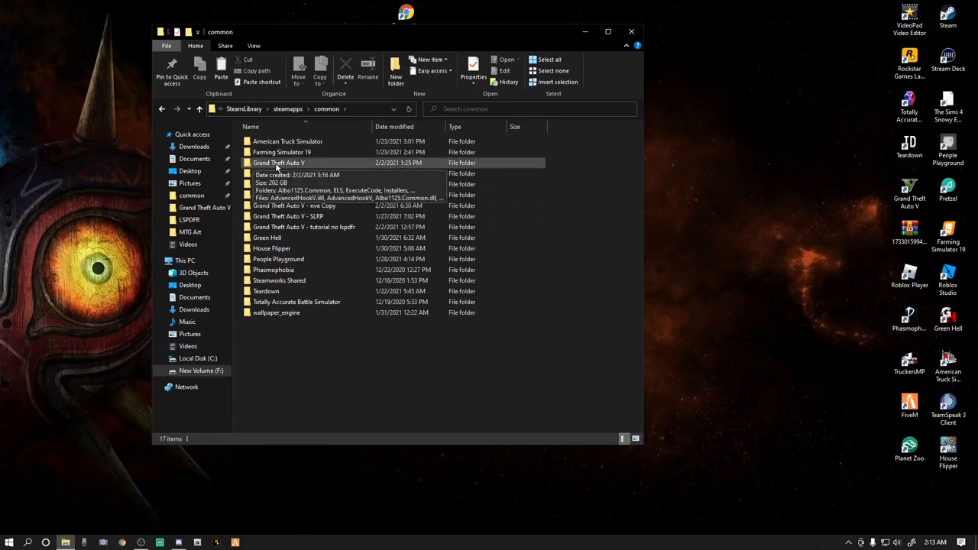
Enter the Grand Theft Auto V game folder, then minimize Explorer to show the desktop
double_click(278, 161)
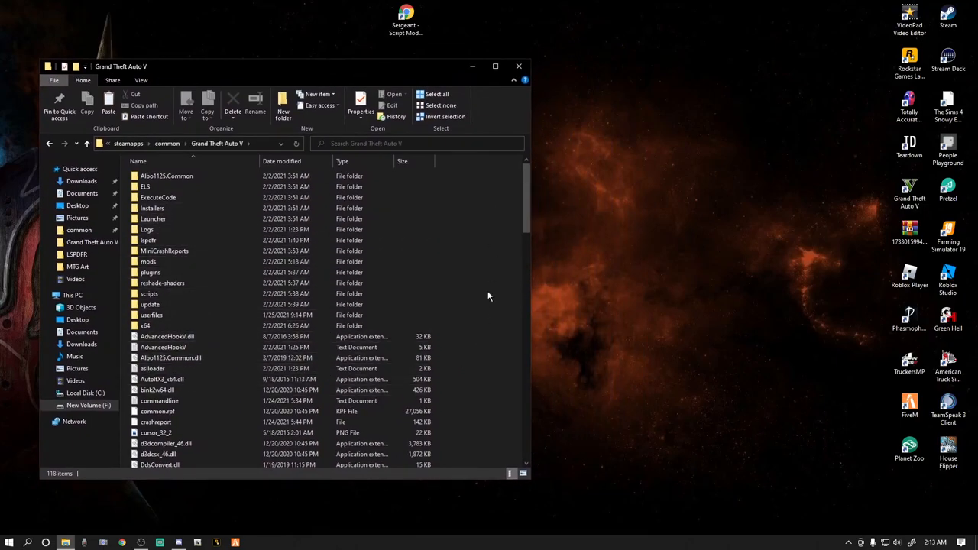
left_click(162, 283)
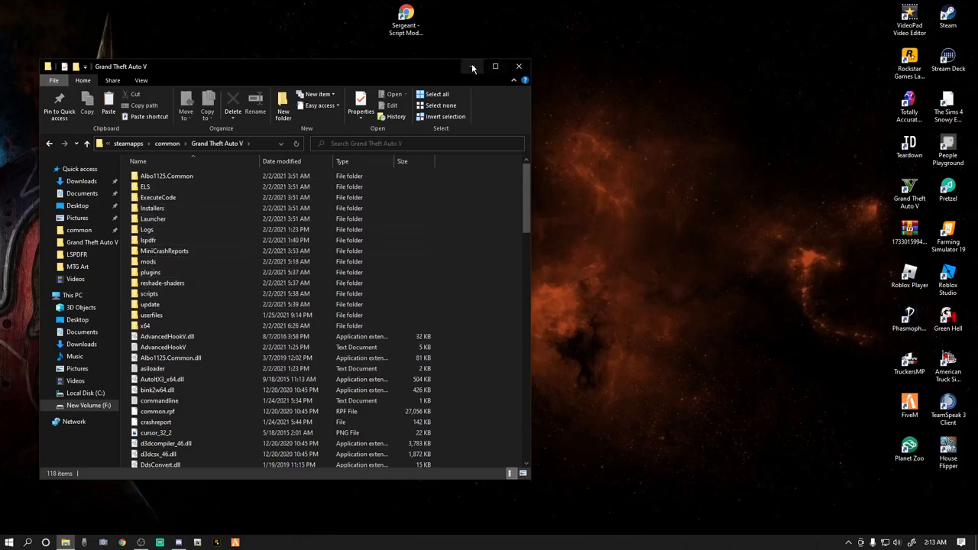
left_click(519, 67)
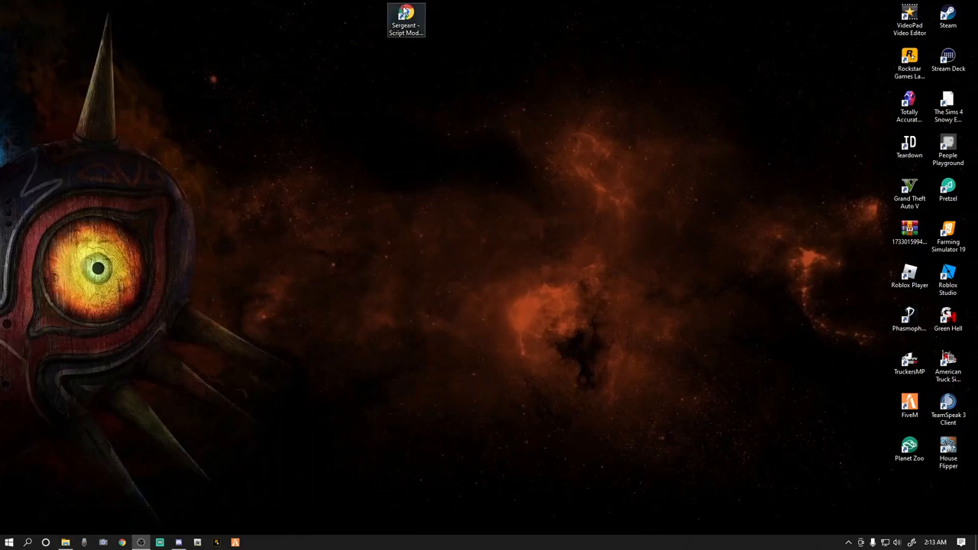
Open the Sergeant 0.7 LSPDFR page from its desktop shortcut and review the Requires list
double_click(406, 17)
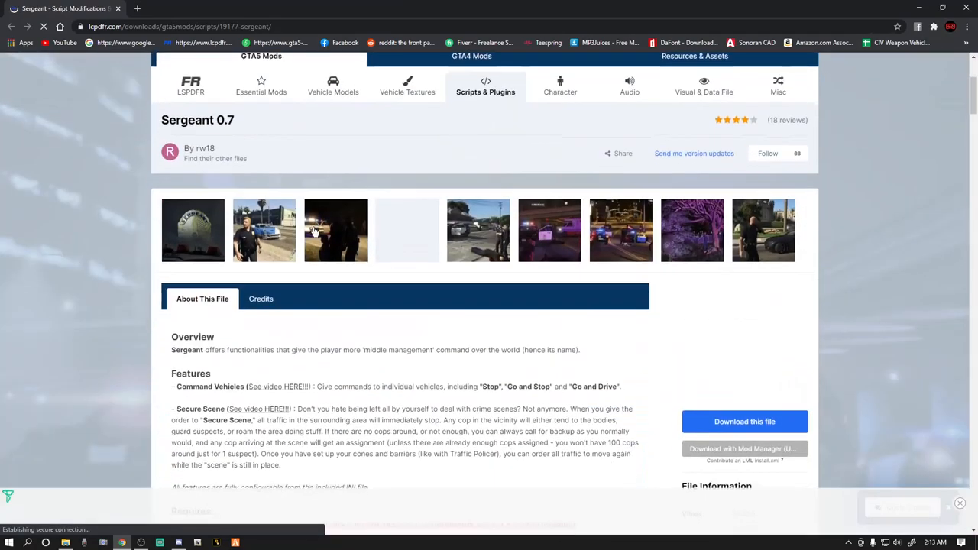
scroll("down", 3)
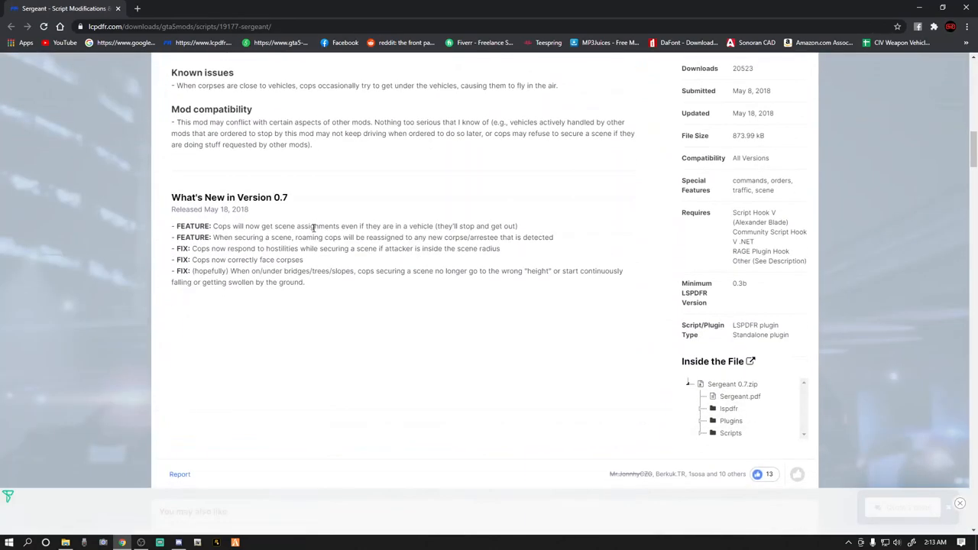
scroll("down", 3)
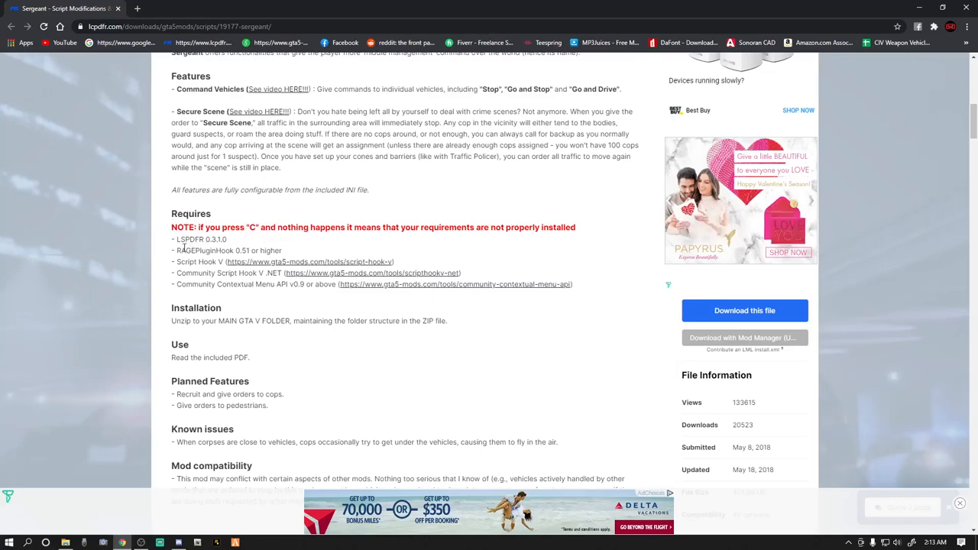
mouse_move(228, 261)
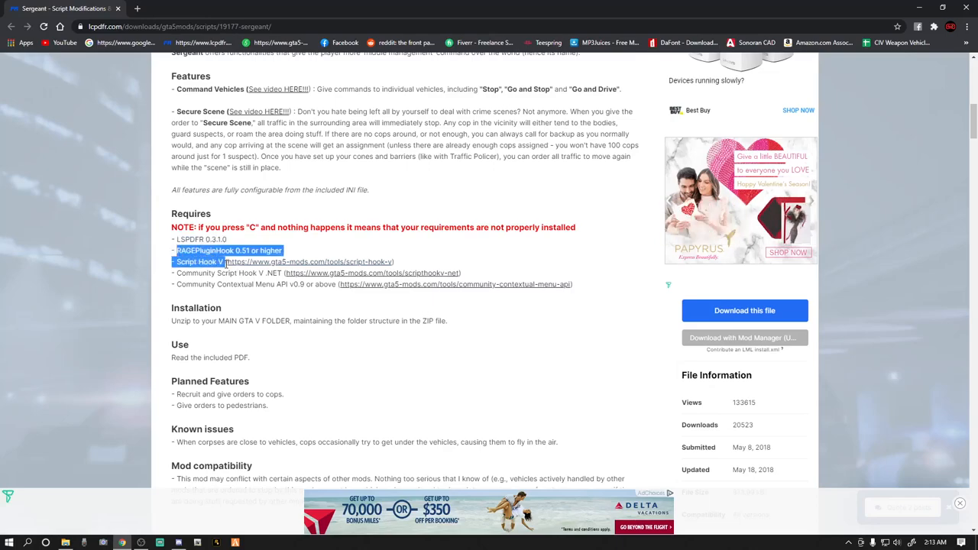
left_click(293, 246)
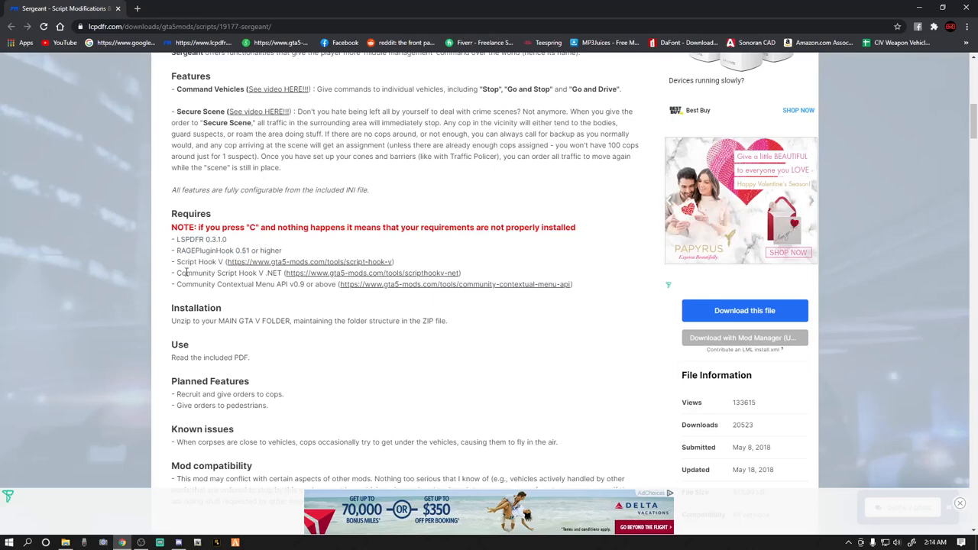
mouse_move(247, 272)
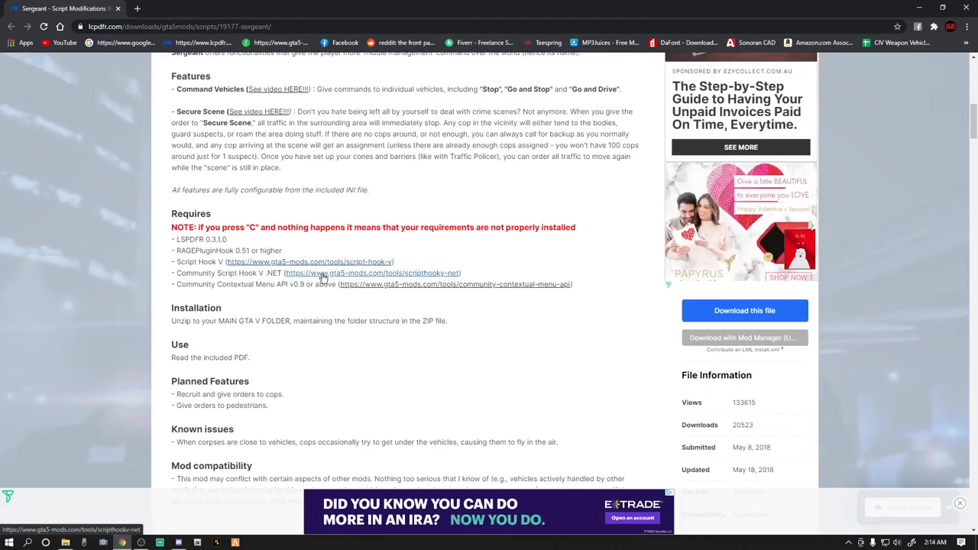
mouse_move(180, 284)
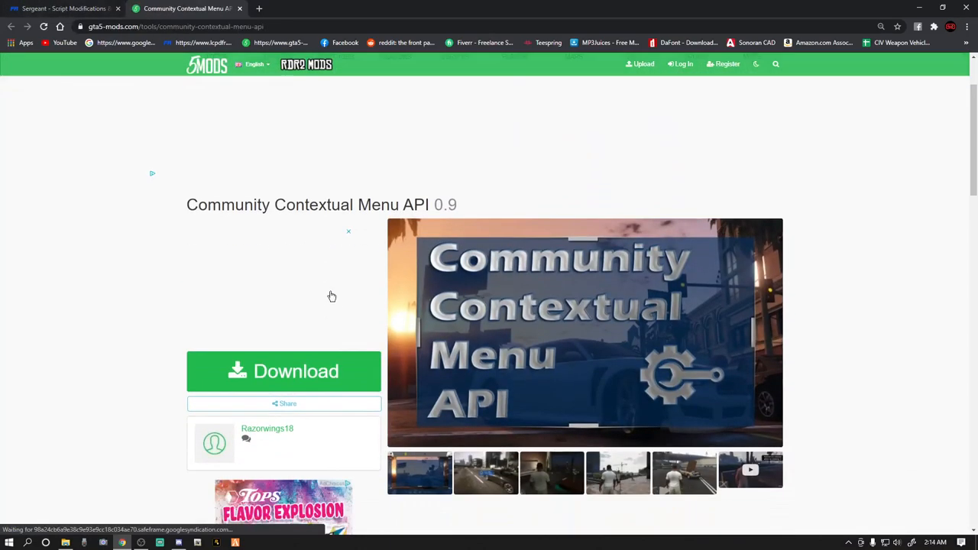
Scroll the Community Contextual Menu API page down to its Requires section
scroll("down", 3)
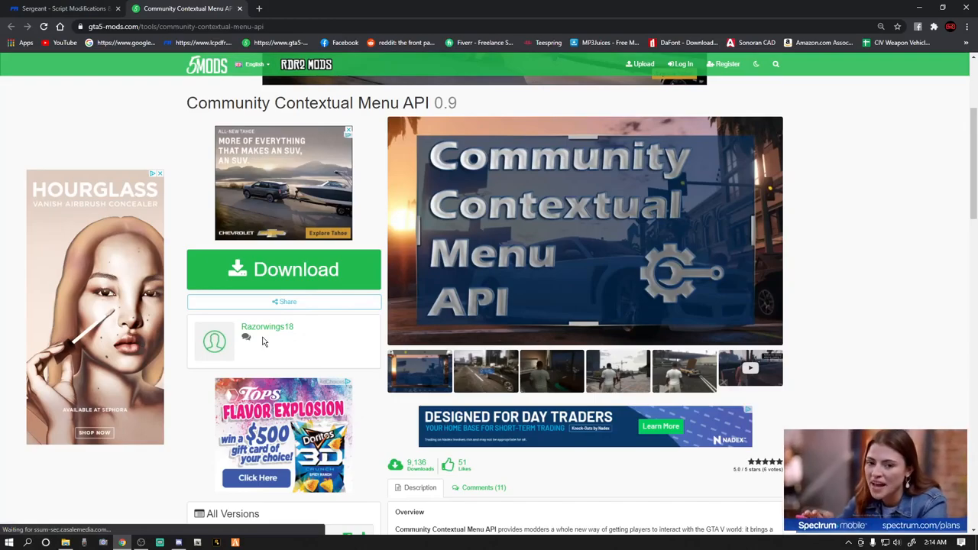
scroll("down", 3)
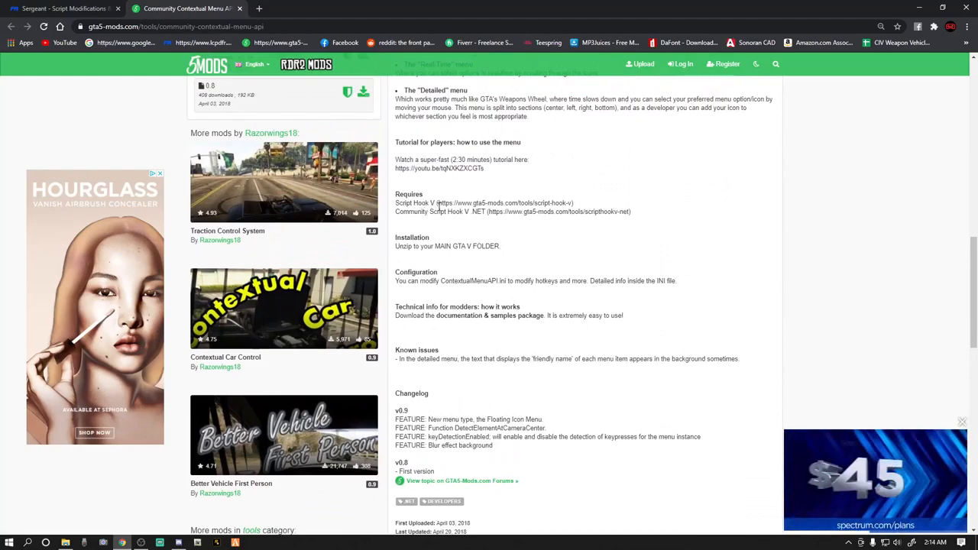
mouse_move(469, 223)
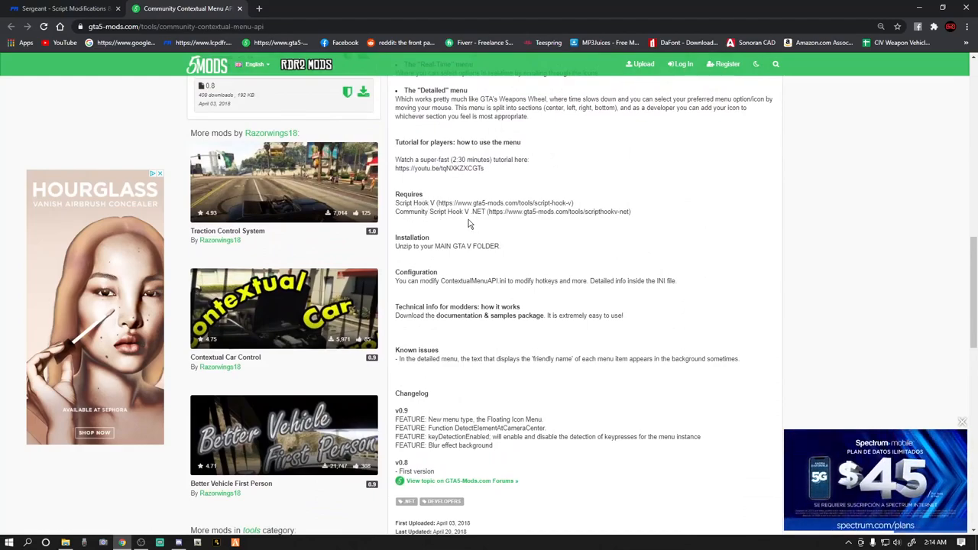
mouse_move(75, 536)
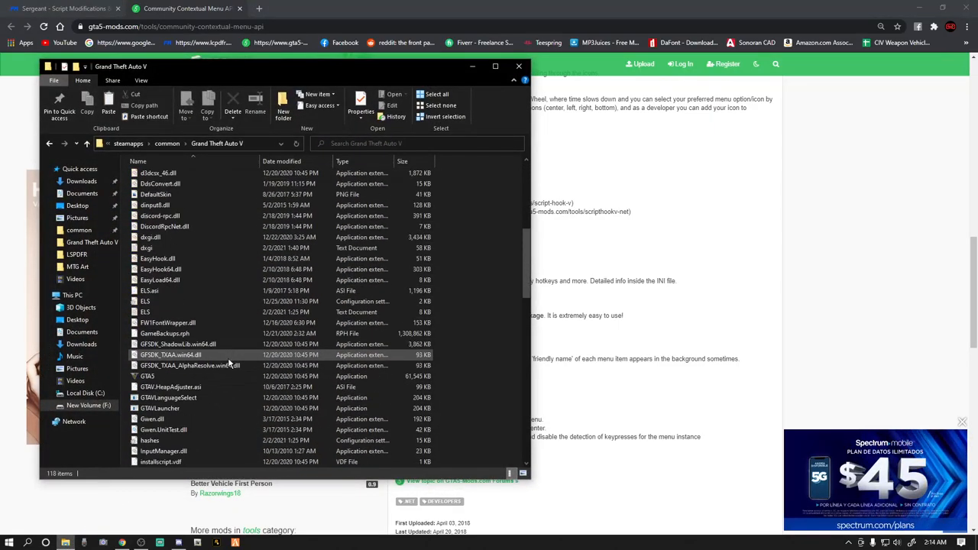
scroll("down", 3)
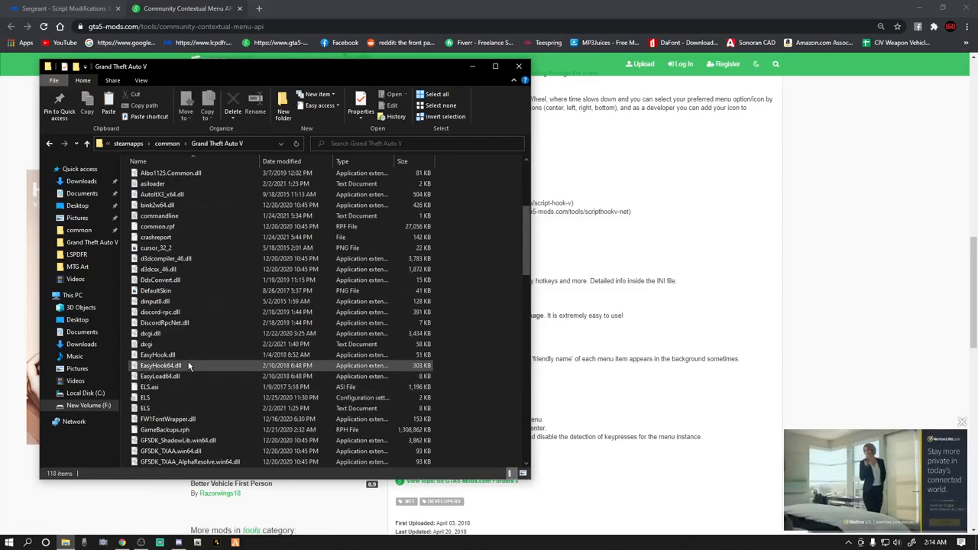
mouse_move(205, 354)
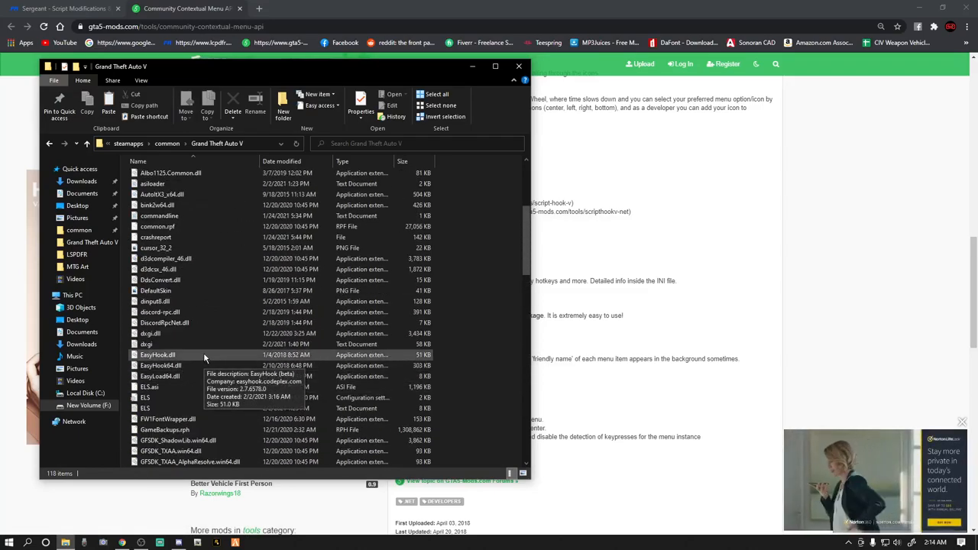
scroll("down", 3)
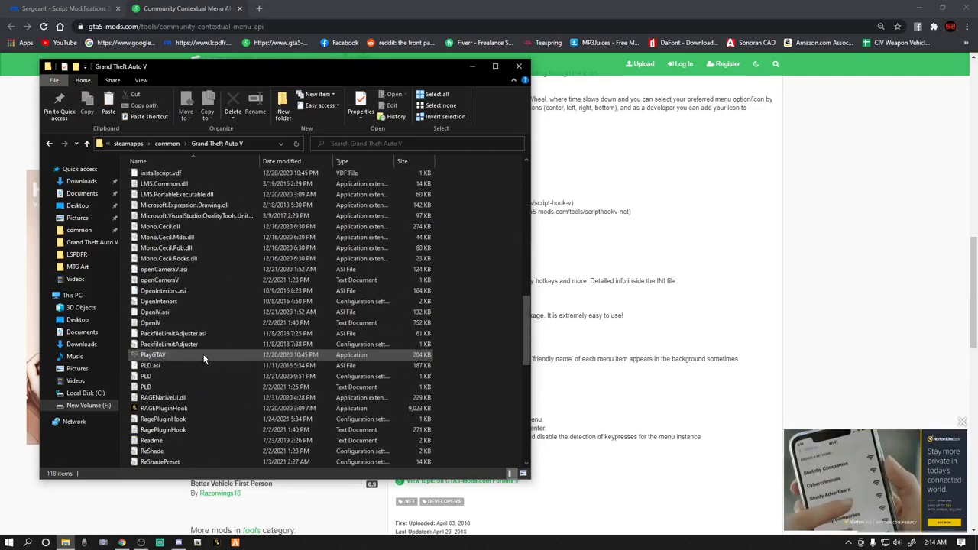
scroll("down", 3)
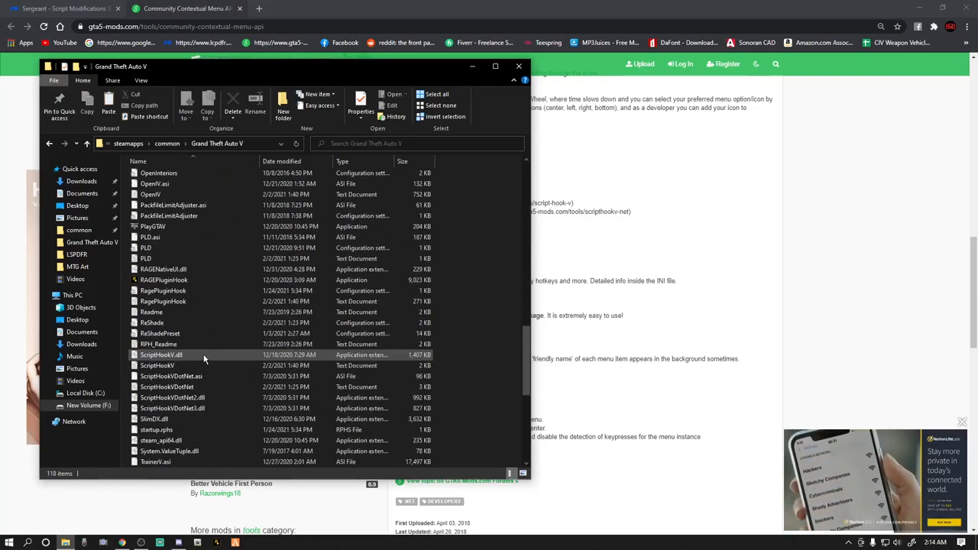
left_click(168, 408)
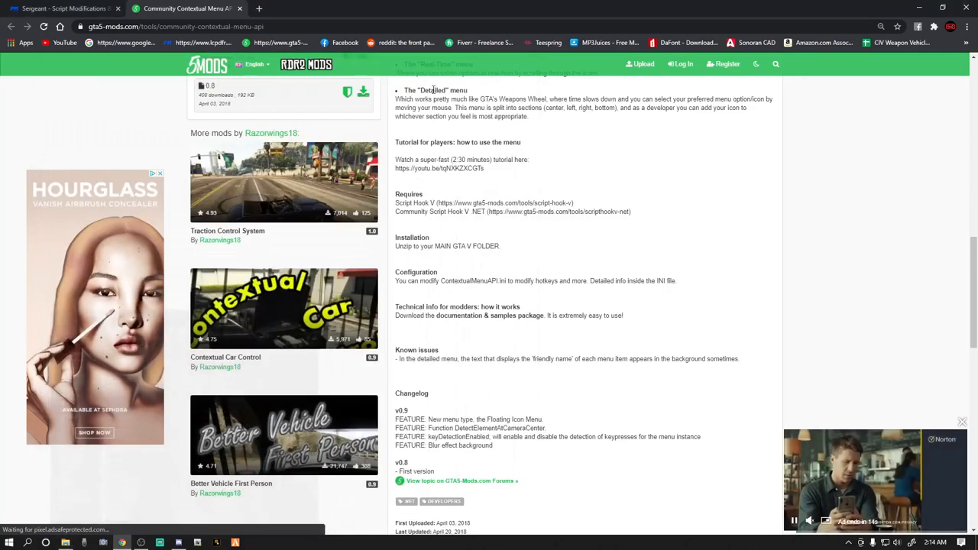
Download the Community Contextual Menu API zip from its green Download button
scroll("up", 3)
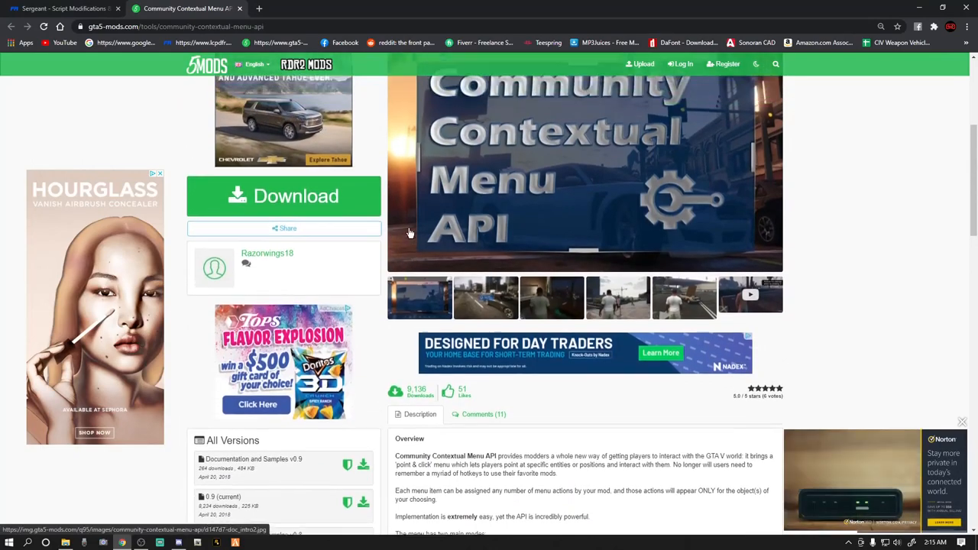
scroll("up", 3)
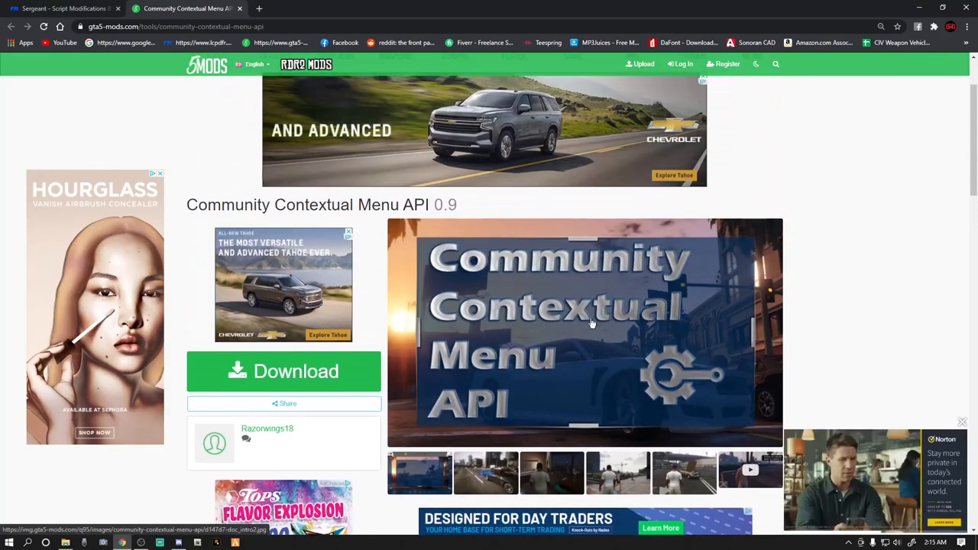
left_click(260, 373)
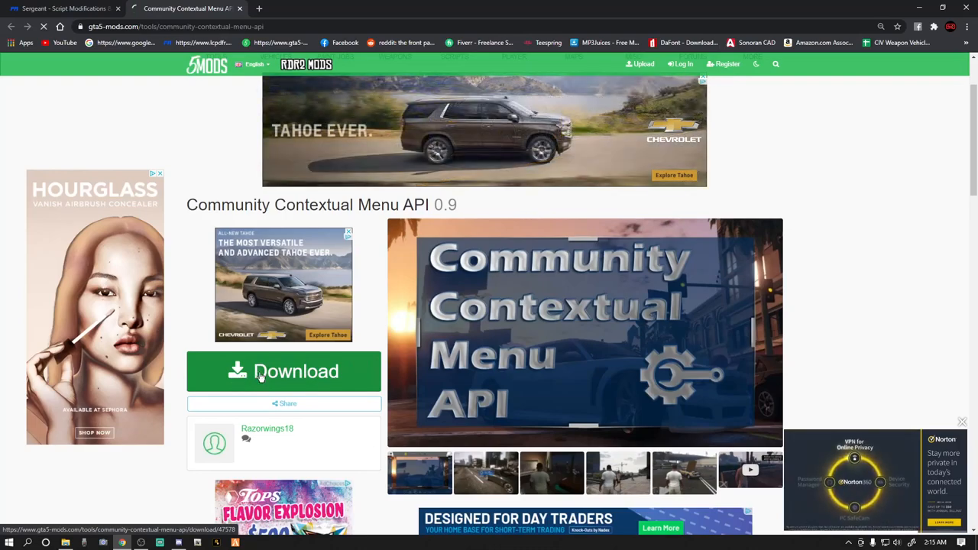
left_click(284, 371)
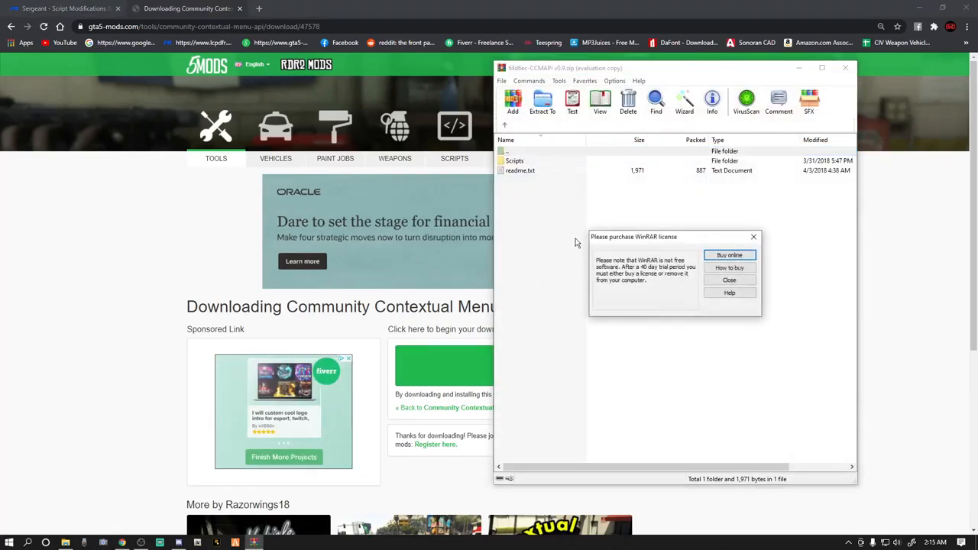
Dismiss the WinRAR license reminder and close the opened archive window
left_click(729, 279)
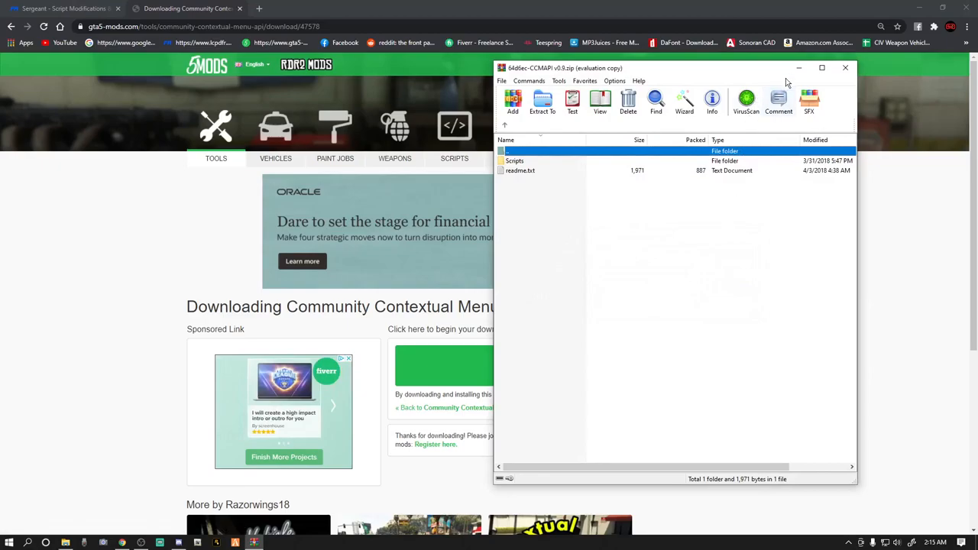
left_click(843, 67)
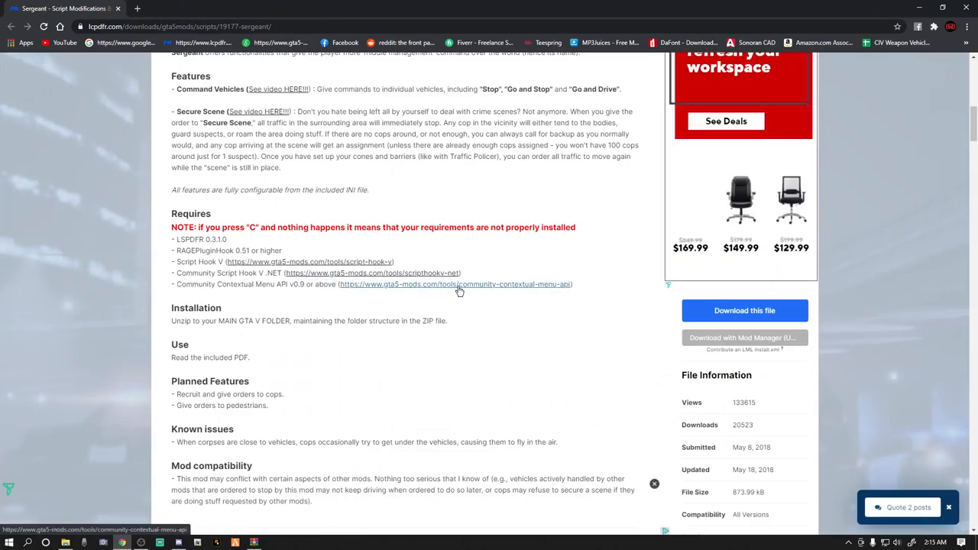
Download Sergeant 0.7.zip from LSPDFR and view it in WinRAR past the license reminder
left_click(745, 310)
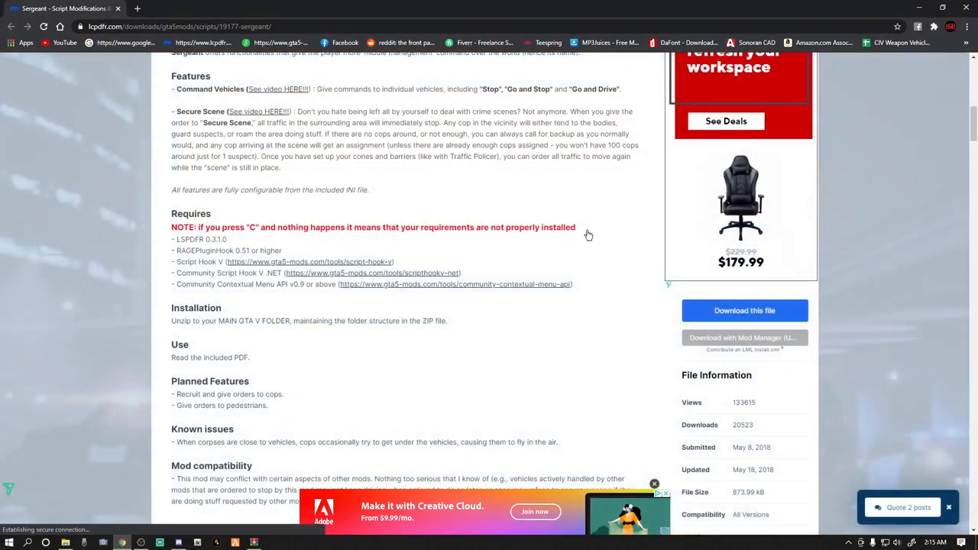
left_click(744, 310)
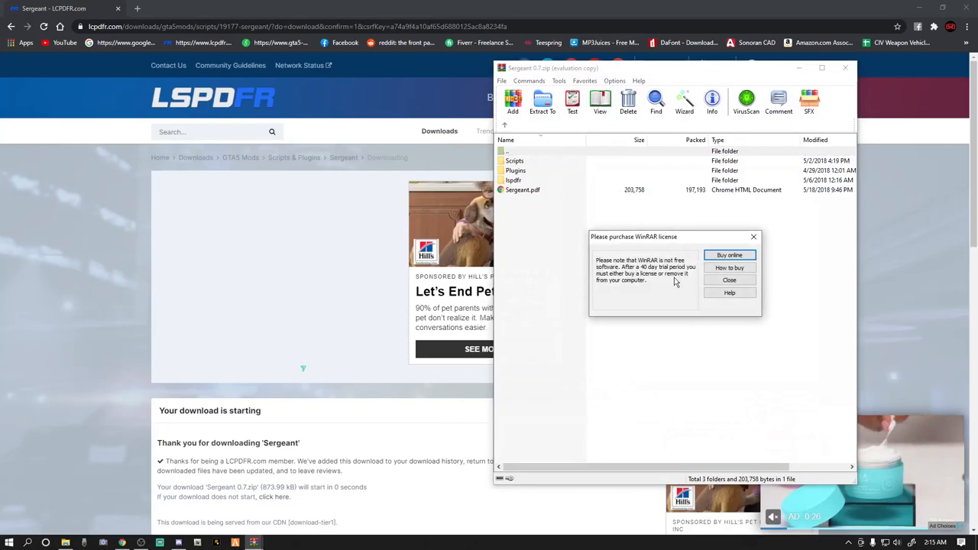
left_click(728, 279)
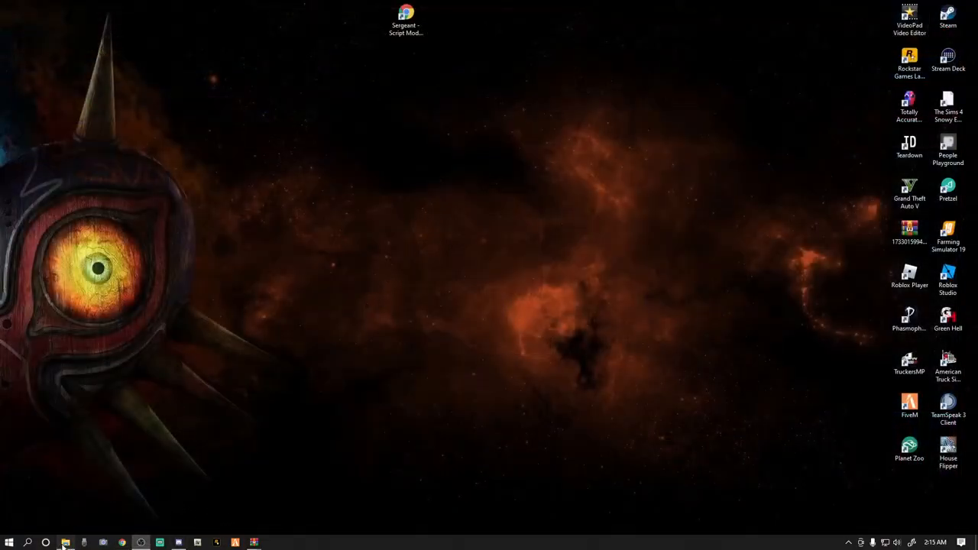
Read the Contextual Menu API readme.txt, then enter the archive's Scripts folder
left_click(74, 539)
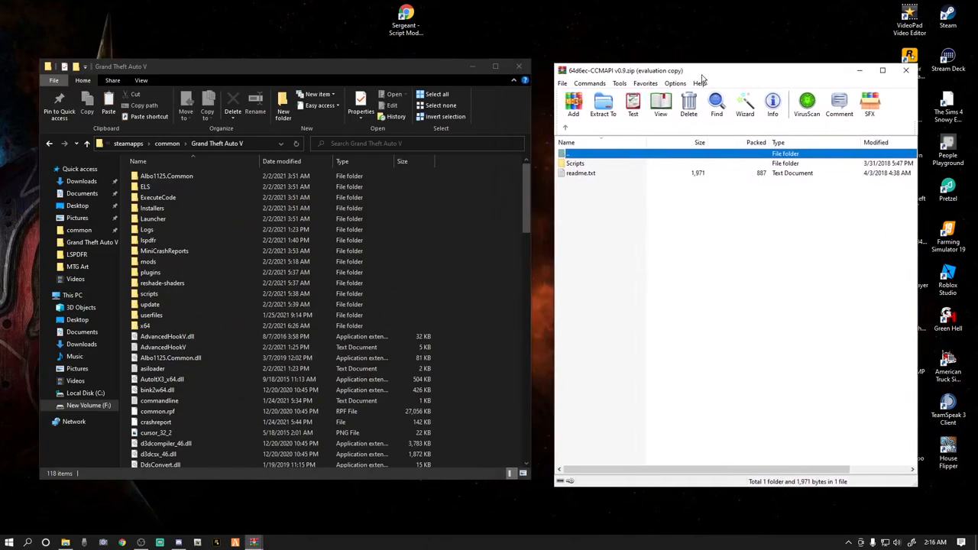
mouse_move(580, 174)
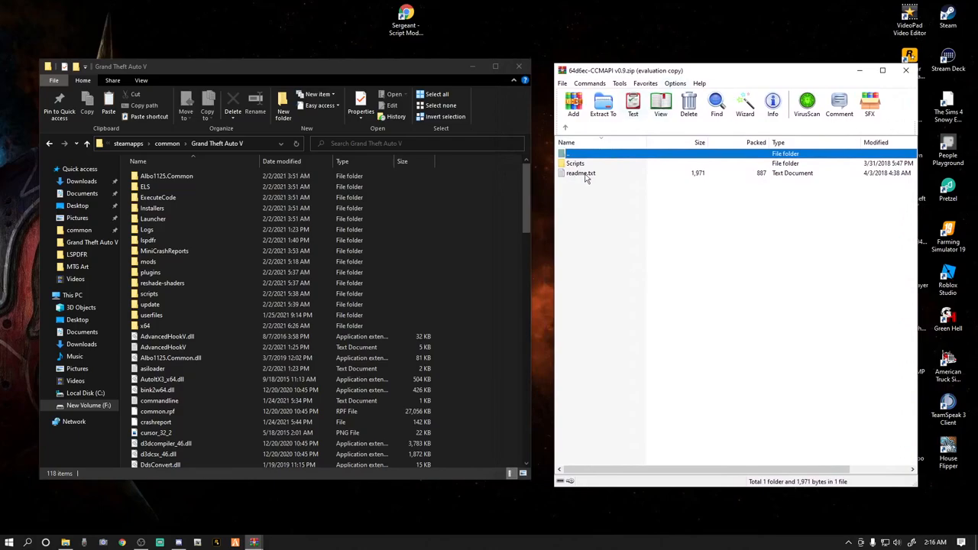
double_click(580, 173)
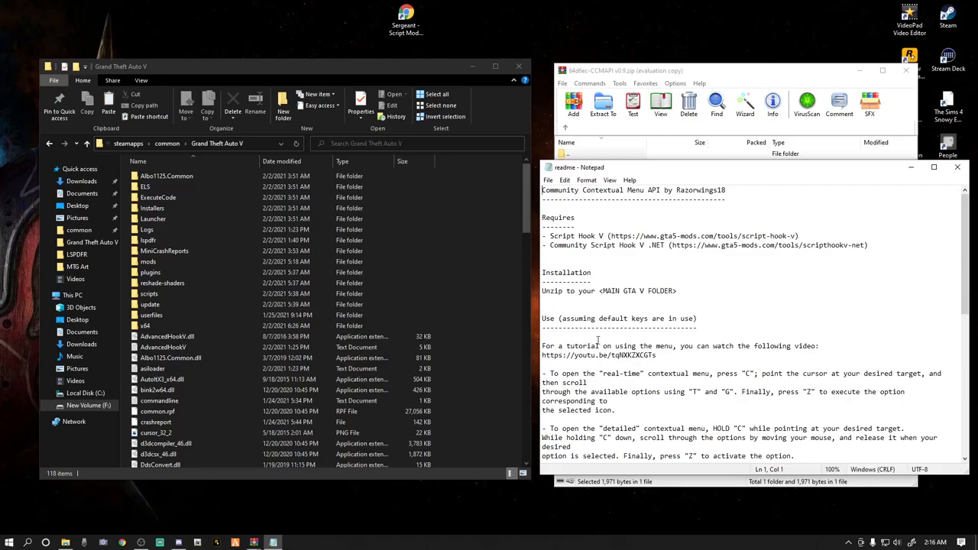
left_click(956, 167)
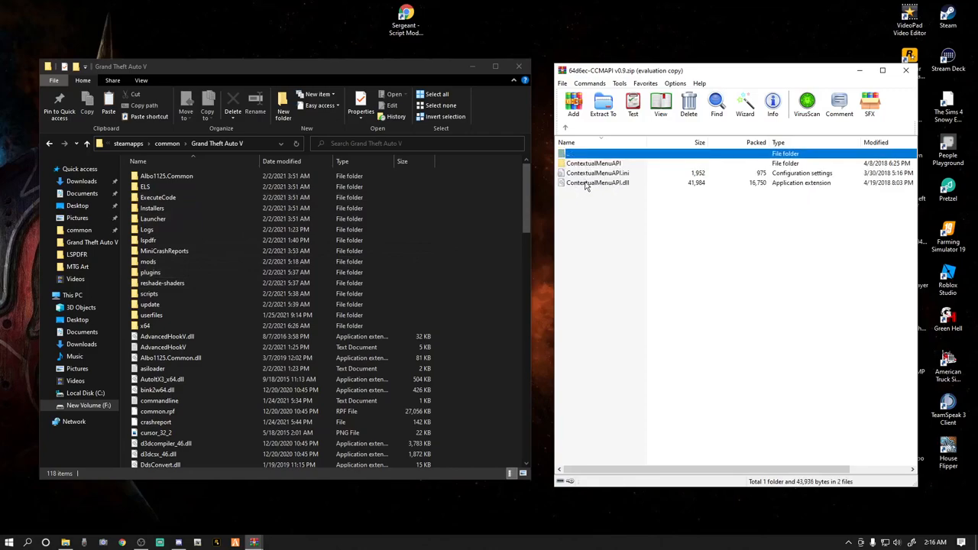
left_click(150, 293)
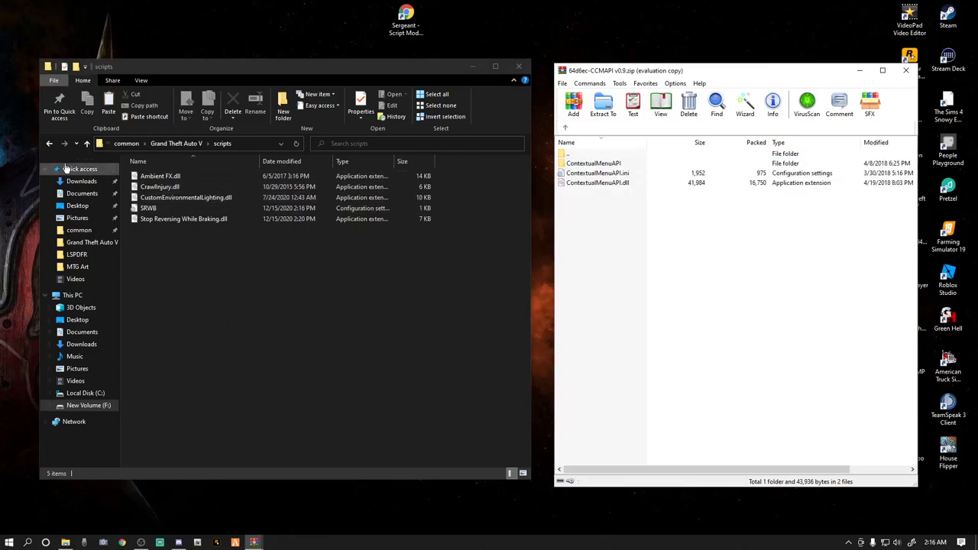
Remove the accidental new folder in Grand Theft Auto V and reopen its scripts folder for the menu API files
left_click(177, 143)
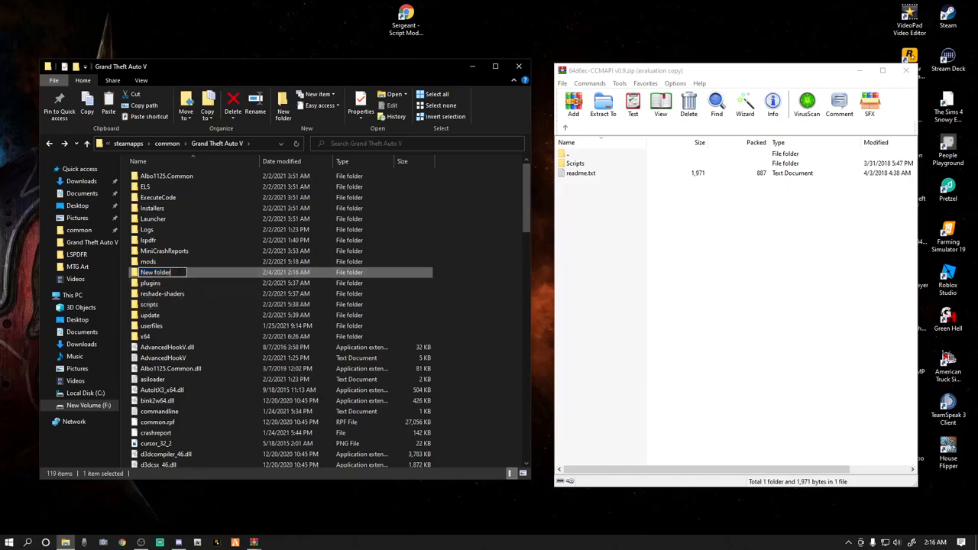
type("7")
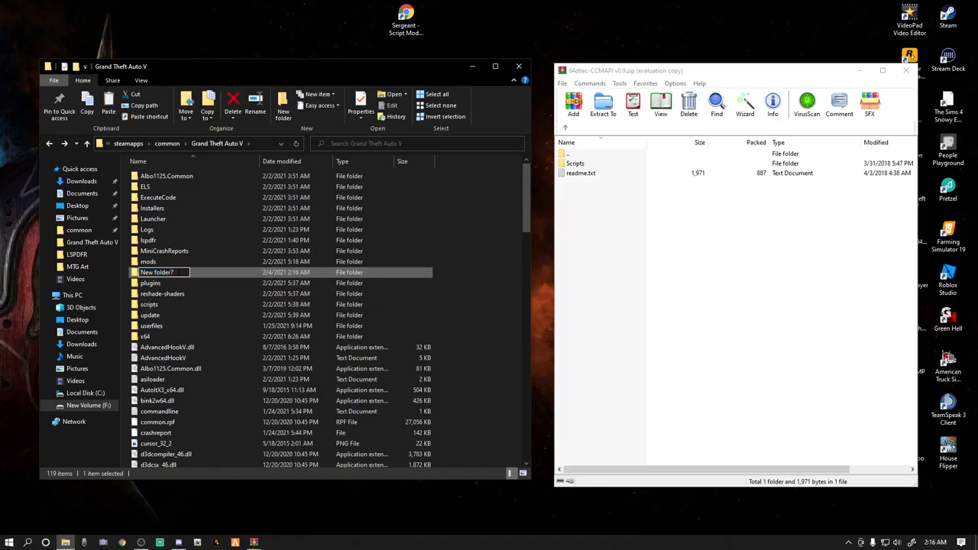
right_click(156, 272)
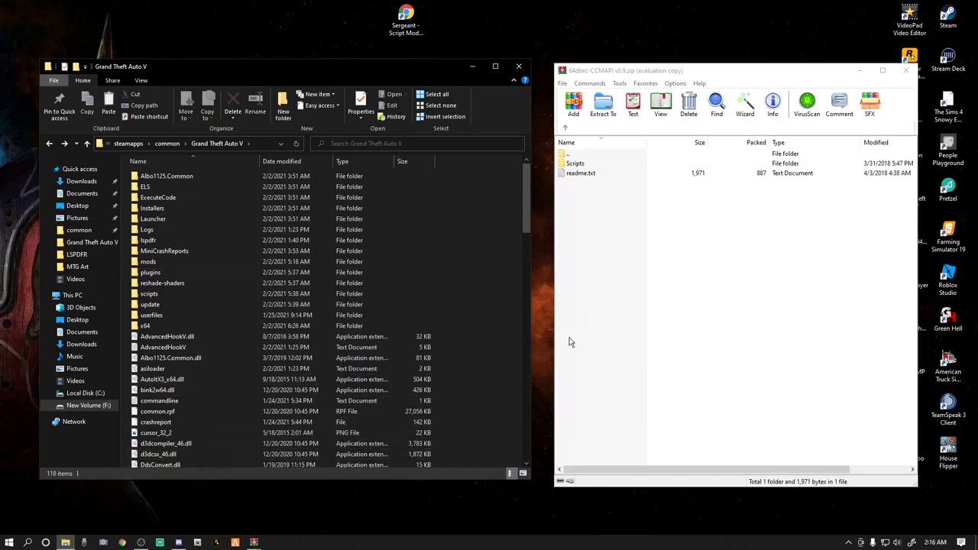
mouse_move(150, 293)
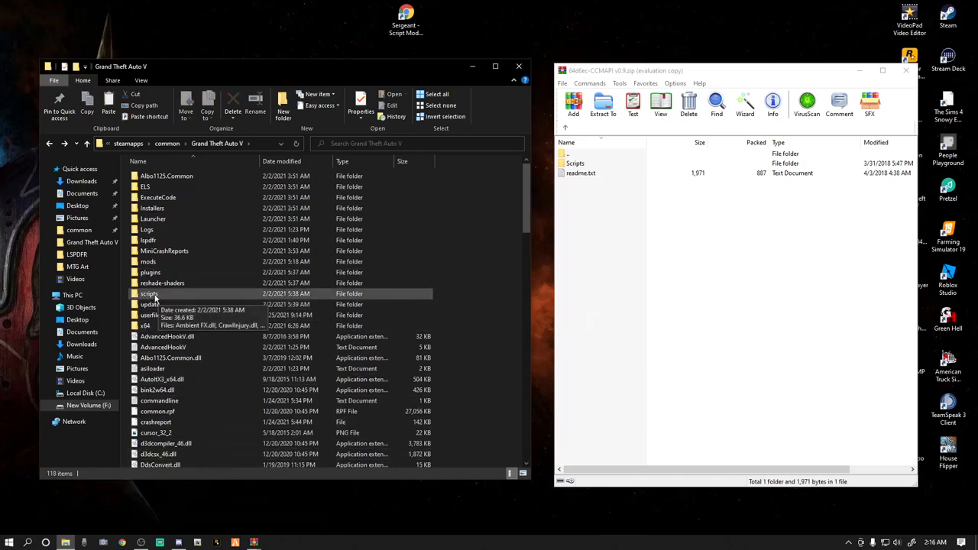
double_click(150, 294)
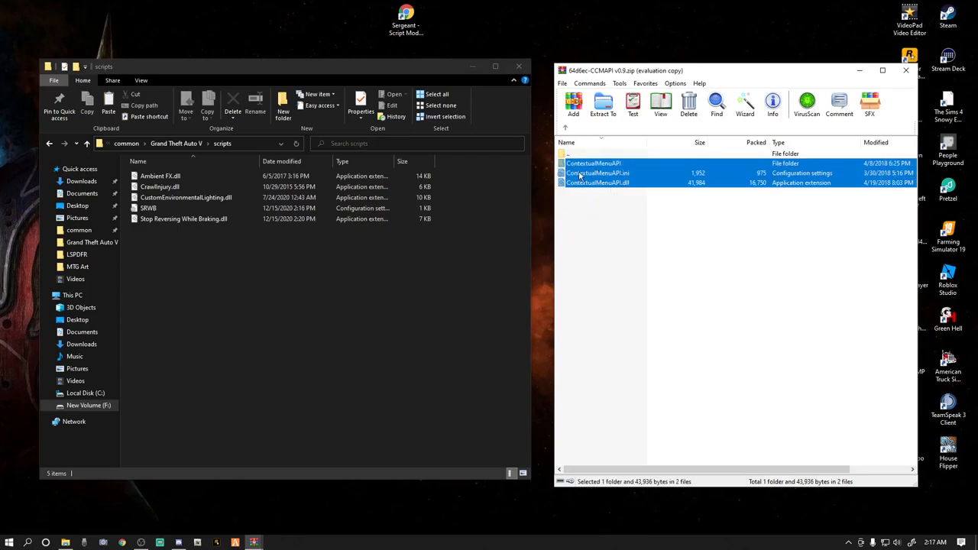
mouse_move(228, 307)
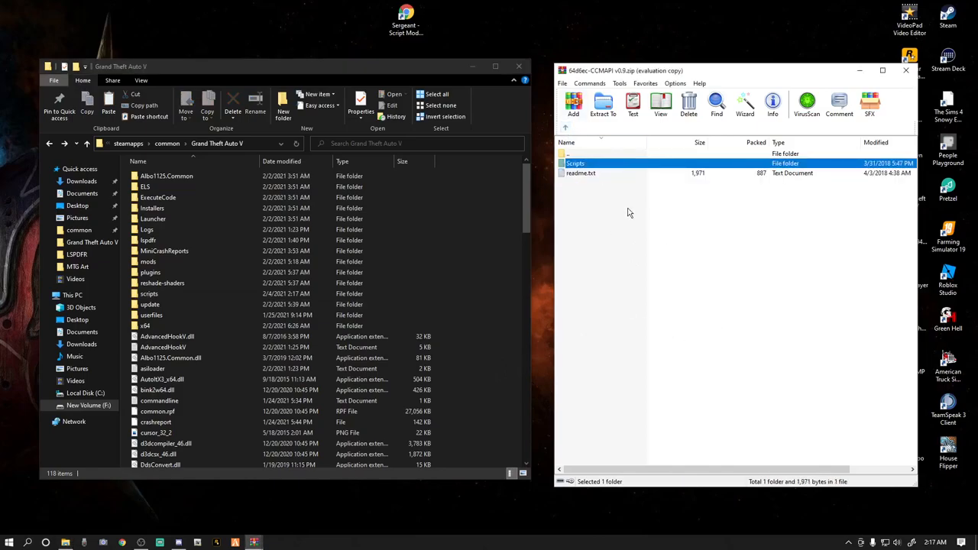
Switch to the Sergeant archive and confirm the GTA V scripts folder holds the ContextualMenuAPI folder, .ini and .dll
left_click(905, 70)
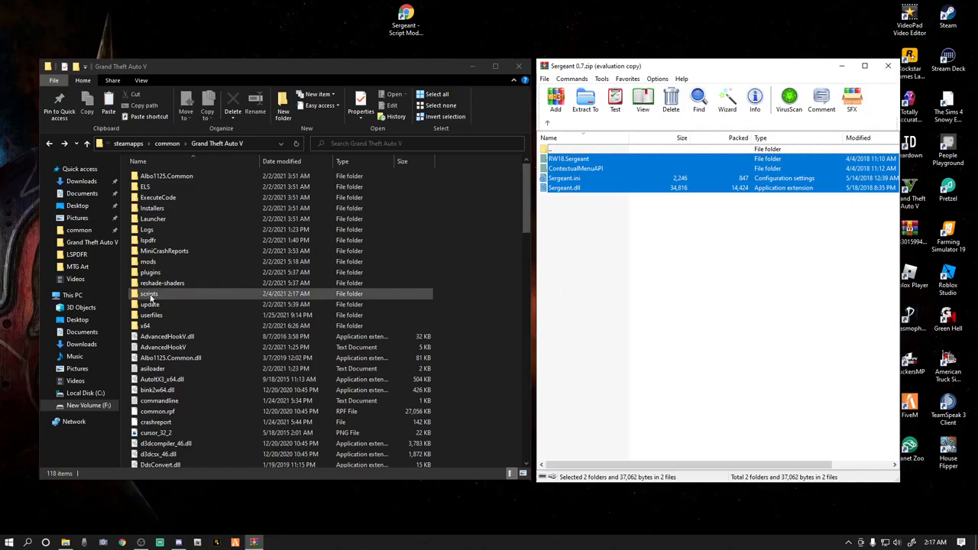
double_click(150, 294)
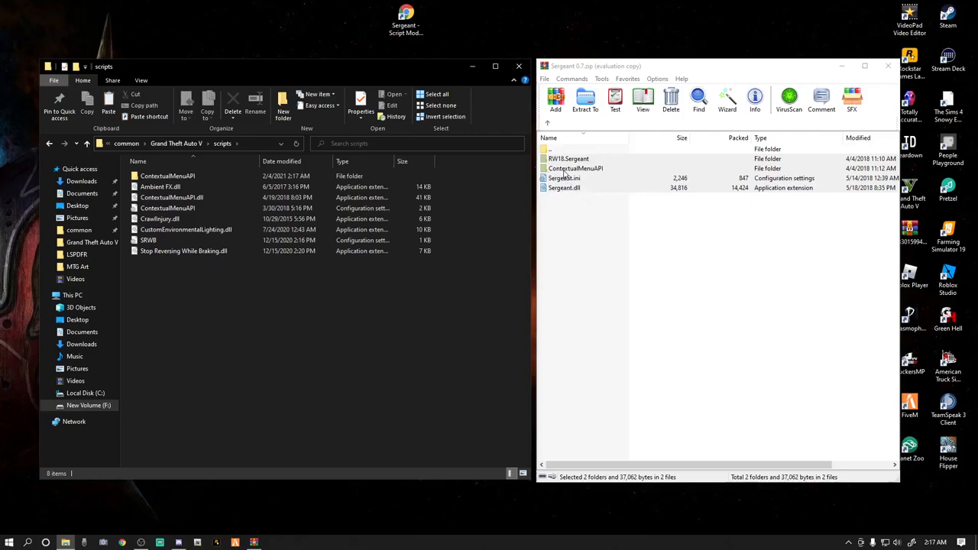
left_click(165, 176)
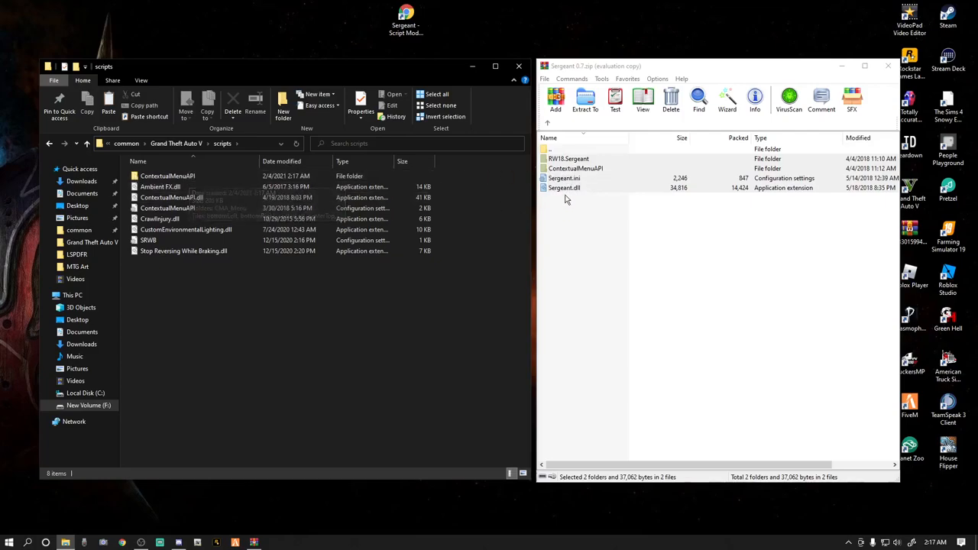
left_click(167, 175)
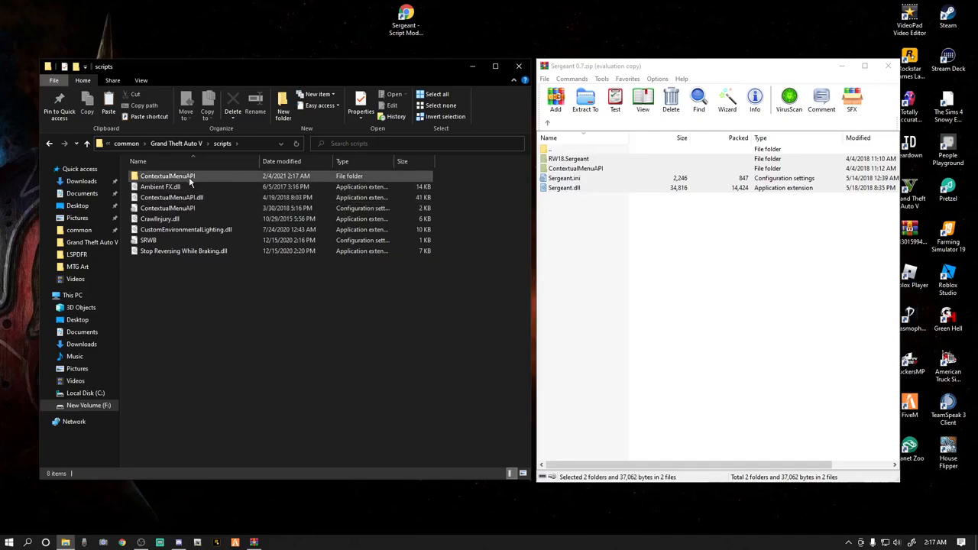
left_click(339, 340)
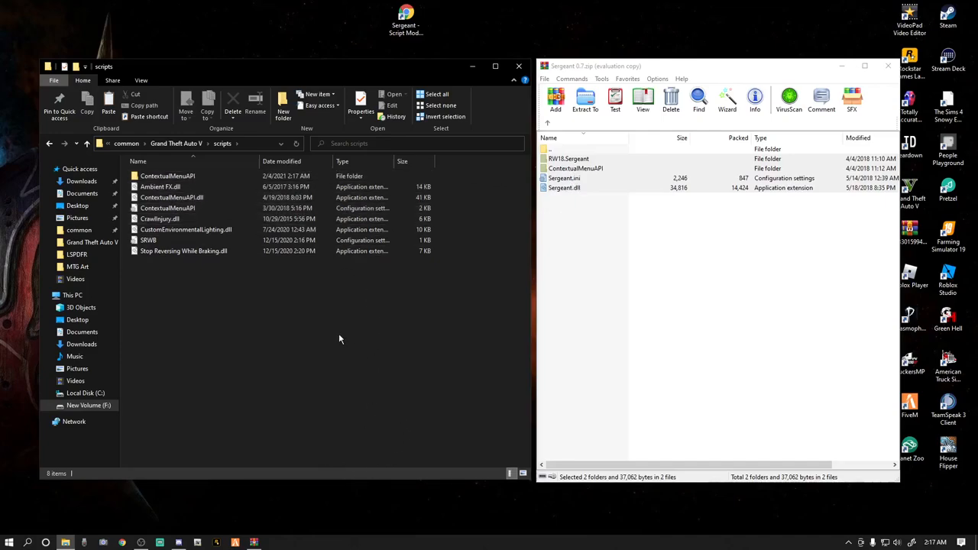
mouse_move(138, 339)
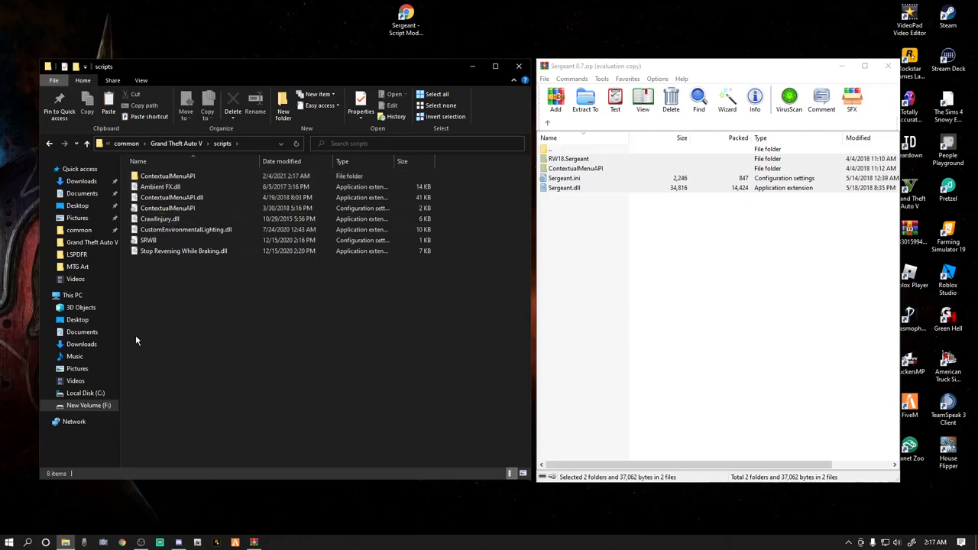
mouse_move(595, 207)
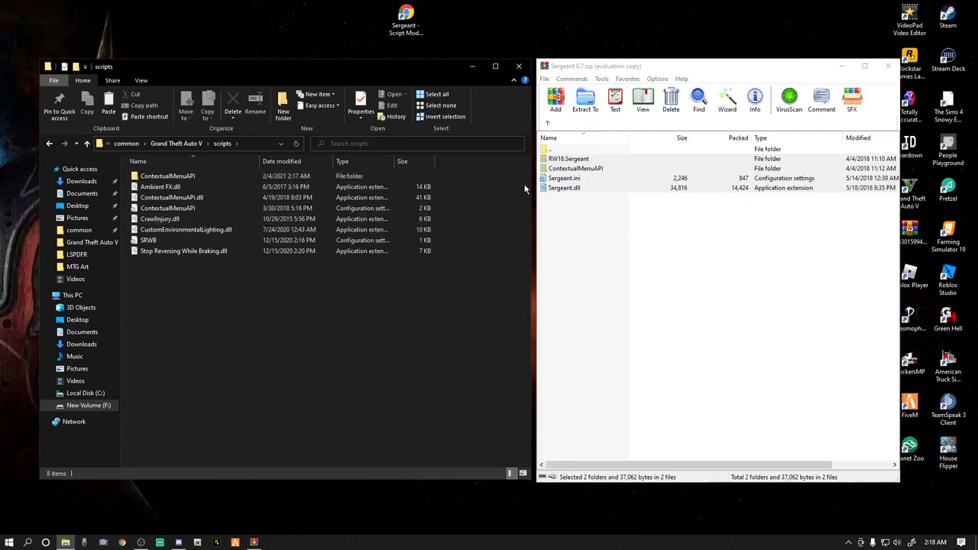
mouse_move(492, 196)
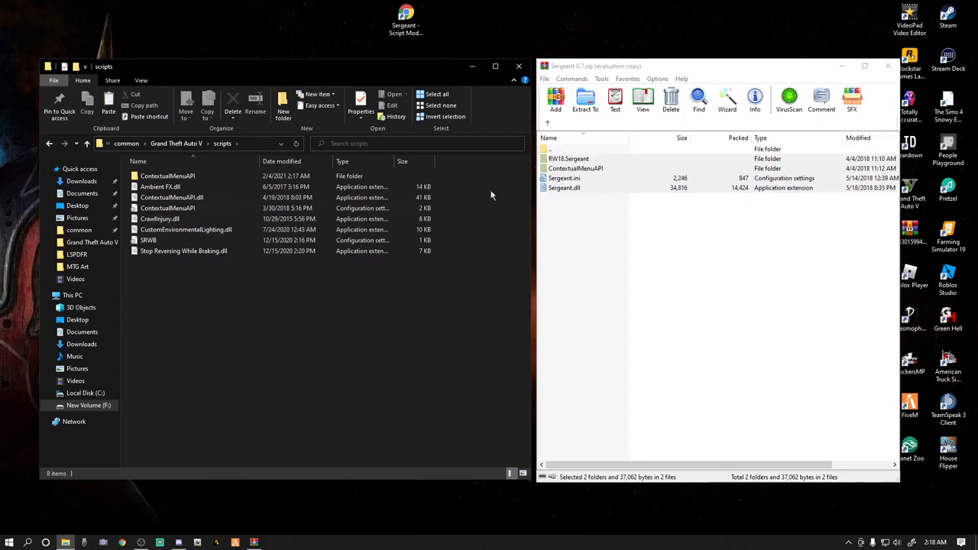
mouse_move(222, 146)
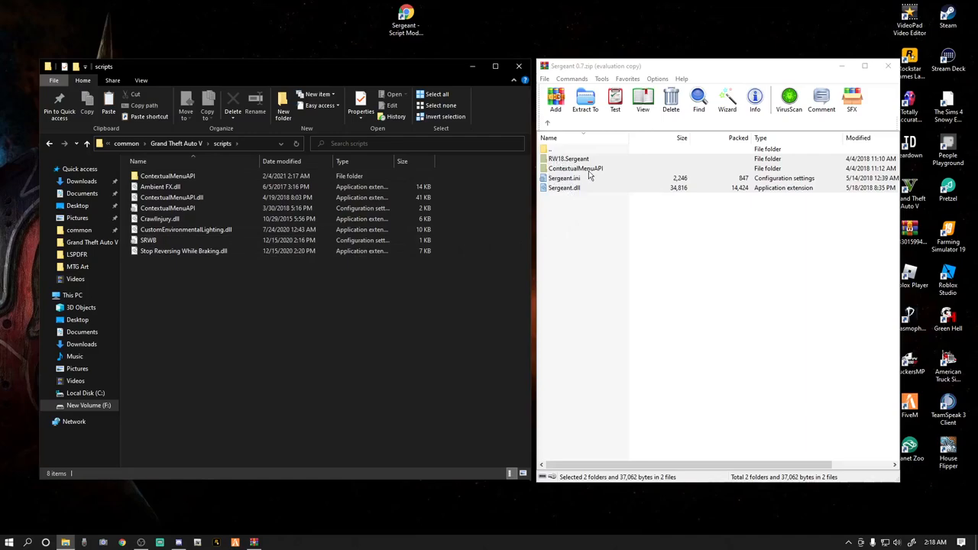
mouse_move(578, 193)
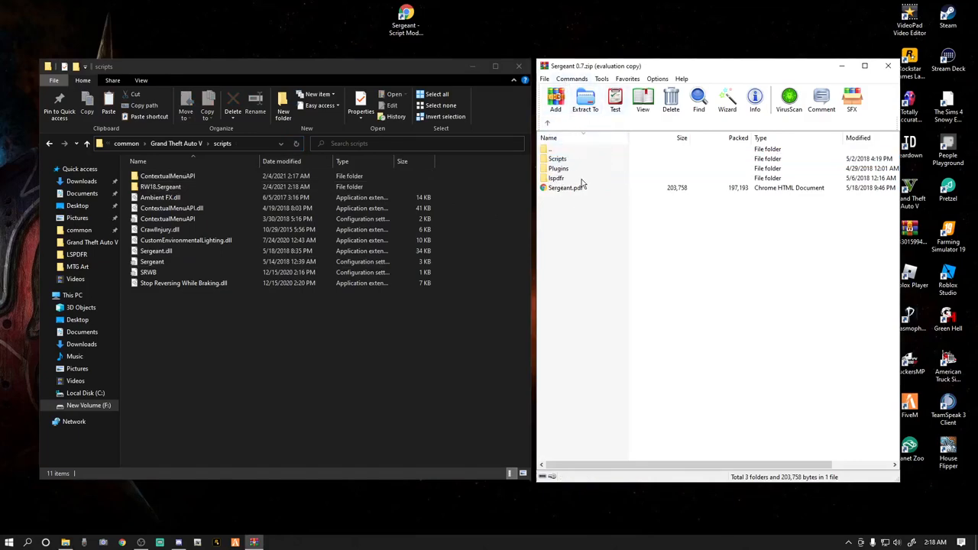
mouse_move(558, 177)
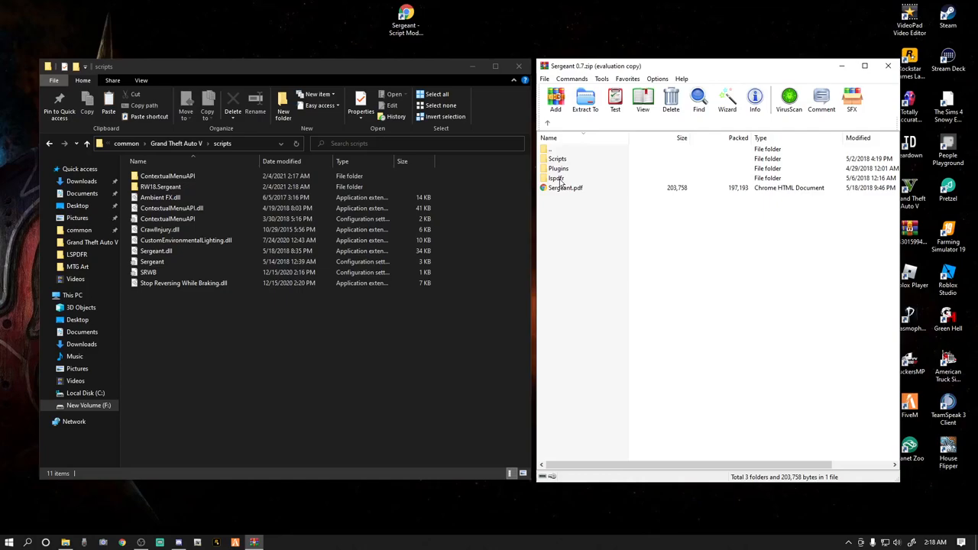
Select the lspdfr and Plugins folders in the archive and move them into the Grand Theft Auto V folder
left_click(556, 177)
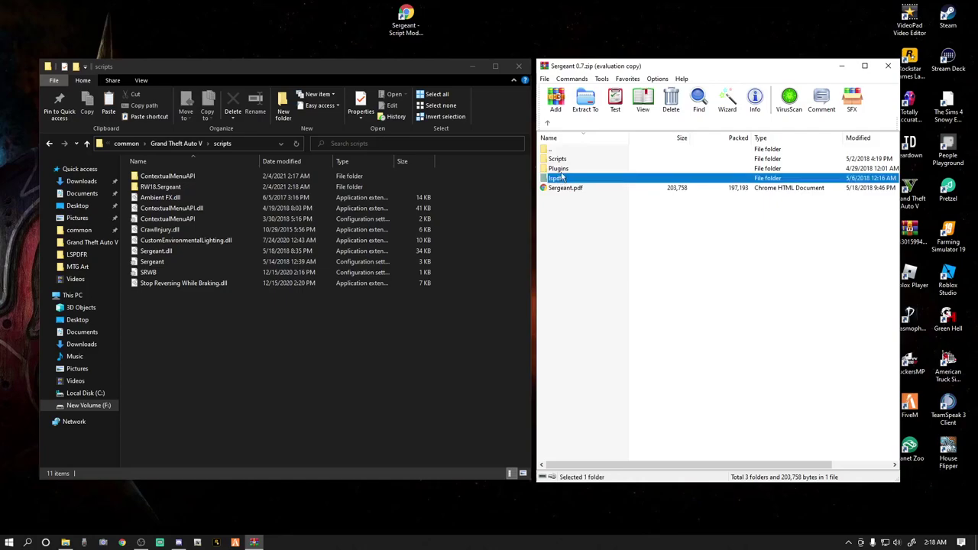
left_click(558, 168)
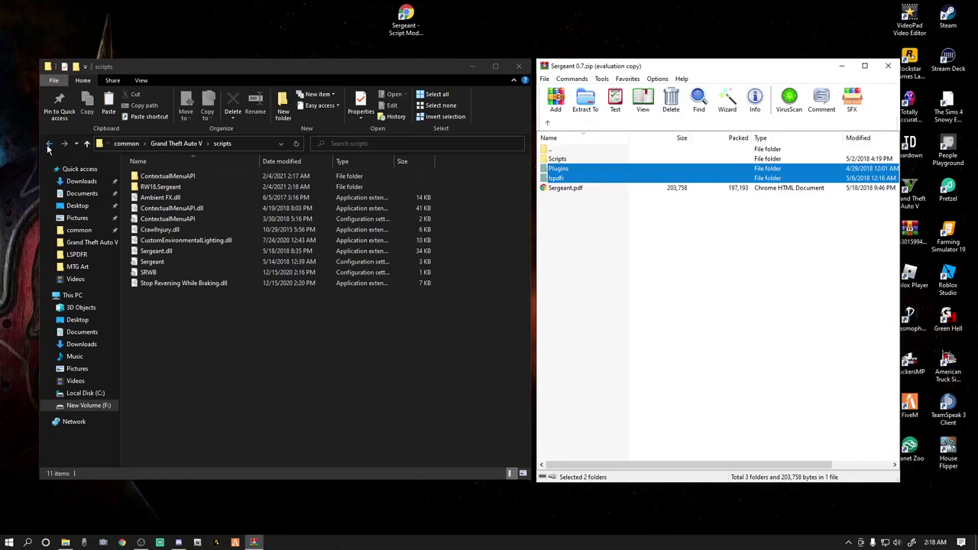
left_click(49, 144)
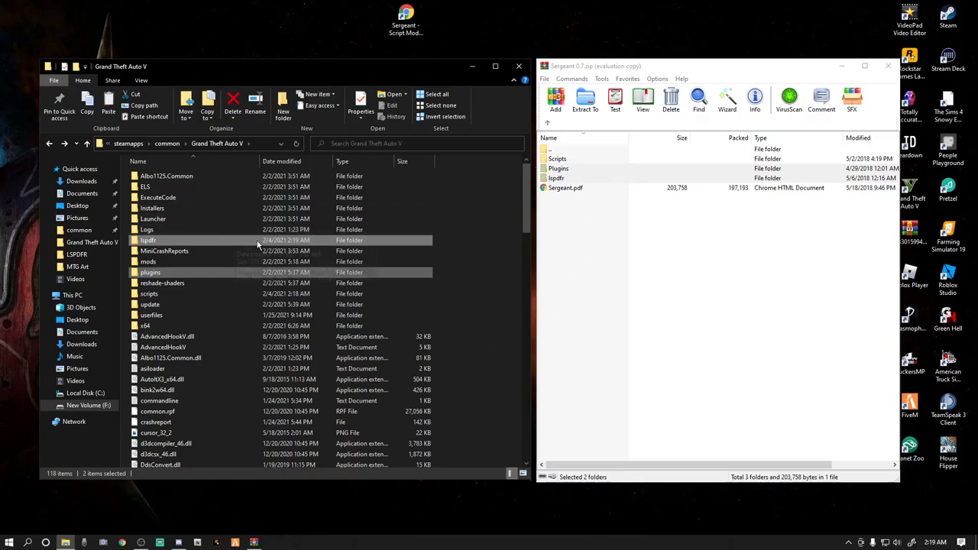
mouse_move(651, 148)
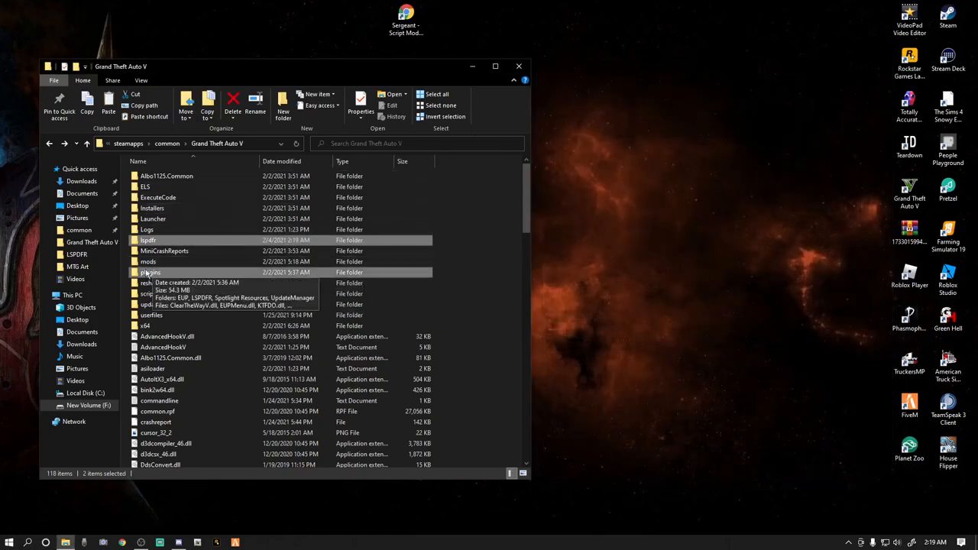
Browse into plugins > LSPDFR and look through the installed callout folders and DLLs
double_click(150, 272)
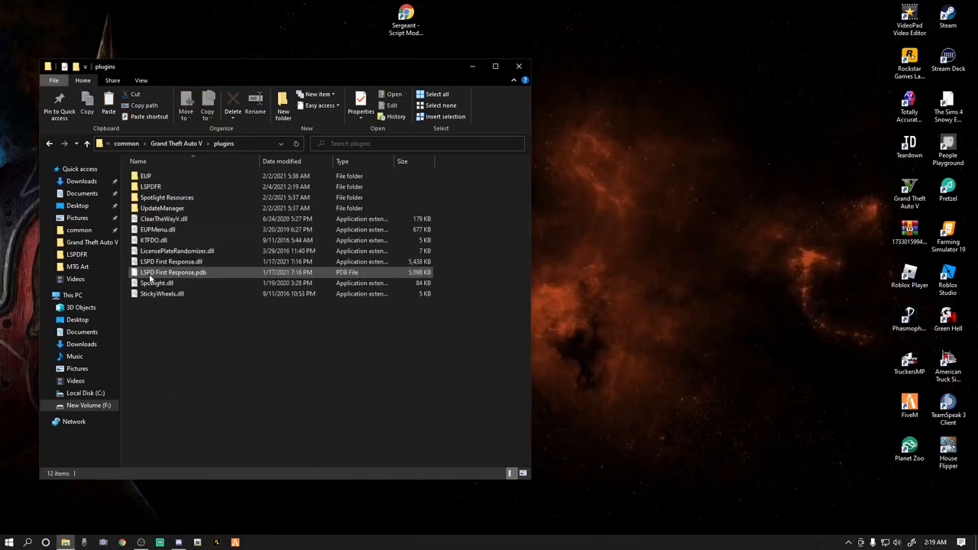
mouse_move(150, 186)
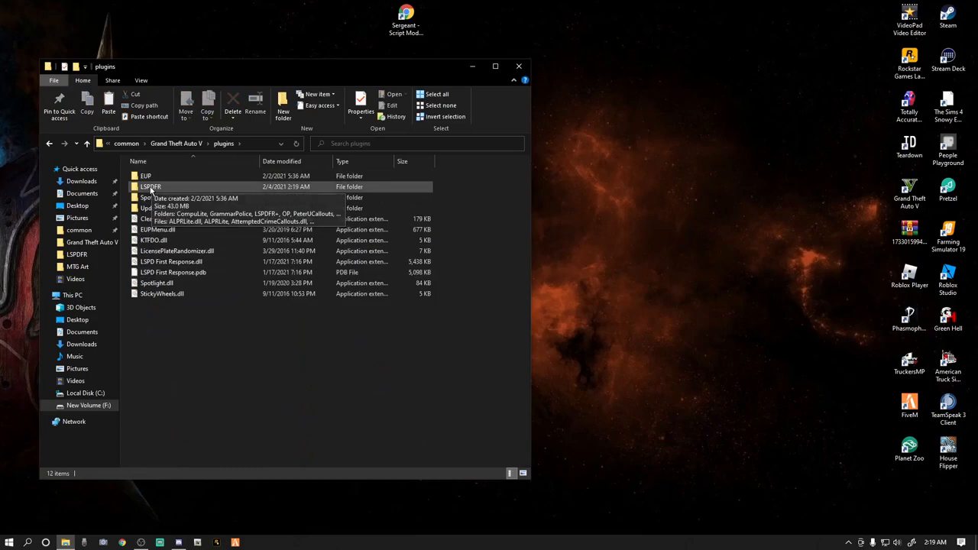
double_click(149, 186)
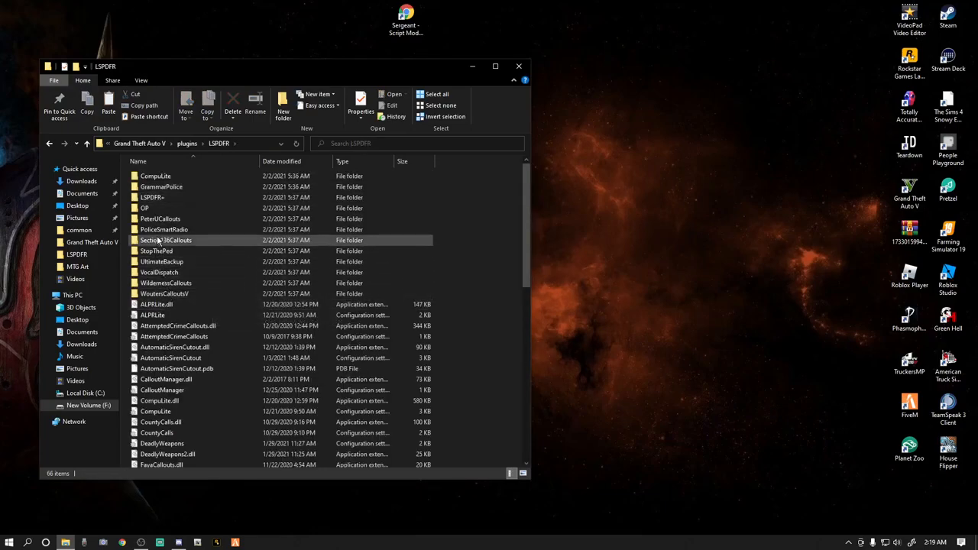
scroll("down", 3)
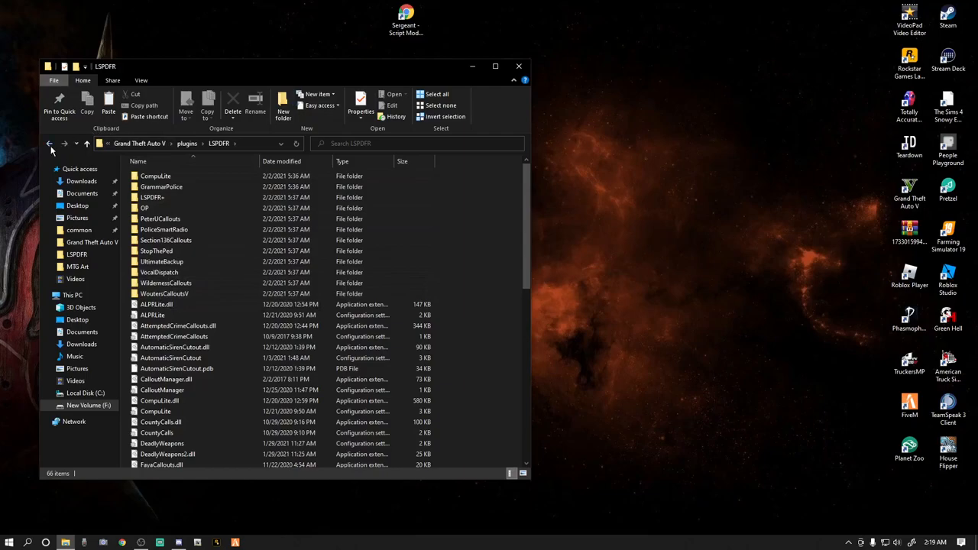
mouse_move(501, 79)
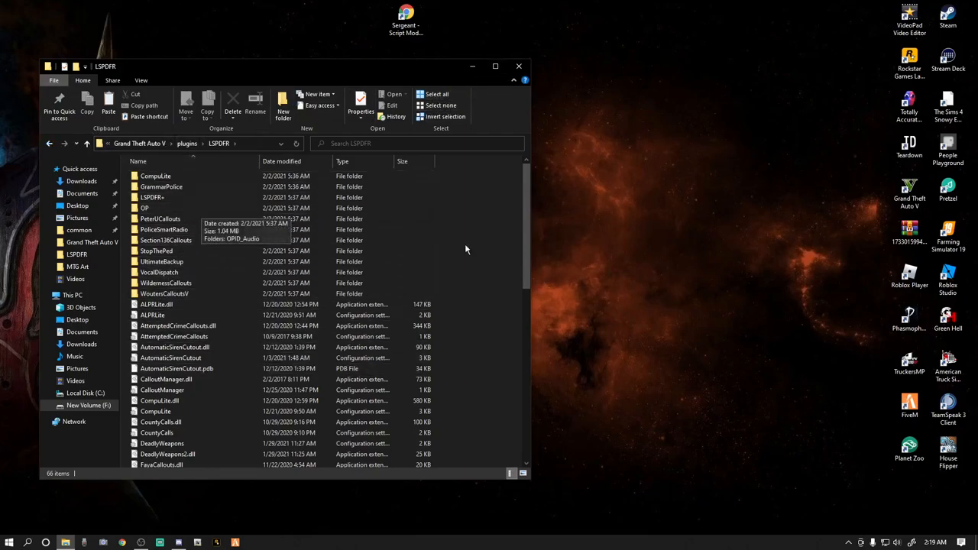
left_click(519, 67)
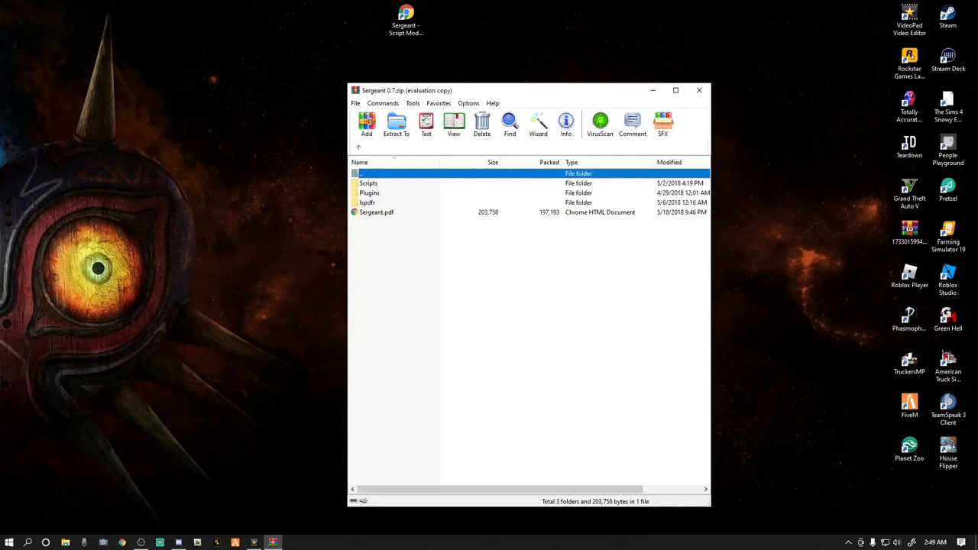
mouse_move(483, 246)
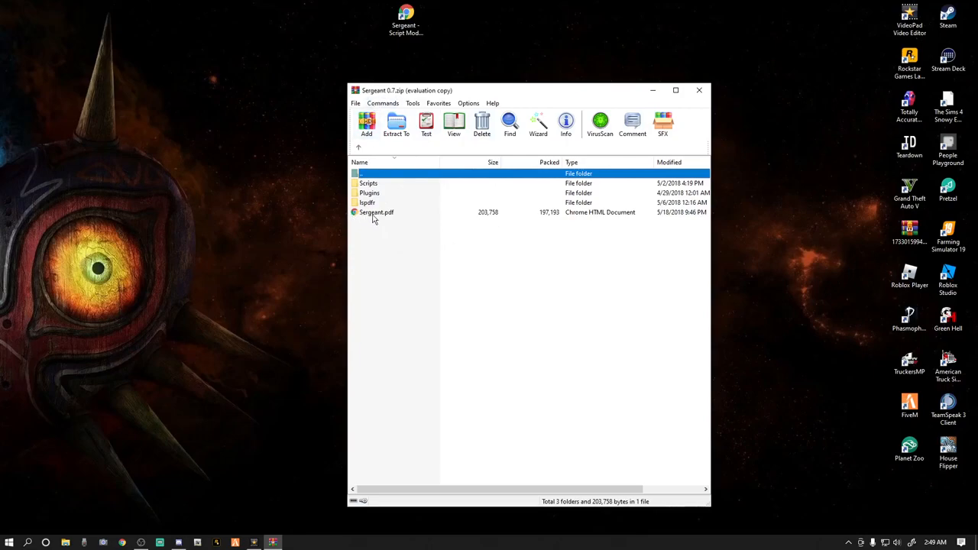
Open Sergeant.pdf from the archive so it displays in Chrome
left_click(376, 211)
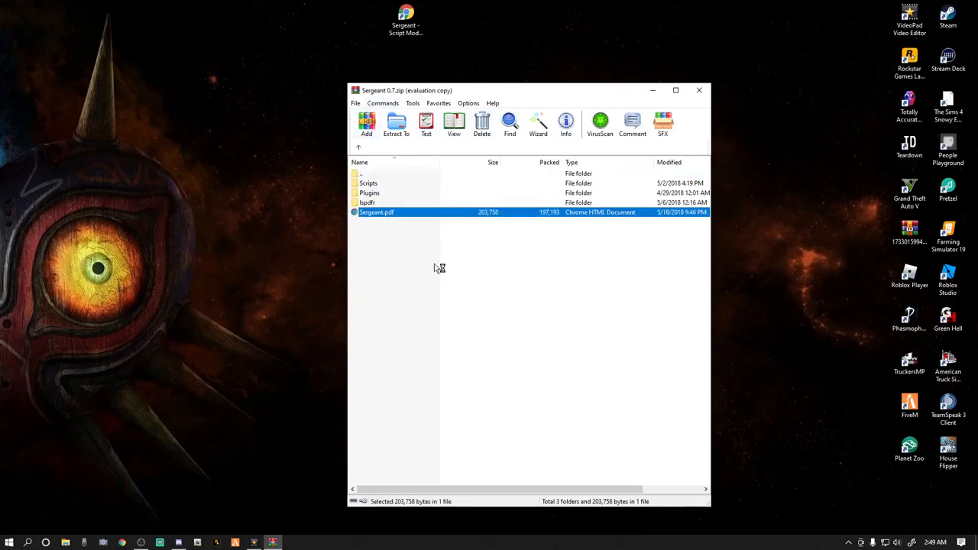
double_click(369, 211)
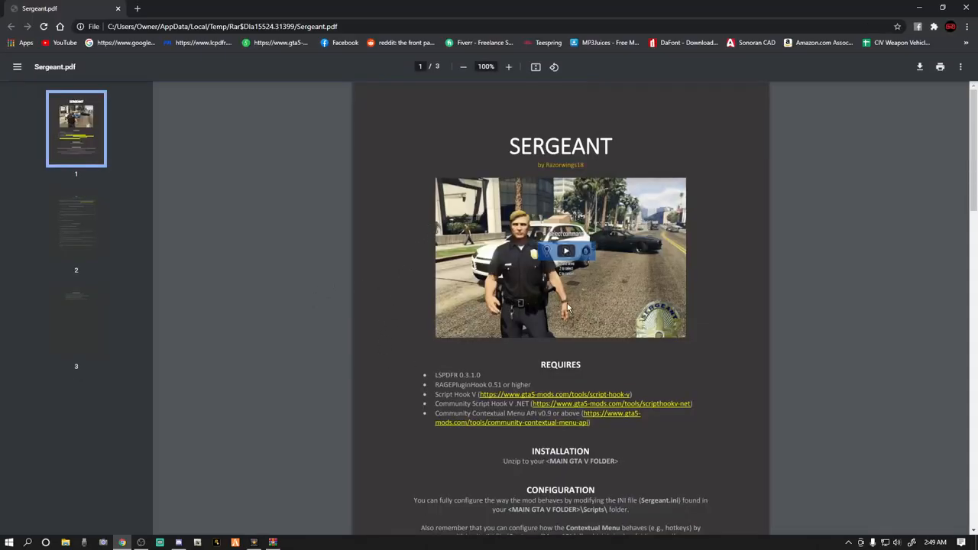
Read the PDF's USE section on vehicle commands and securing a scene, then close Chrome
scroll("down", 3)
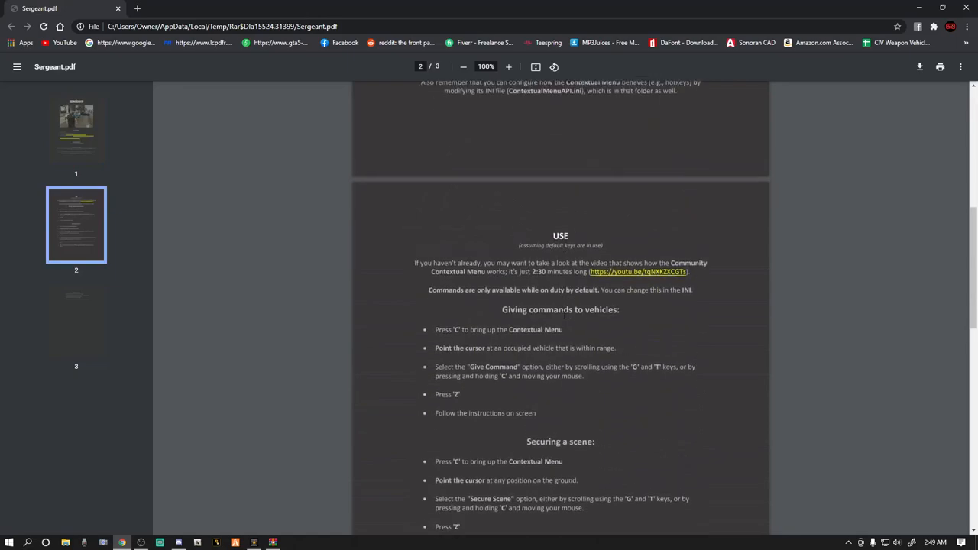
scroll("down", 3)
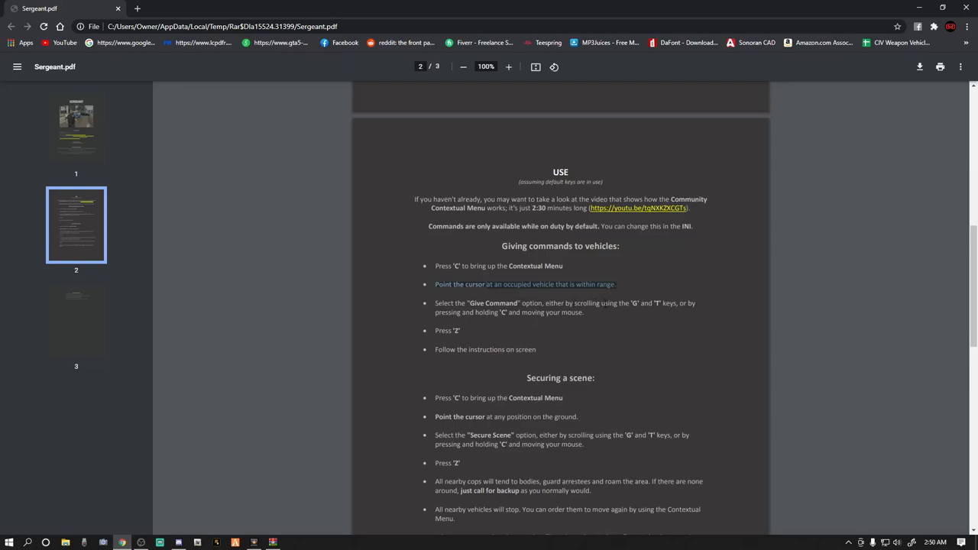
mouse_move(471, 330)
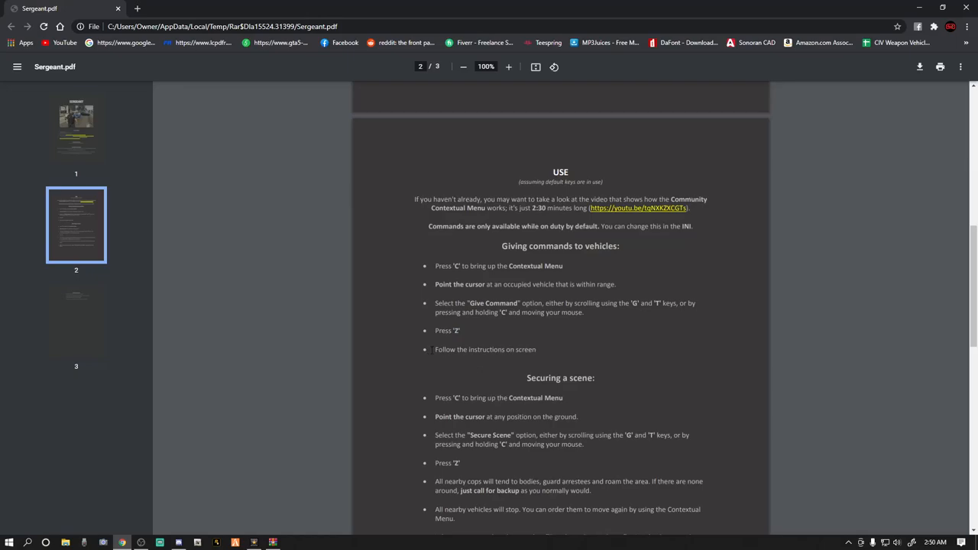
scroll("down", 3)
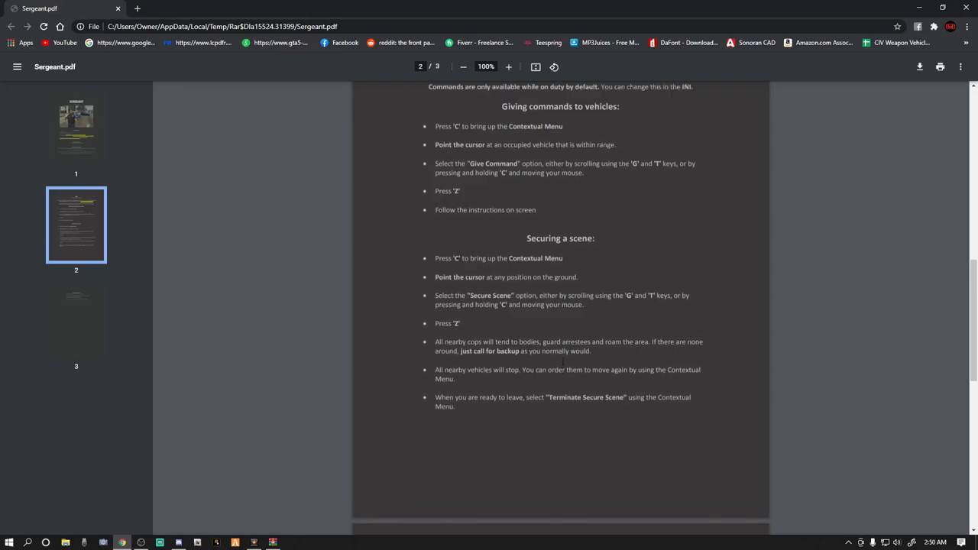
scroll("up", 3)
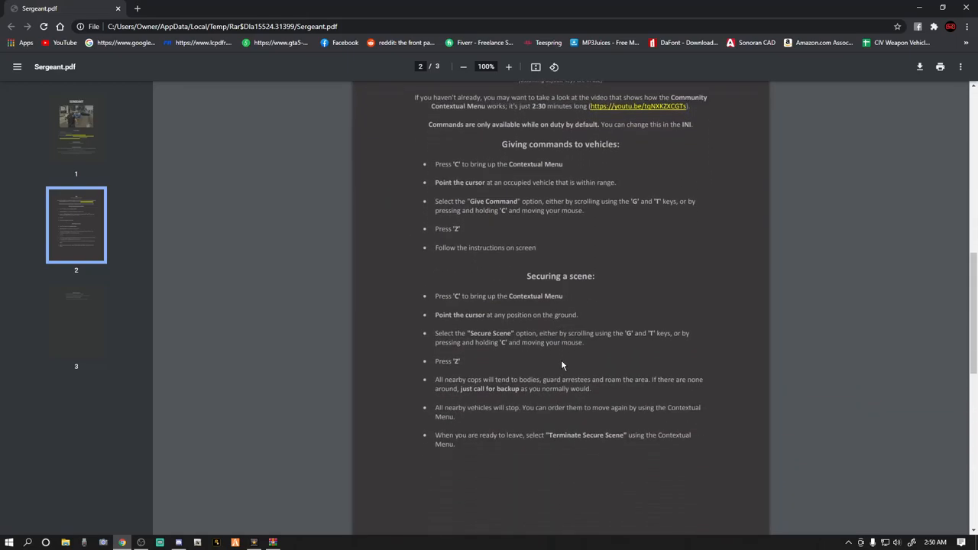
mouse_move(571, 302)
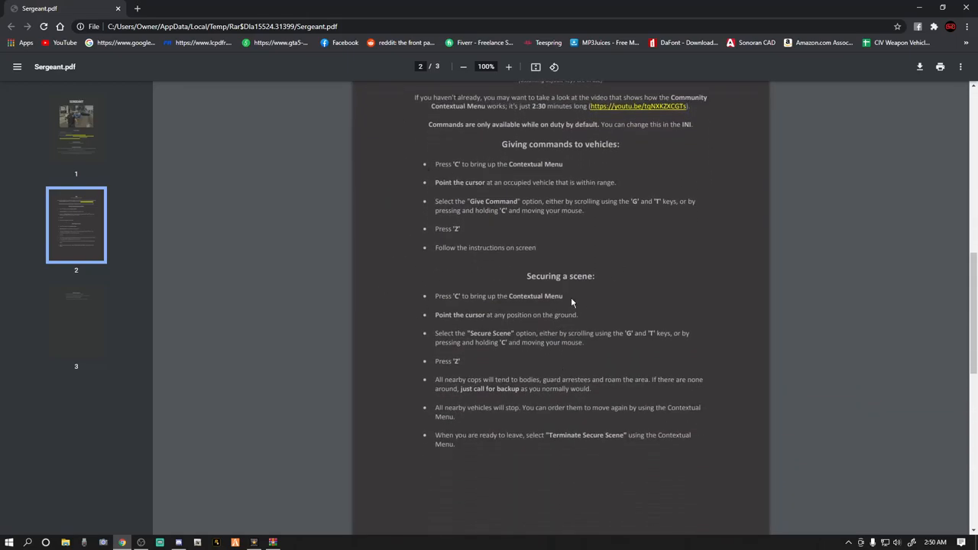
mouse_move(687, 353)
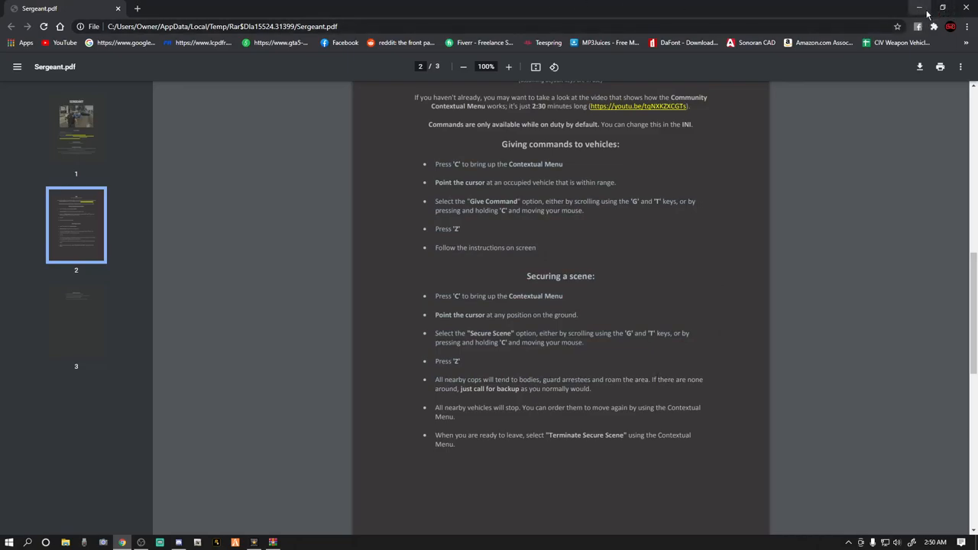
left_click(926, 7)
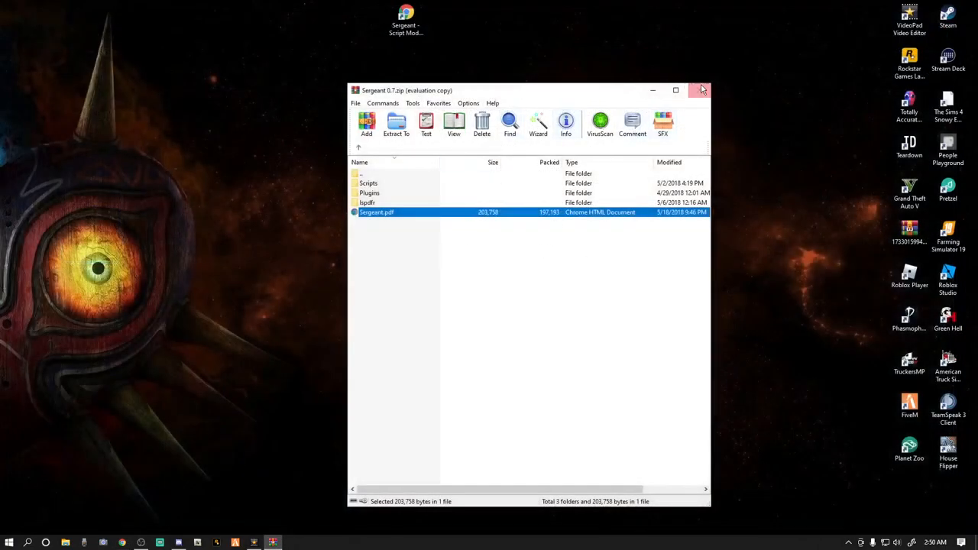
mouse_move(700, 88)
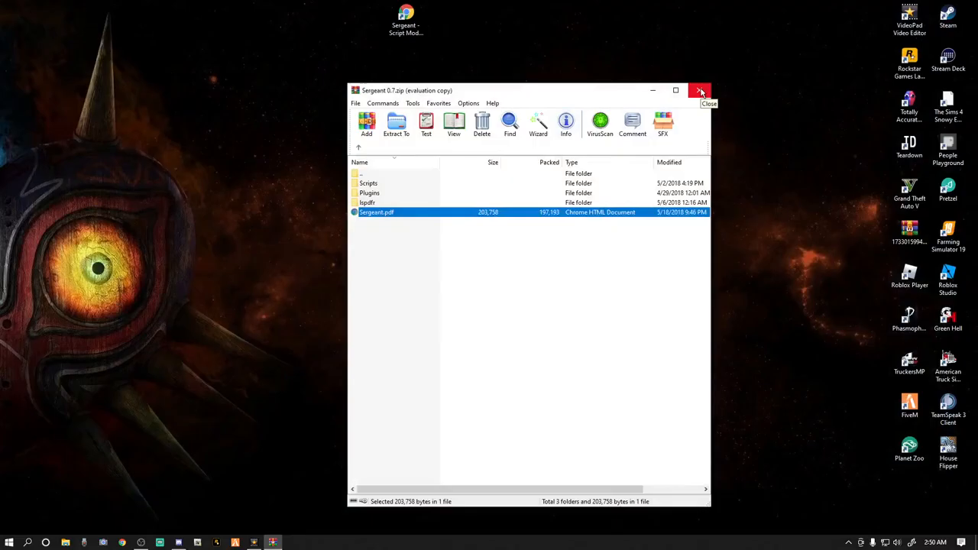
Close the archive and, in game, give a command to the nearby occupied vehicle
left_click(700, 90)
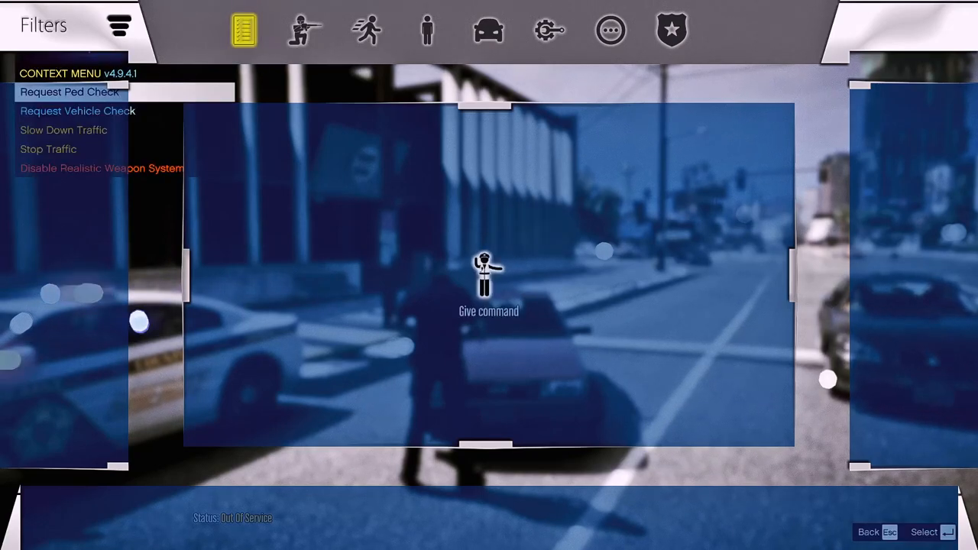
left_click(425, 29)
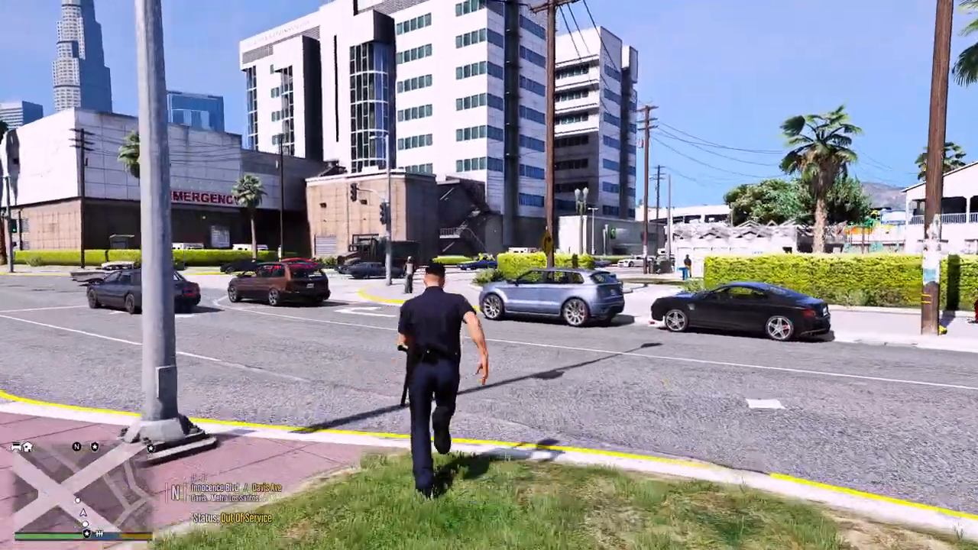
Bring up the command wheel and cycle through the Vehicle, Person and Aggressive command categories
key("w")
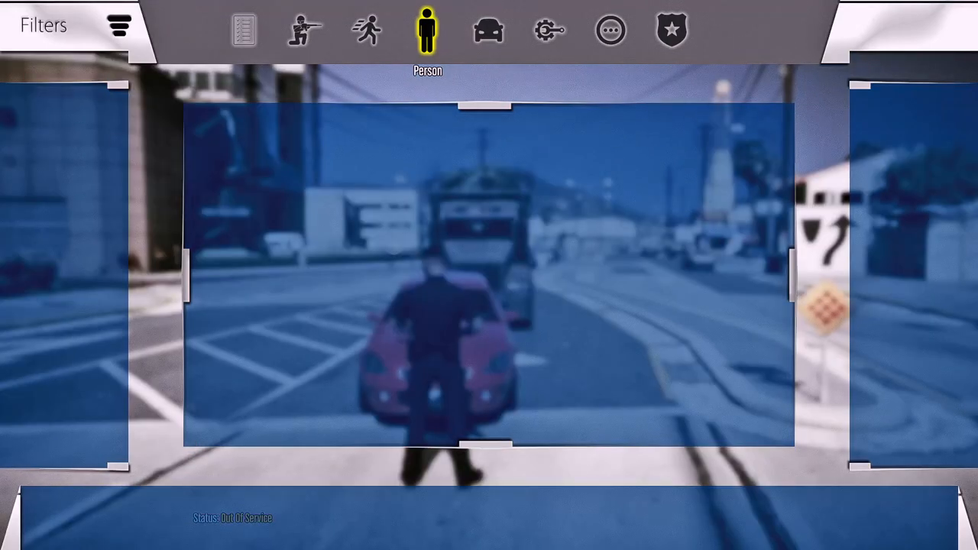
left_click(489, 31)
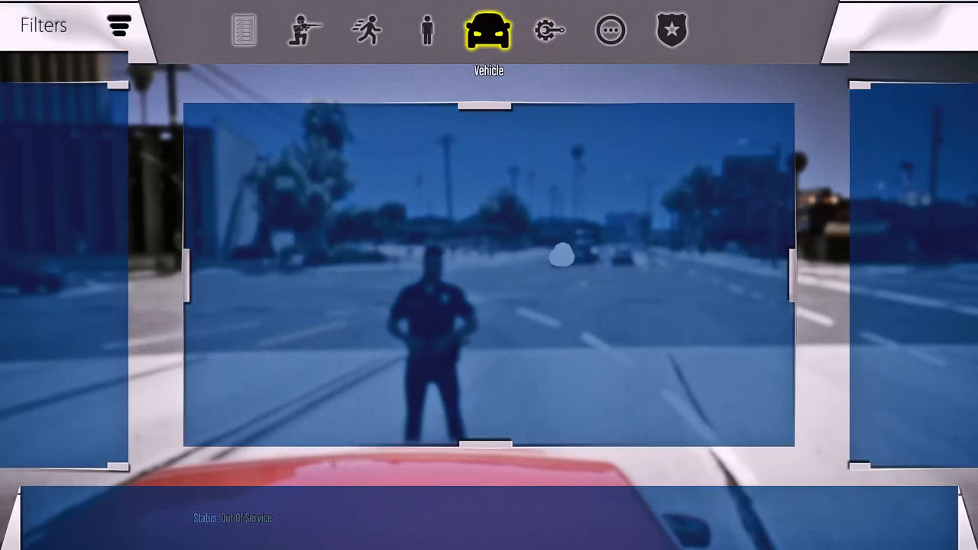
left_click(425, 29)
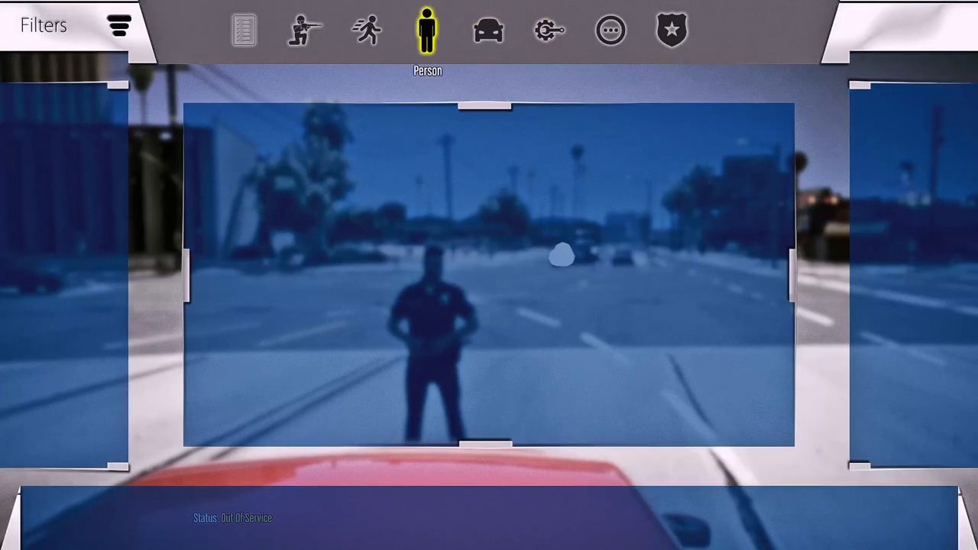
left_click(297, 27)
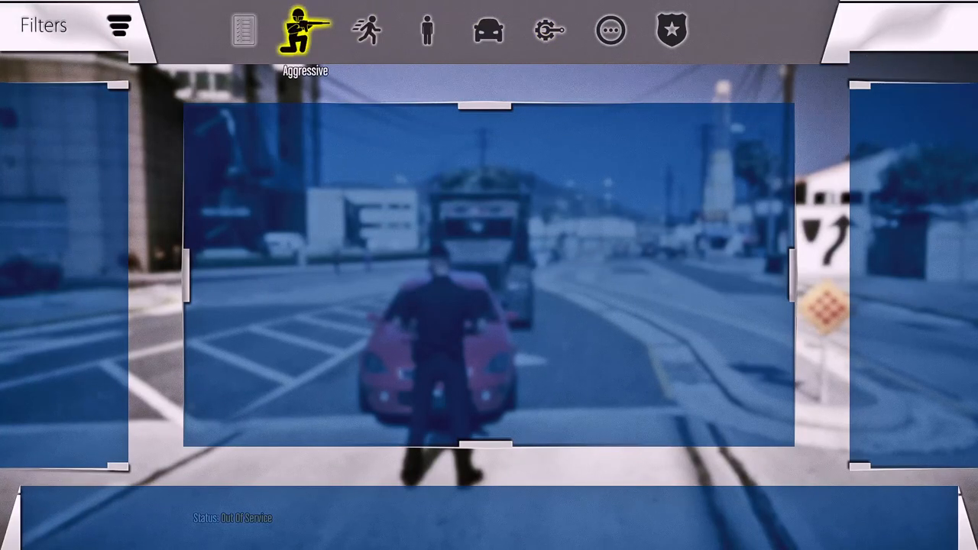
left_click(245, 30)
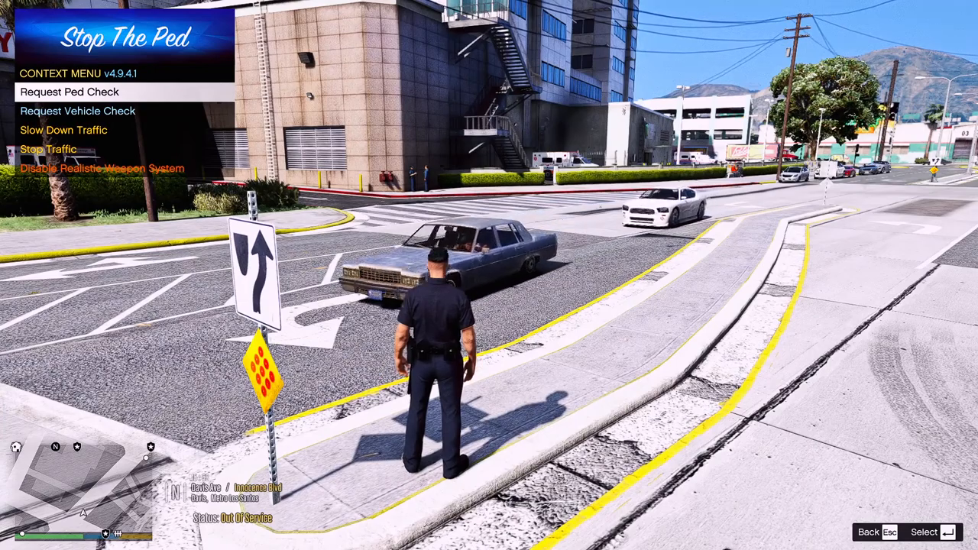
Stop traffic around the officer and bring up the Callout Manager menu
left_click(49, 148)
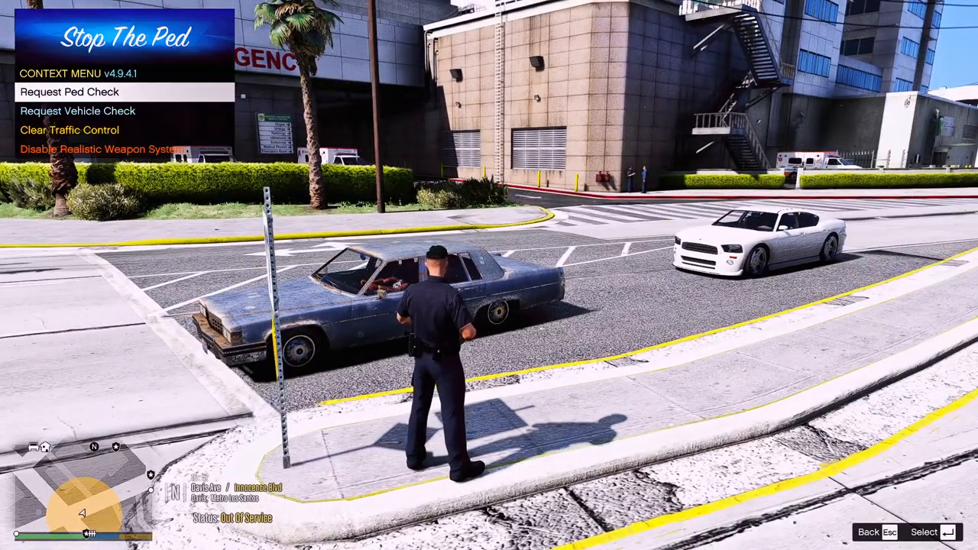
left_click(73, 127)
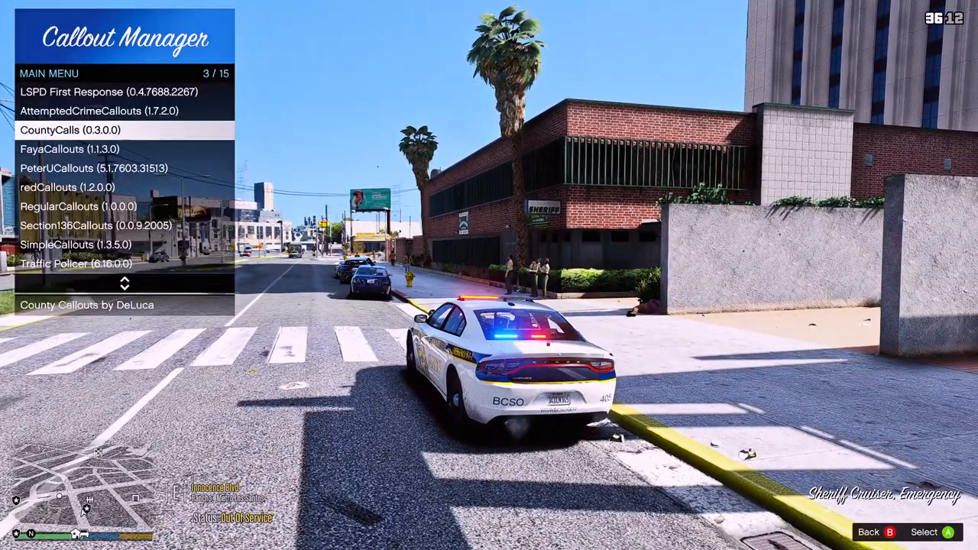
Browse the FayaCallouts list in the Callout Manager
key("down")
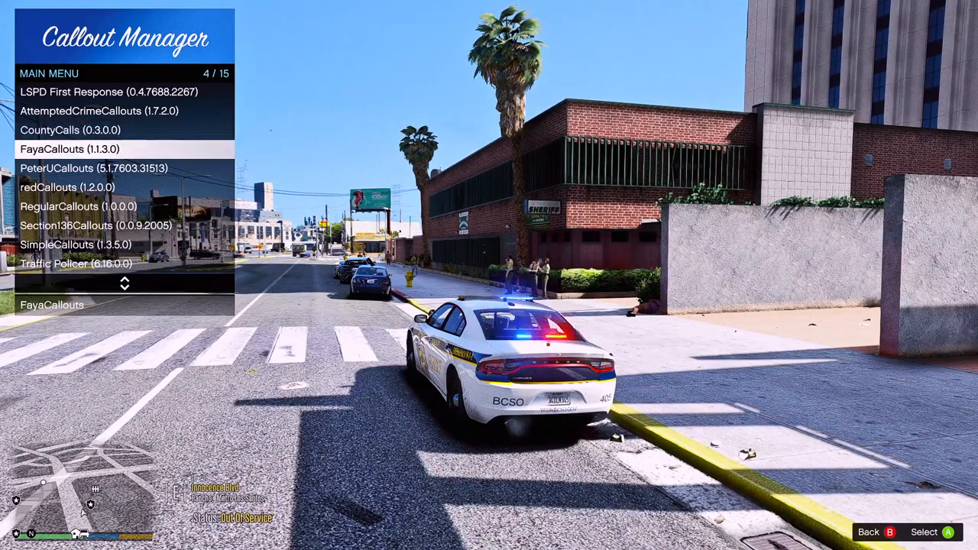
left_click(73, 148)
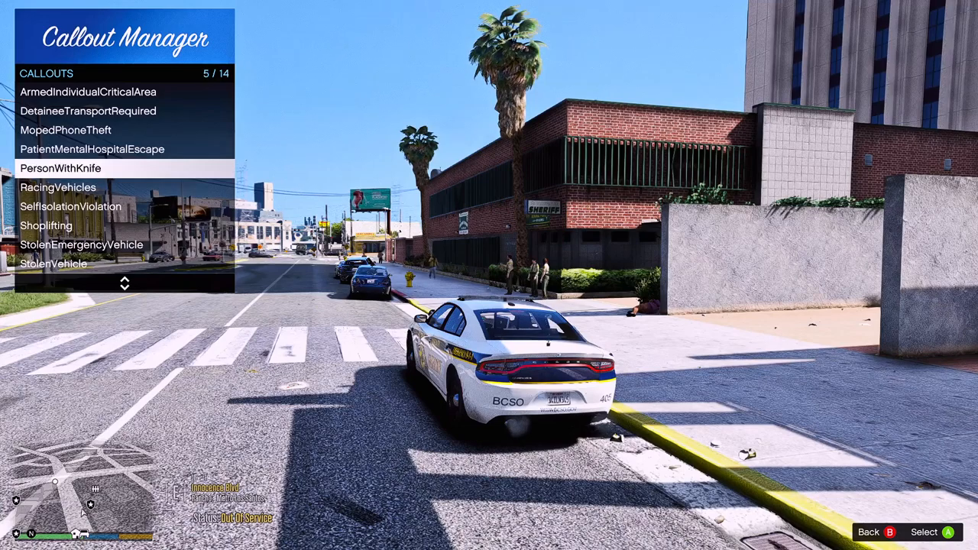
scroll("down", 3)
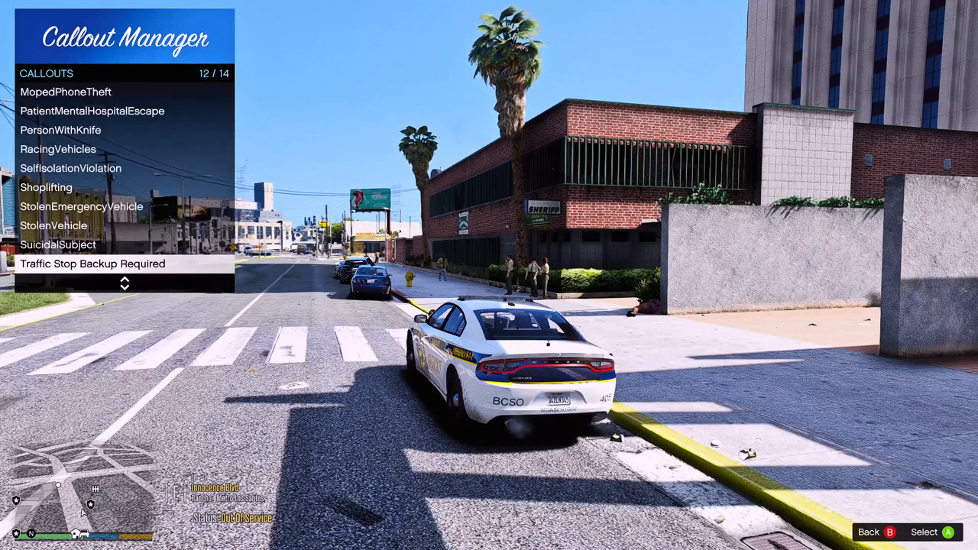
scroll("down", 3)
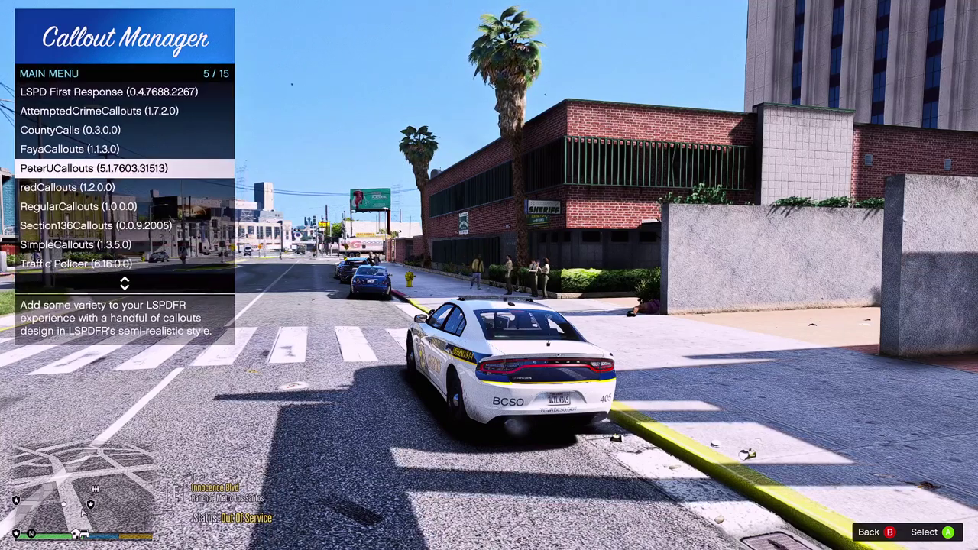
Start the Person With a Knife callout from the PeterUCallouts list
left_click(95, 168)
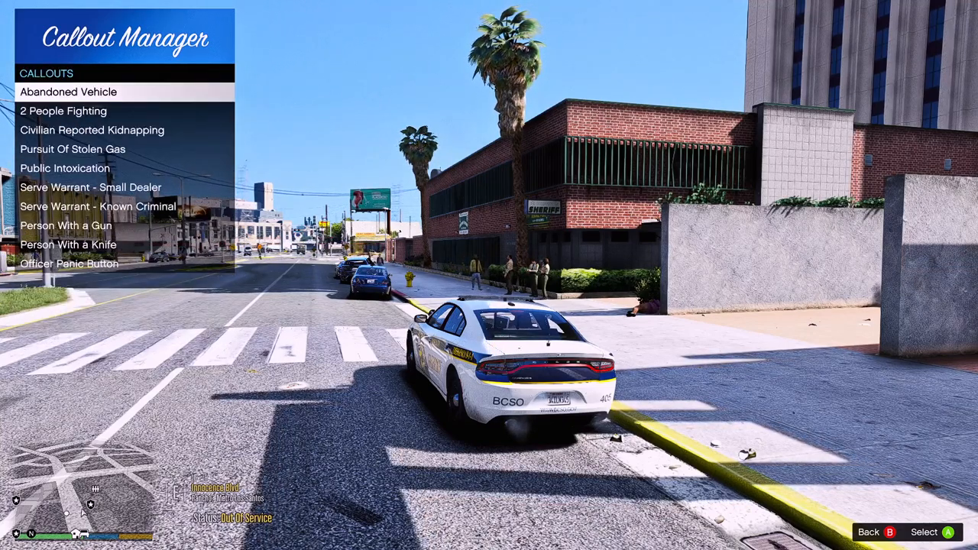
key("down")
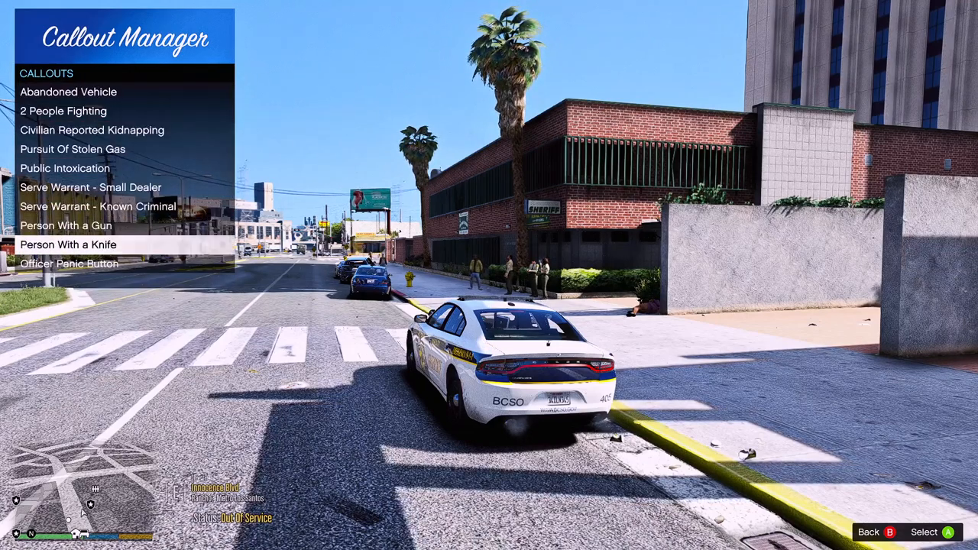
left_click(76, 244)
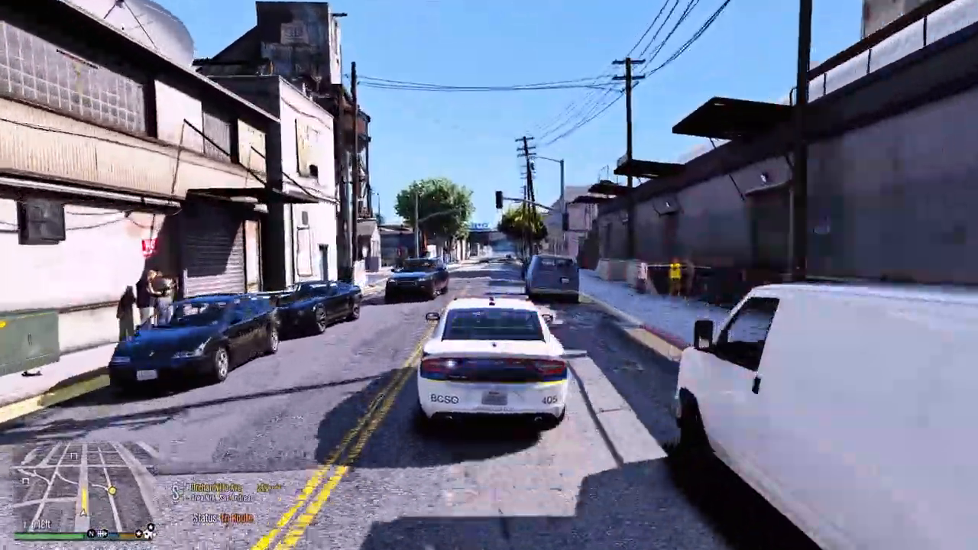
Drive the sheriff cruiser along the GPS route to the rail yard callout
key("w")
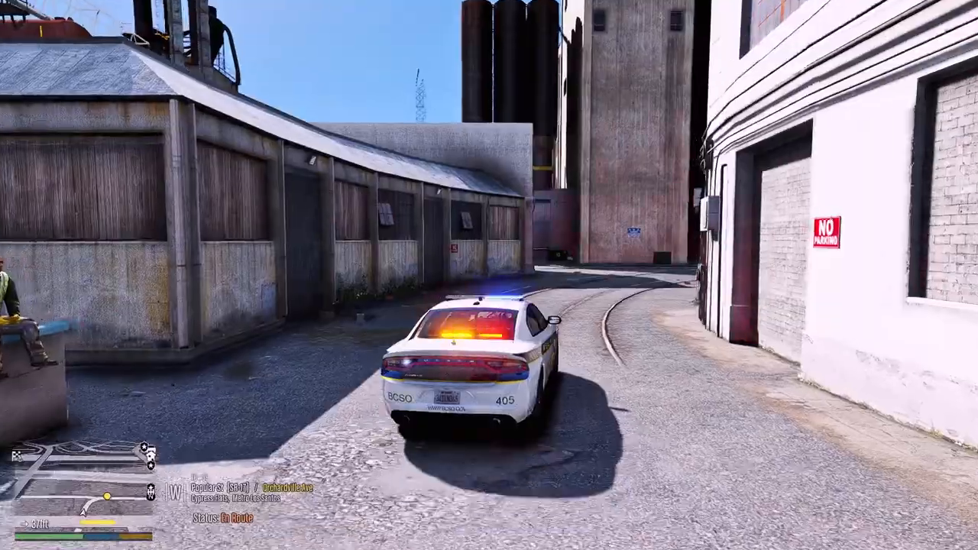
key("w")
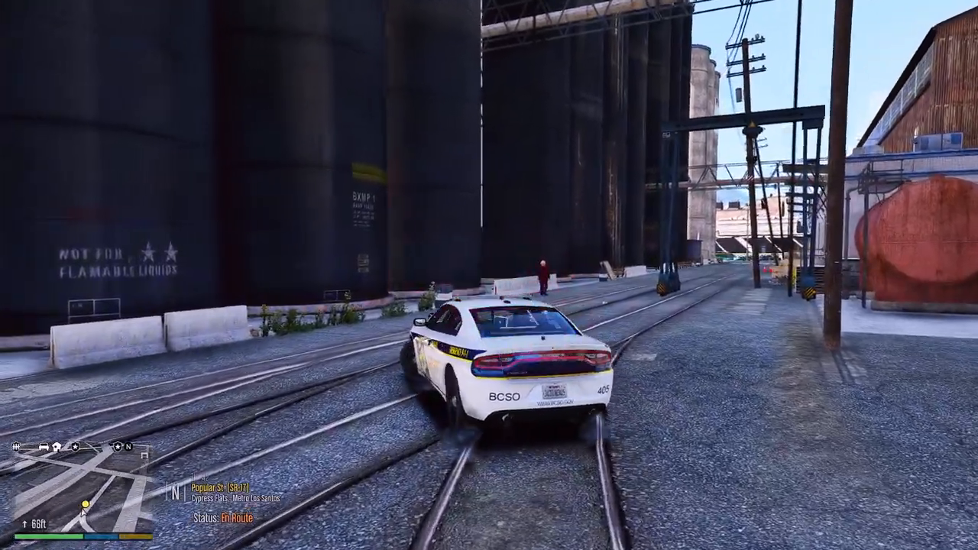
key("tab")
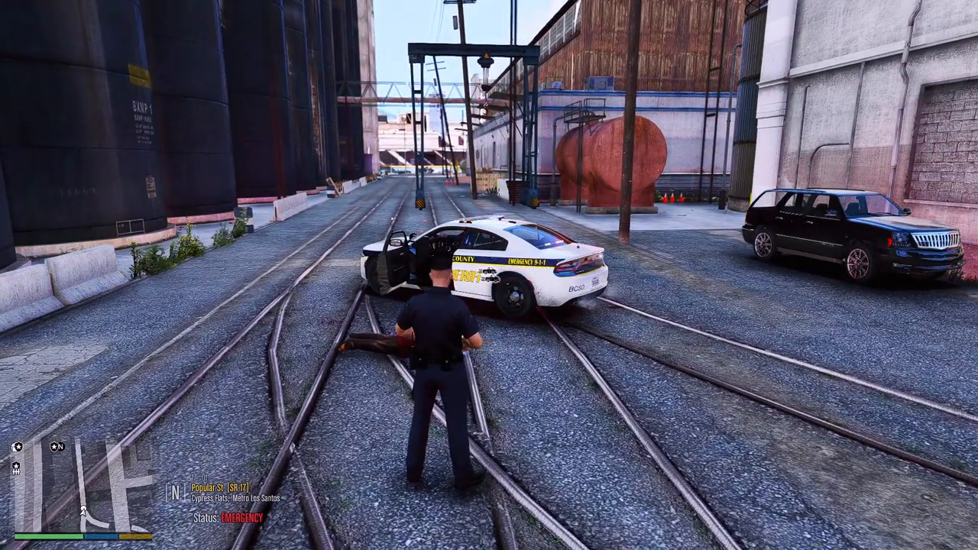
Call backup officers to the rail yard scene and approach the knife suspect
key("M")
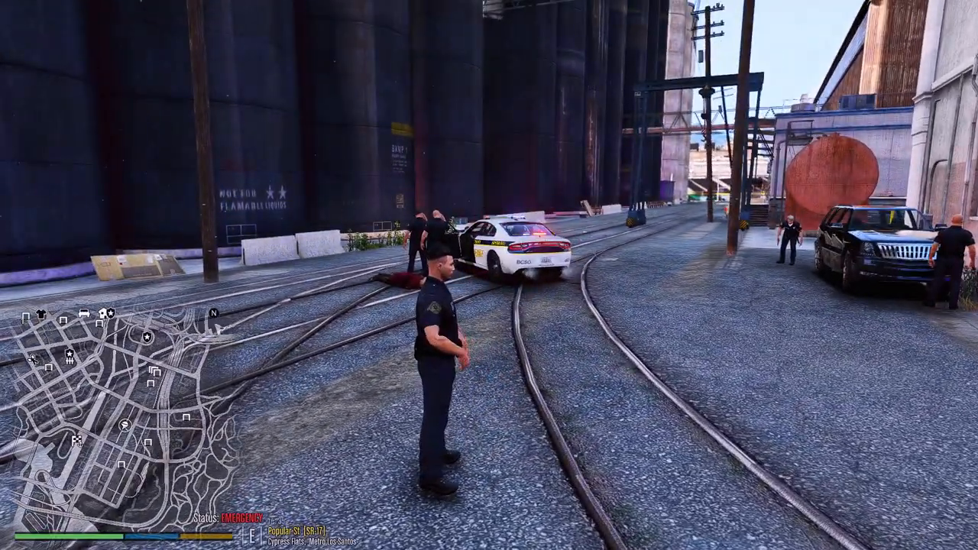
key("w")
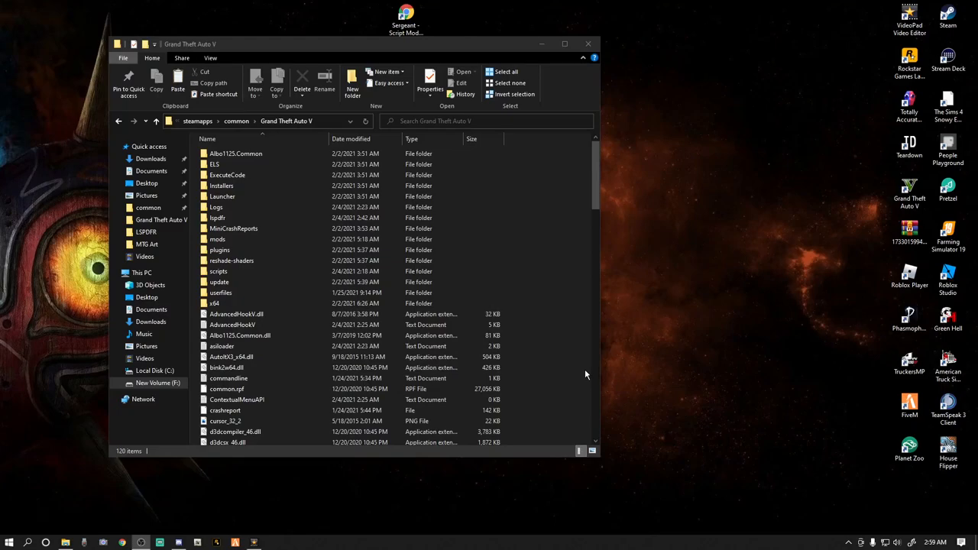
mouse_move(473, 232)
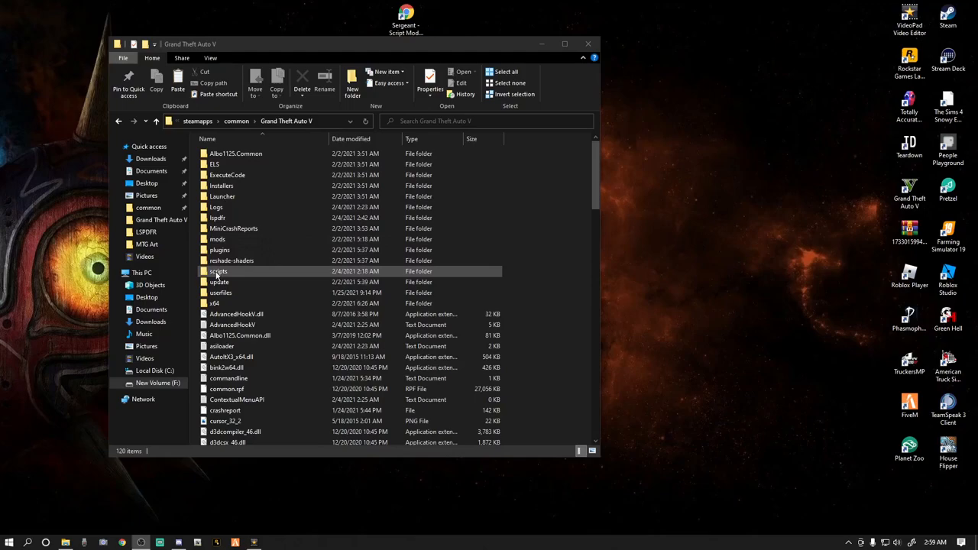
double_click(217, 272)
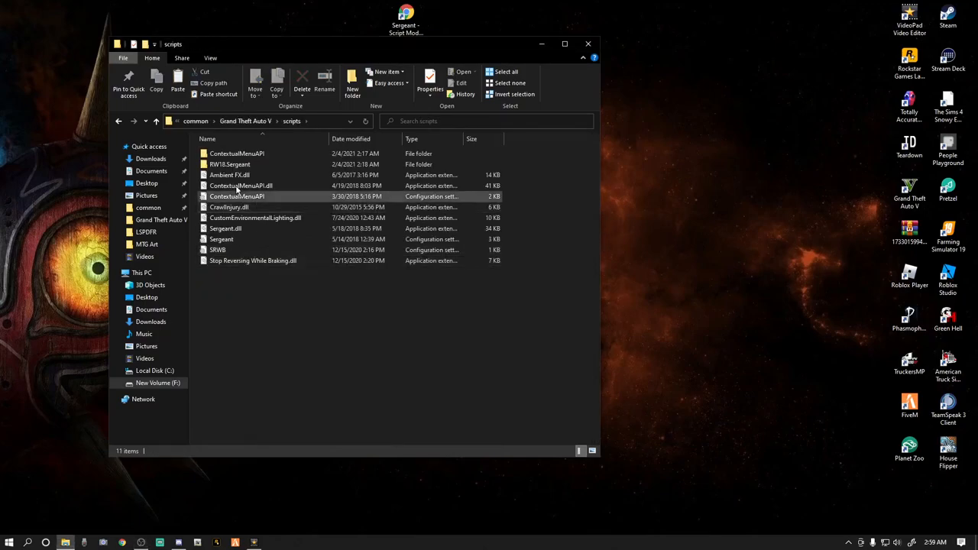
mouse_move(224, 154)
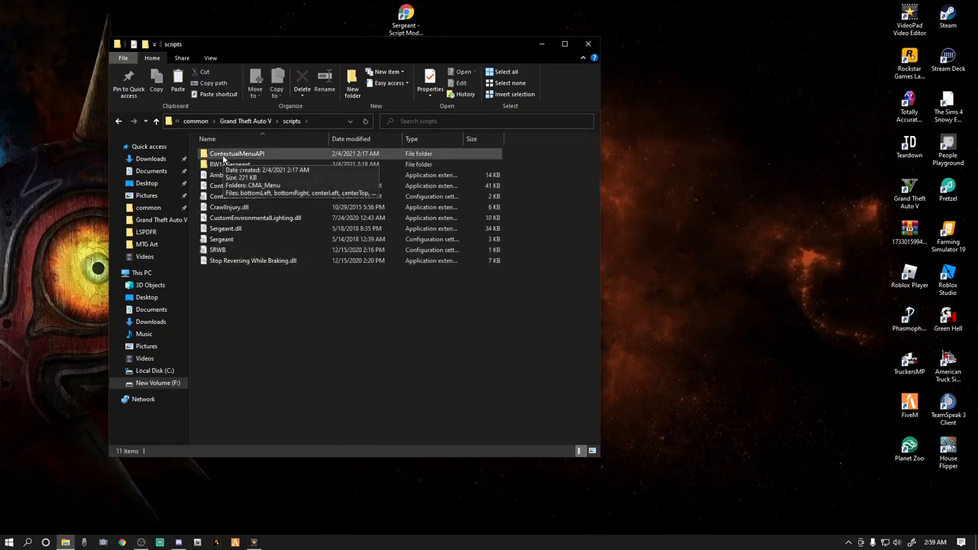
left_click(231, 174)
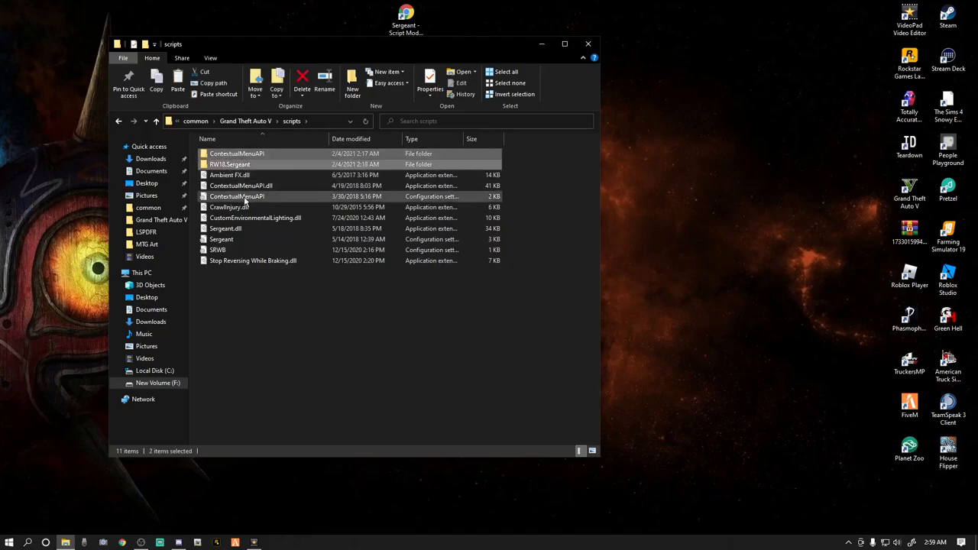
mouse_move(241, 186)
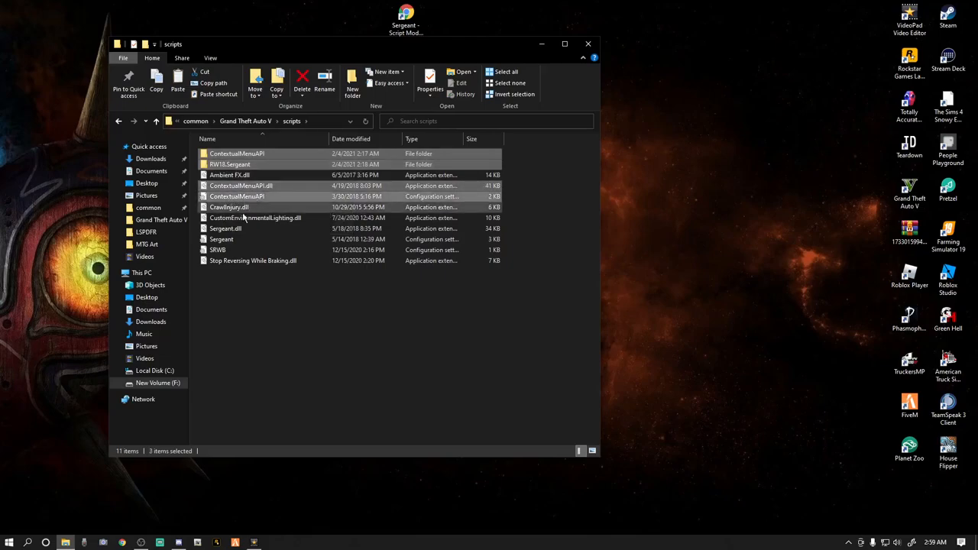
left_click(225, 229)
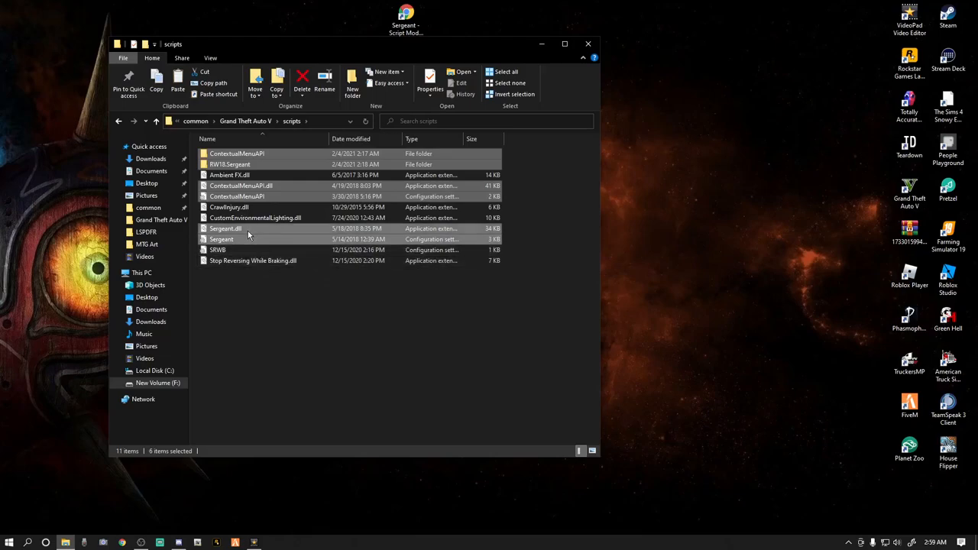
right_click(247, 236)
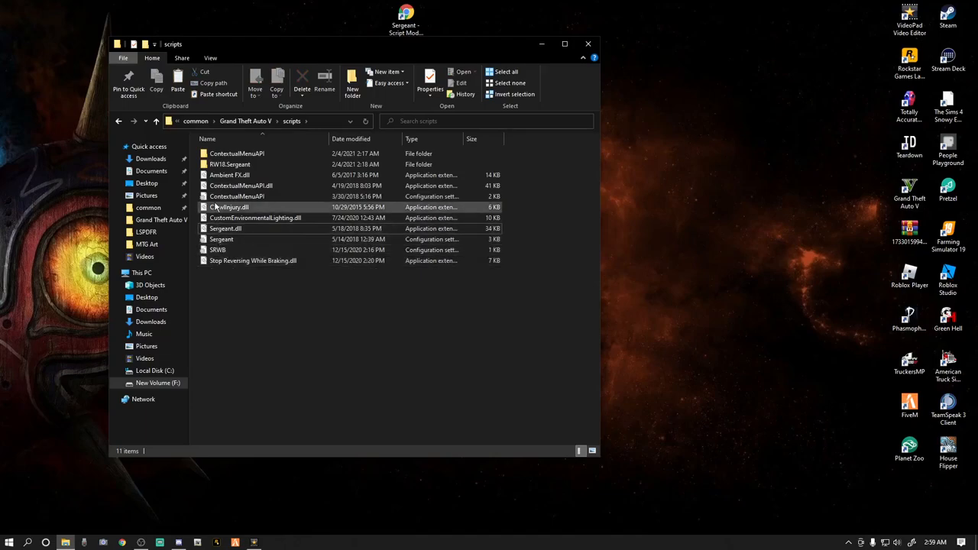
left_click(230, 174)
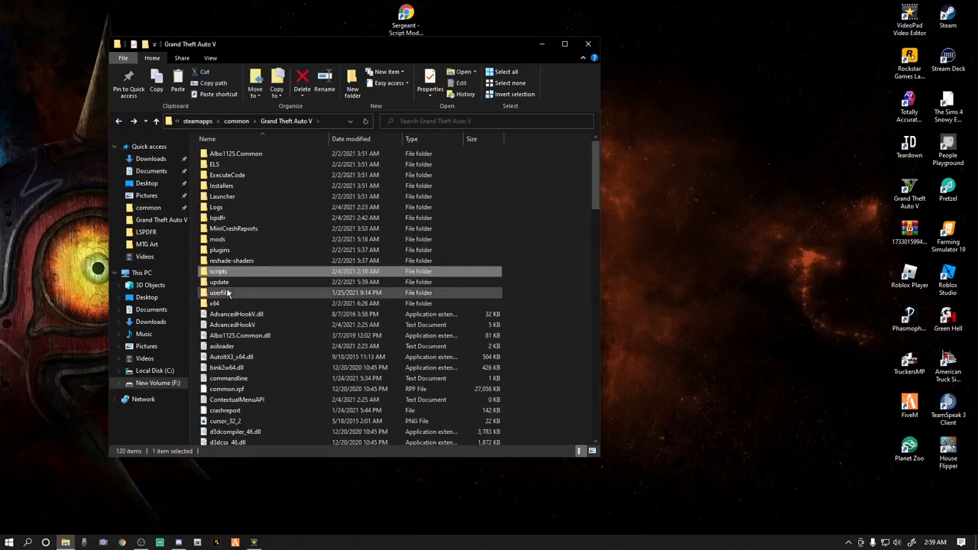
Browse into plugins > LSPDFR and scroll to the Sergeant plugin files
double_click(220, 250)
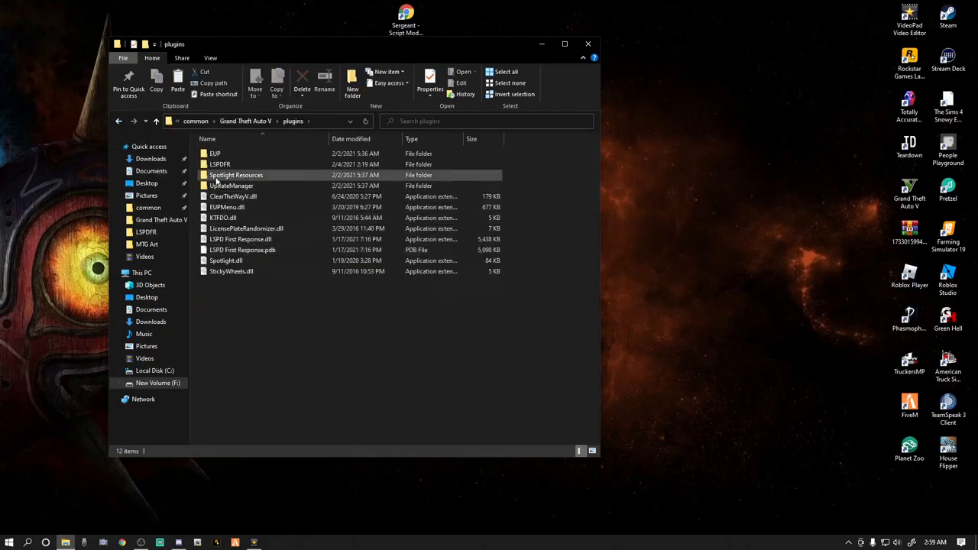
double_click(220, 163)
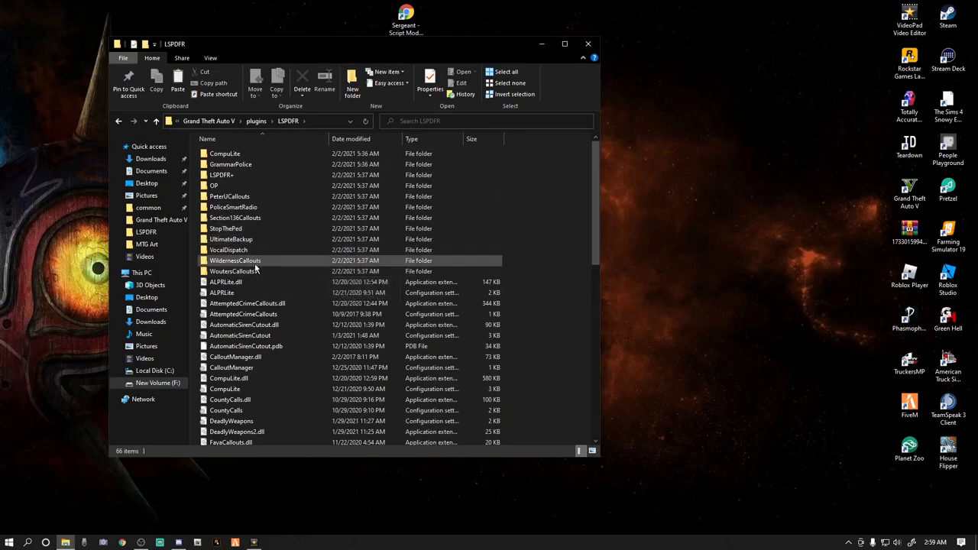
scroll("down", 3)
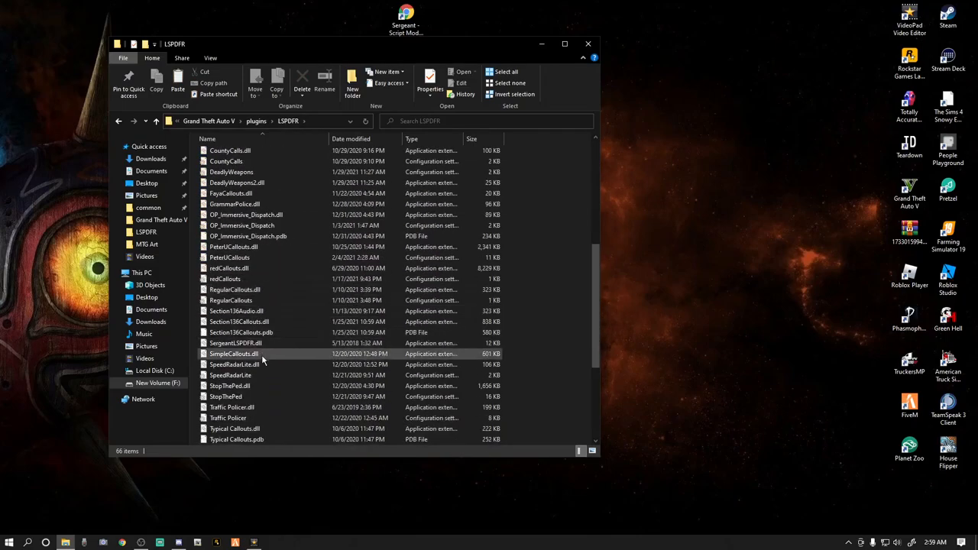
mouse_move(235, 342)
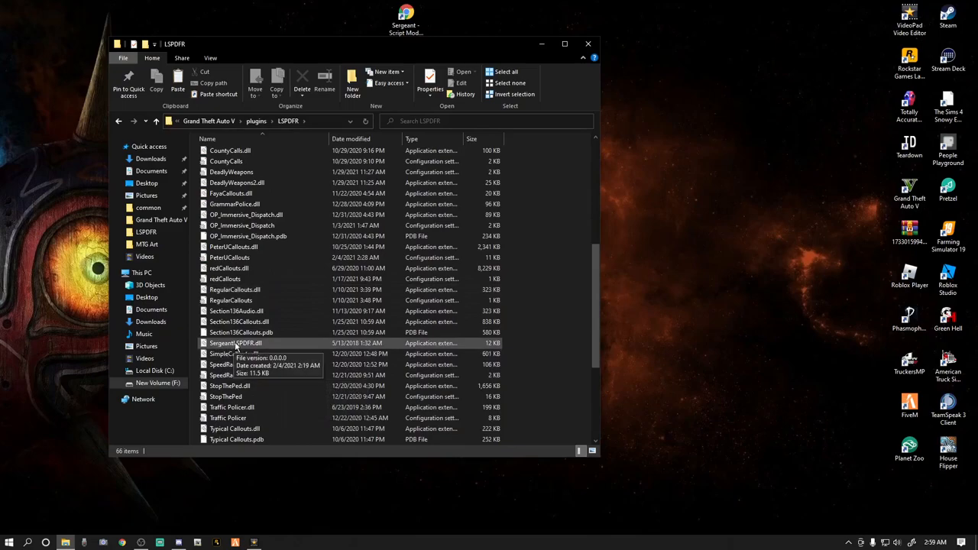
Delete SergeantLSPDFR.dll via its context menu, then close File Explorer
left_click(235, 342)
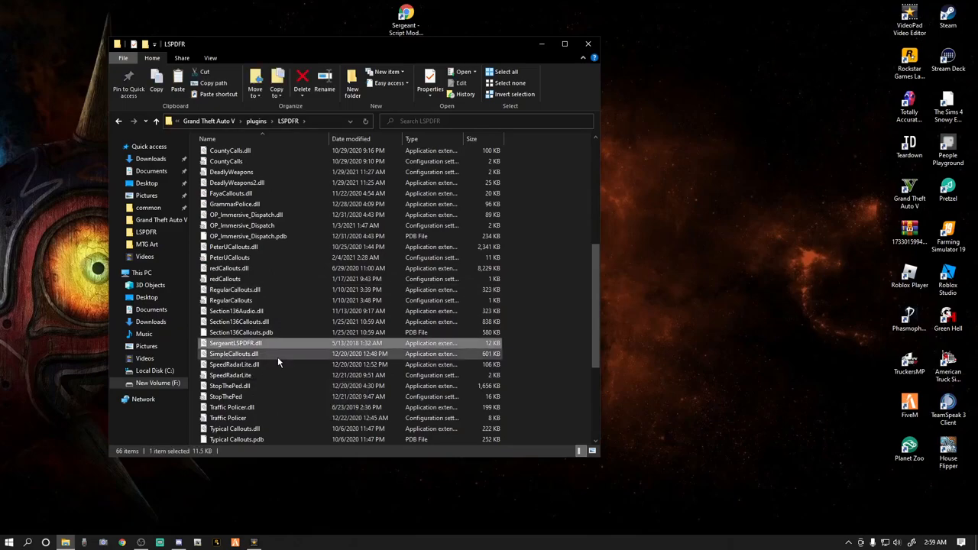
right_click(232, 342)
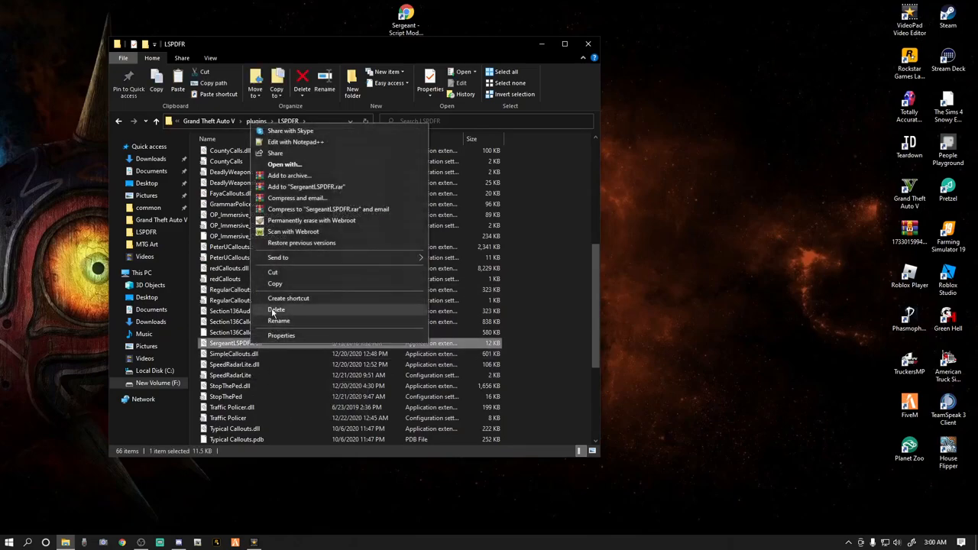
left_click(555, 304)
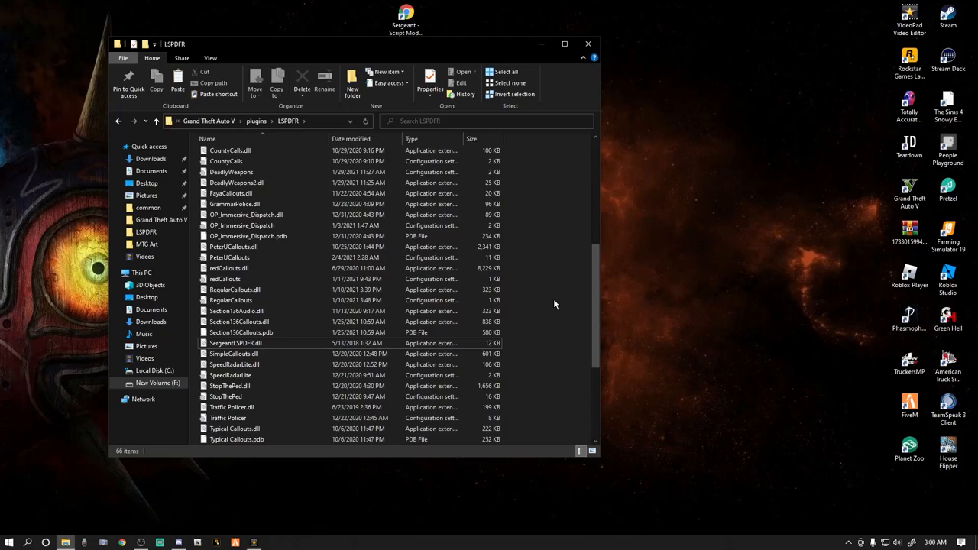
mouse_move(531, 307)
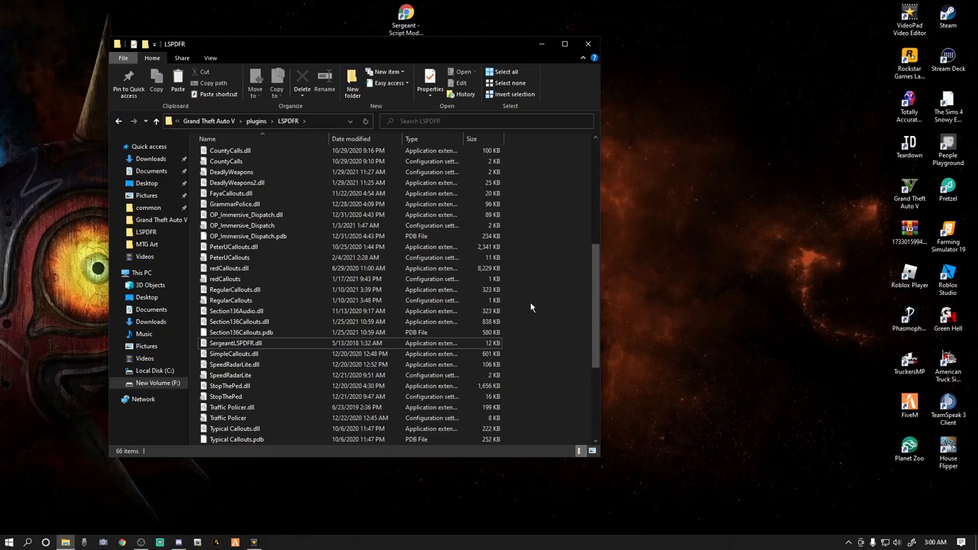
mouse_move(590, 86)
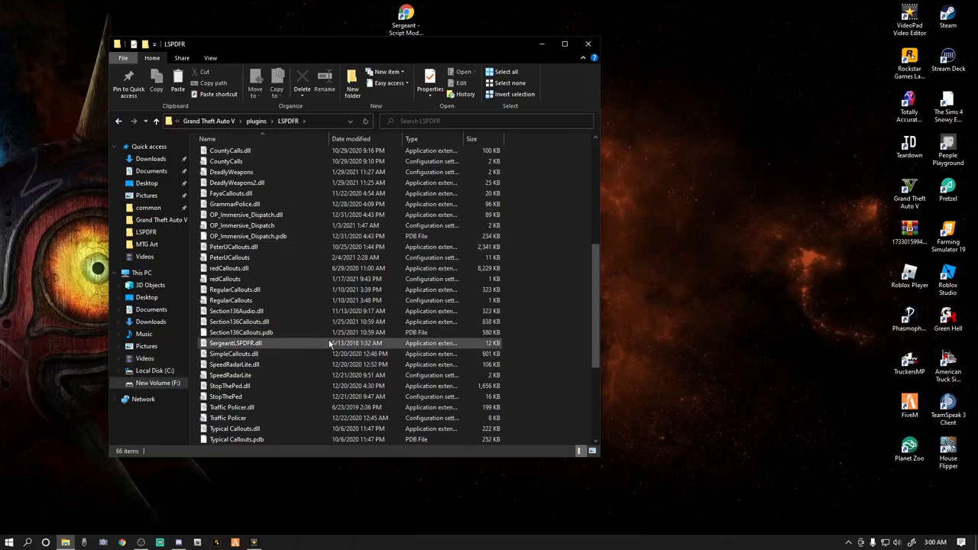
mouse_move(586, 43)
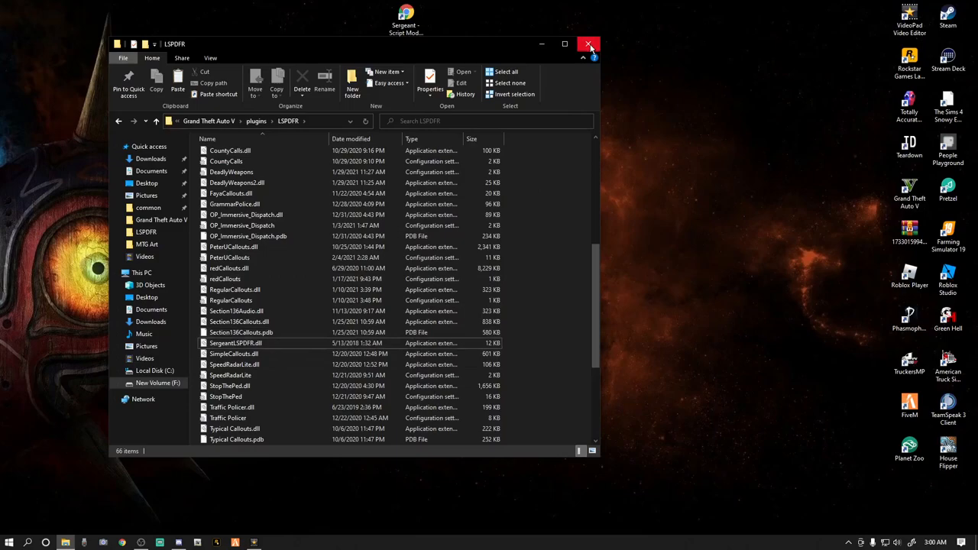
left_click(590, 44)
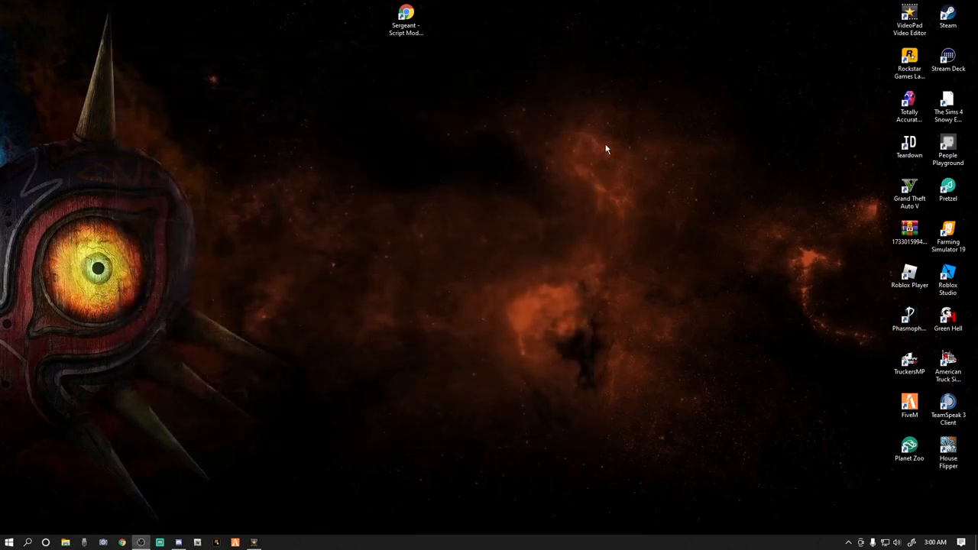